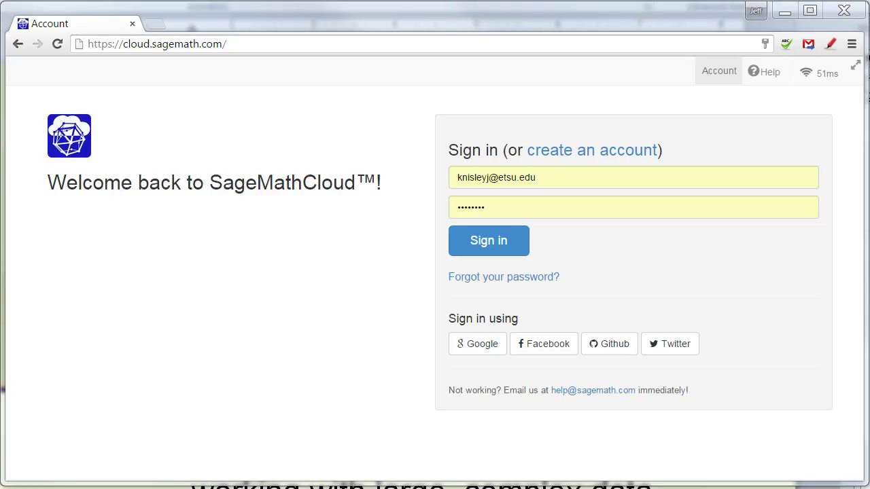
mouse_move(220, 367)
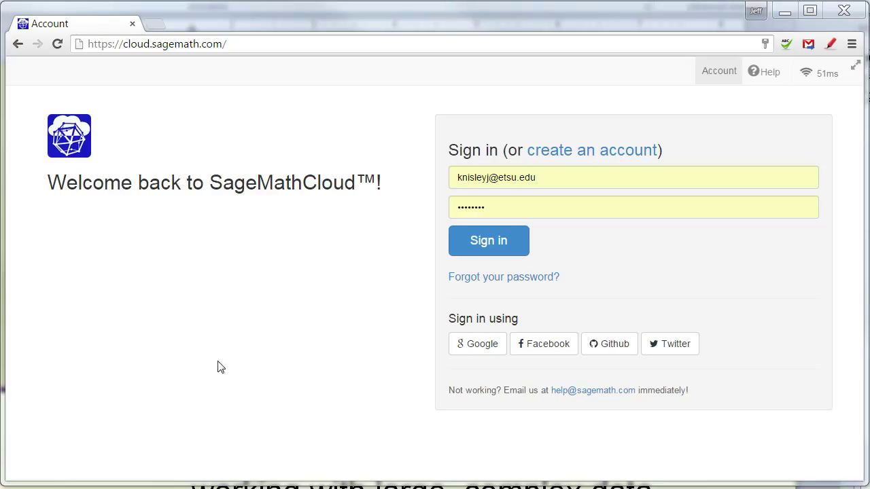
mouse_move(270, 367)
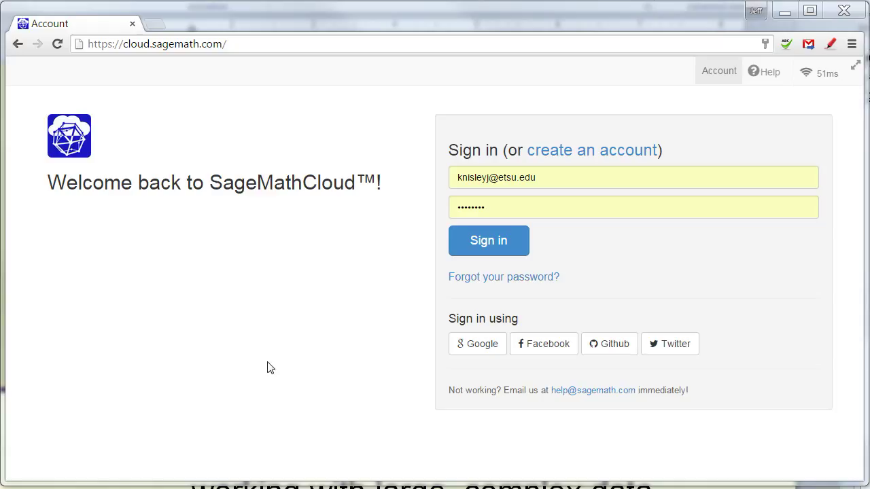
mouse_move(239, 264)
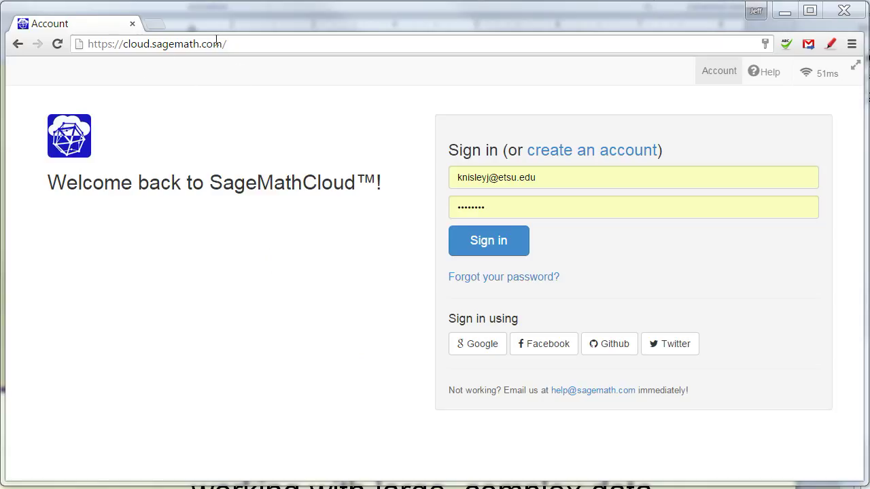
mouse_move(592, 158)
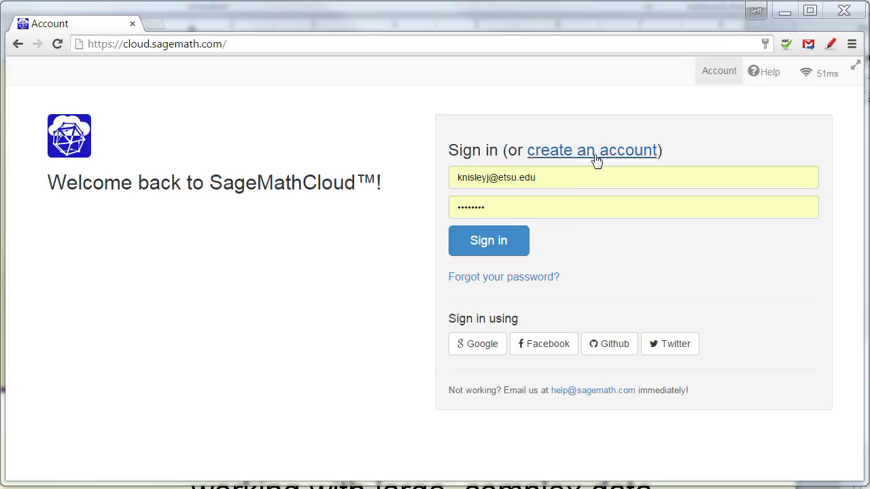
mouse_move(488, 250)
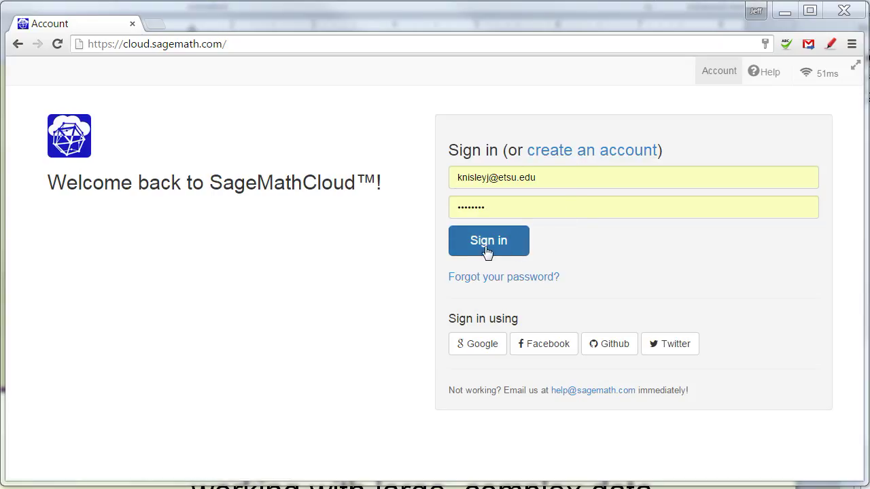
Sign in to SageMathCloud and bring up the Projects list.
click(489, 240)
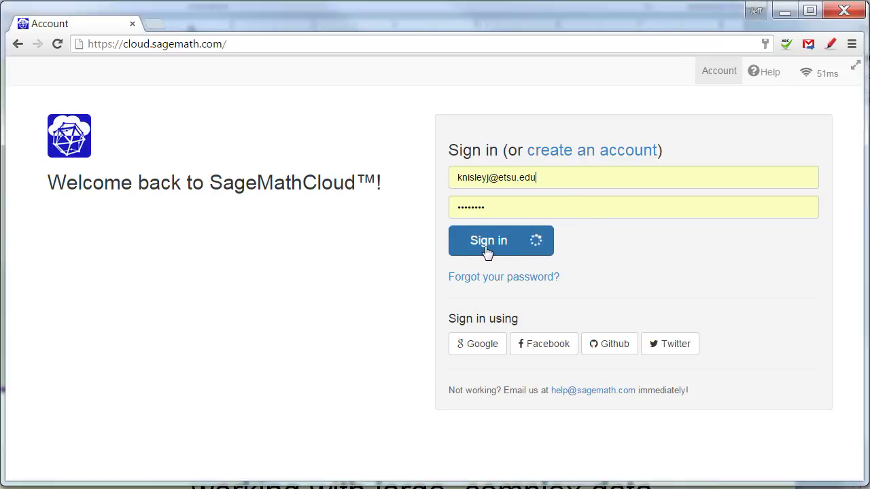
click(488, 241)
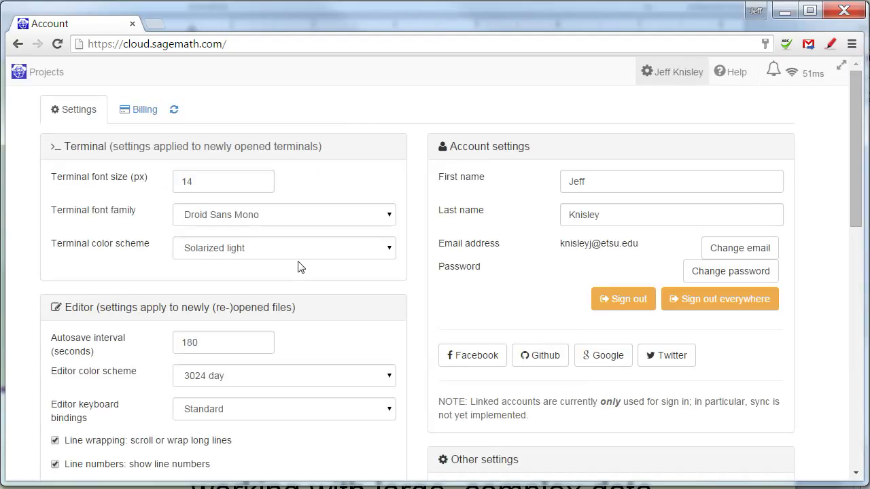
mouse_move(47, 80)
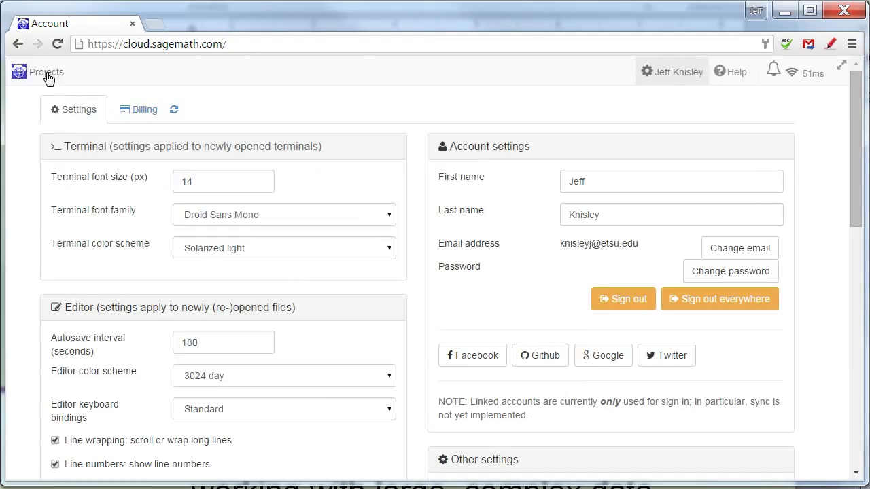
click(46, 71)
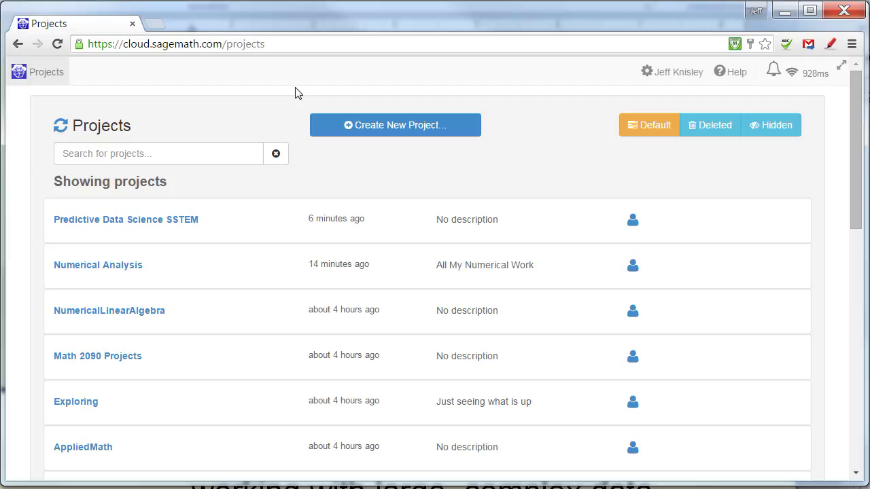
mouse_move(258, 198)
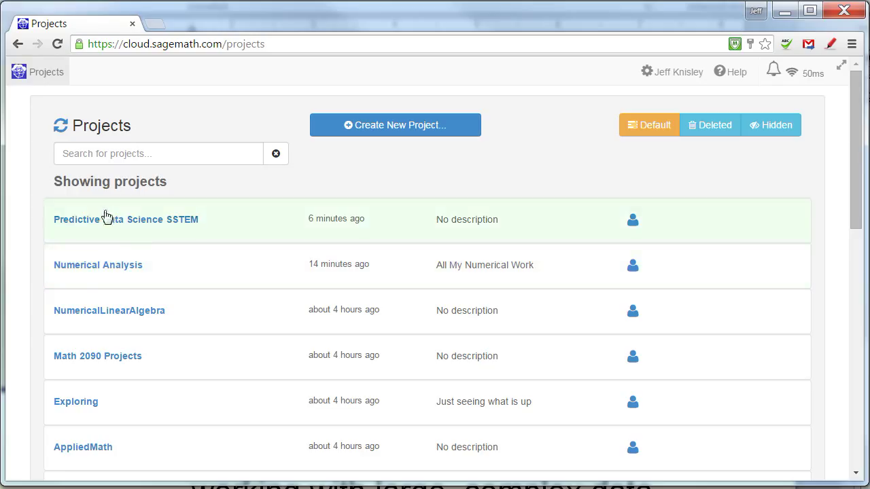
mouse_move(147, 449)
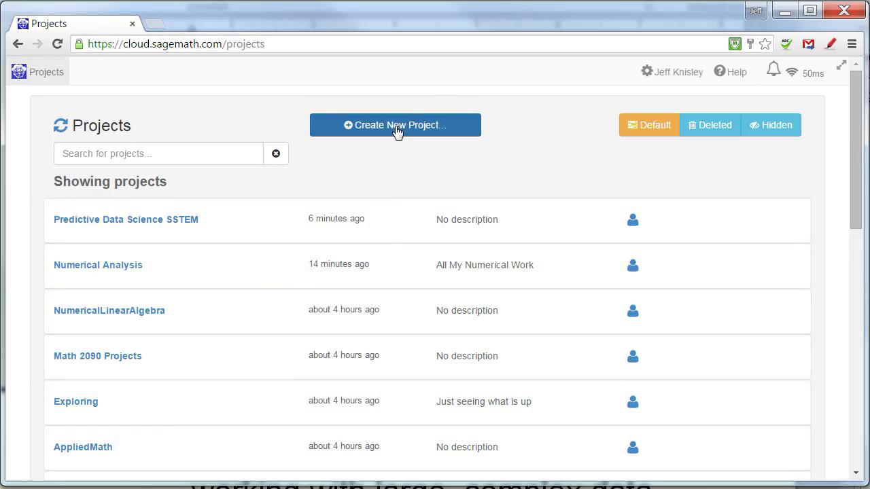
Create a new project titled 'Predictive Analytics'.
click(395, 125)
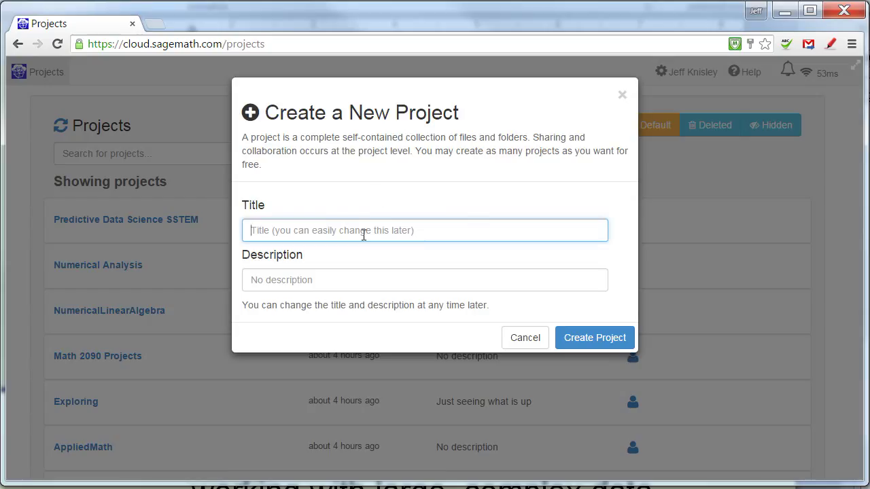
text(Predi)
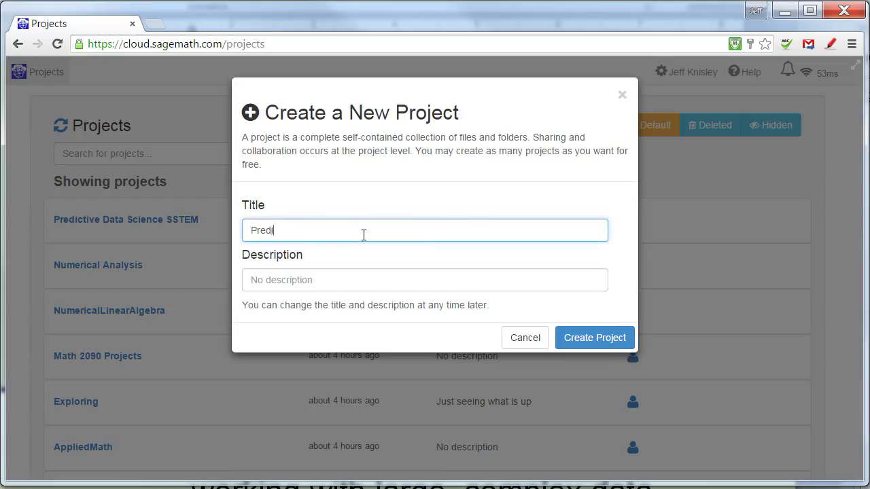
text(ctive Anal)
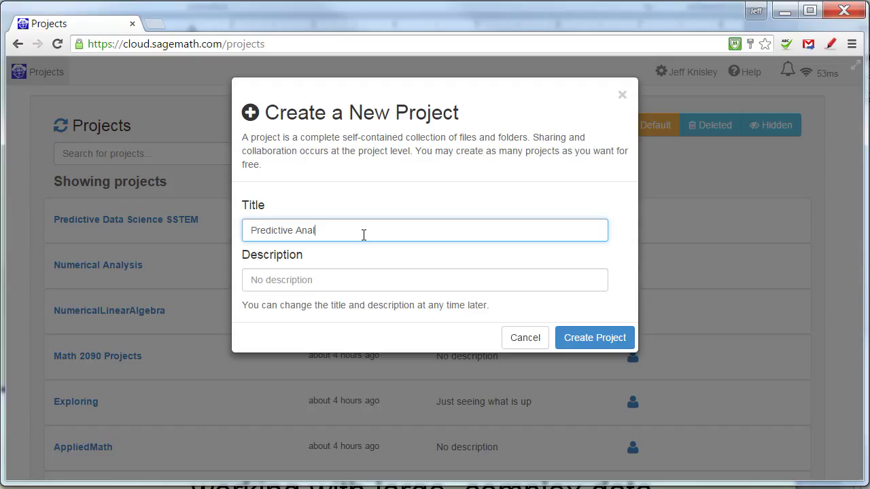
text(ytics)
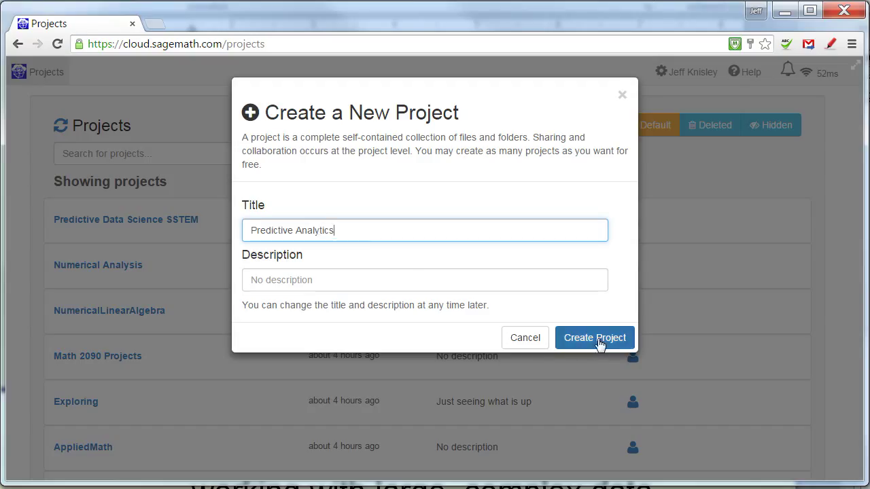
click(595, 337)
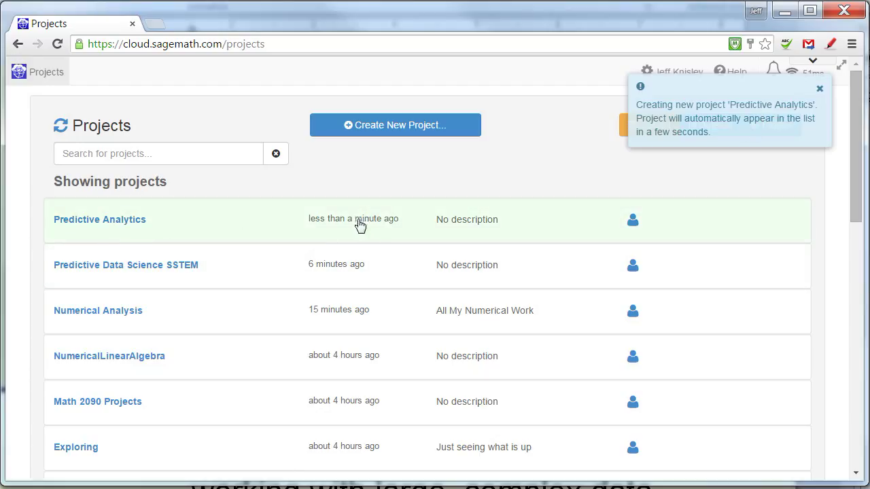
mouse_move(112, 228)
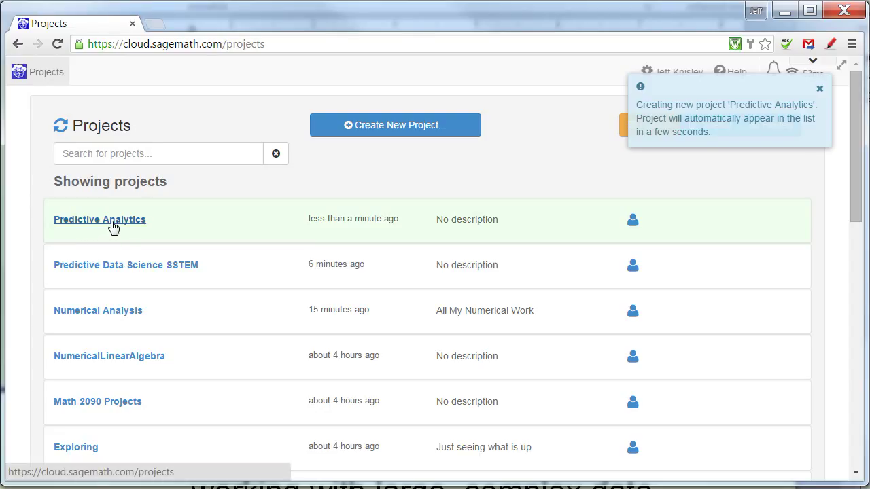
Open the Predictive Analytics project and reach its file upload area.
click(99, 220)
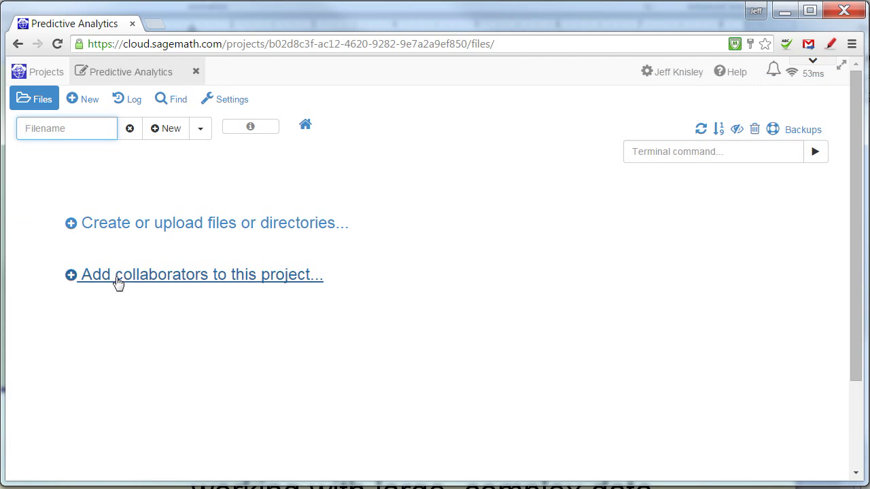
mouse_move(169, 225)
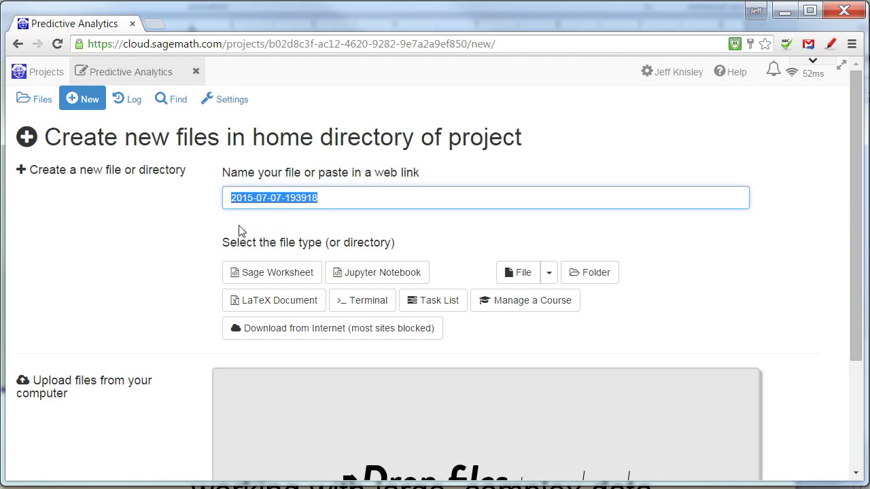
scroll(down, 3)
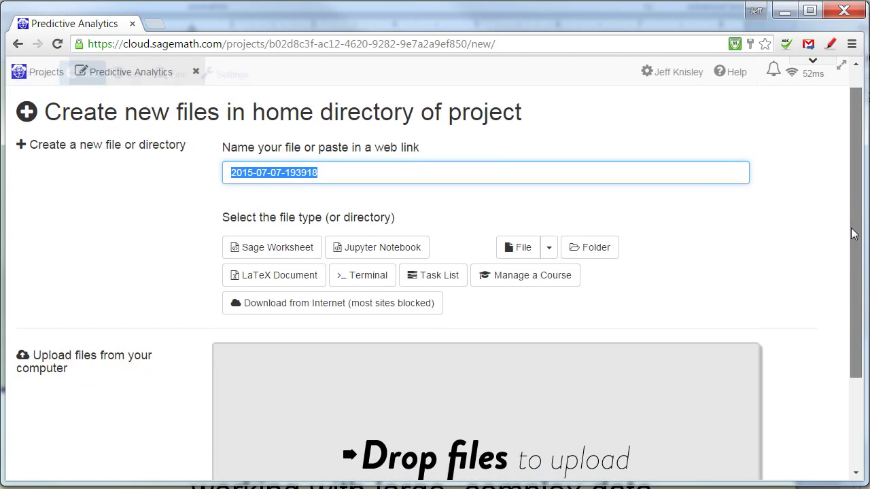
scroll(down, 3)
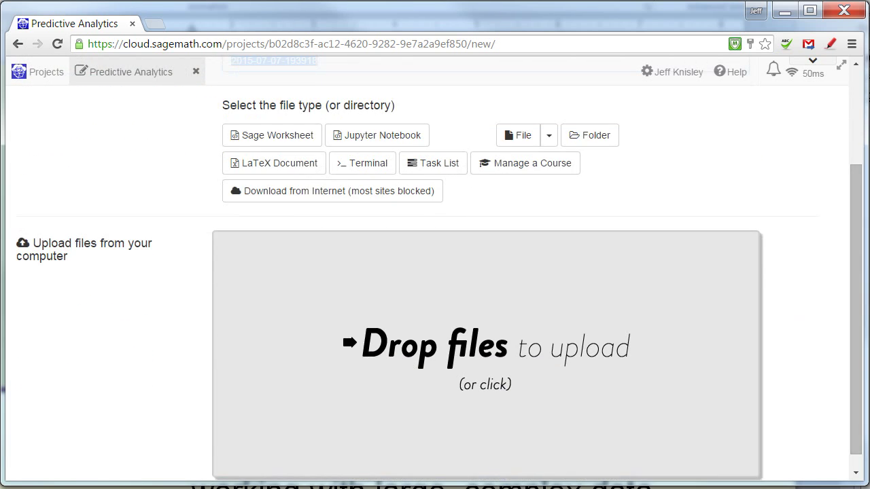
Bring up the local file browser to pick the two .ipynb notebook files.
click(484, 353)
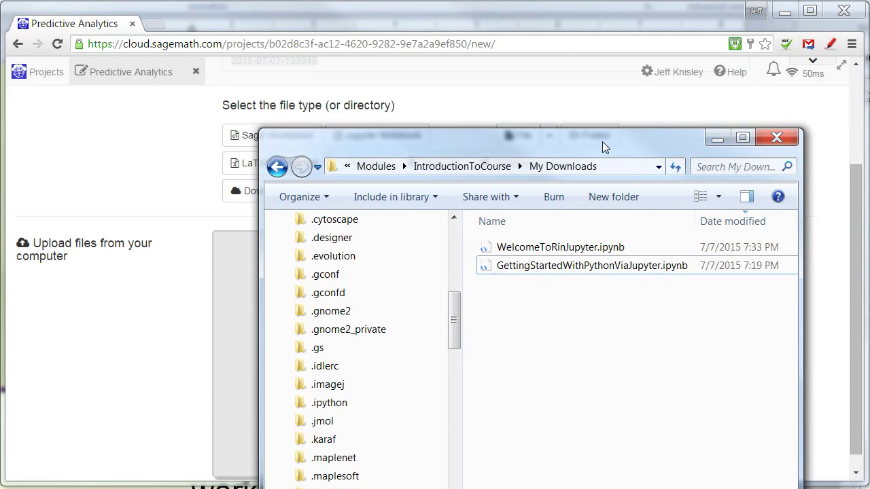
mouse_move(582, 220)
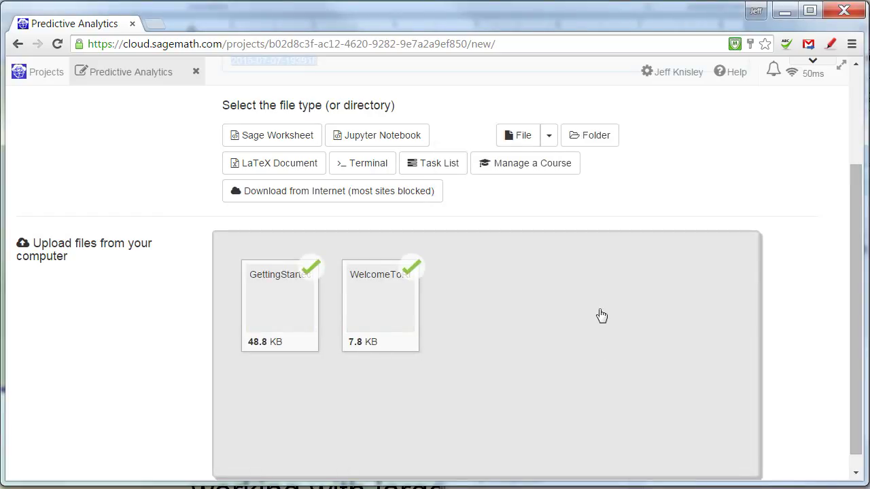
mouse_move(532, 337)
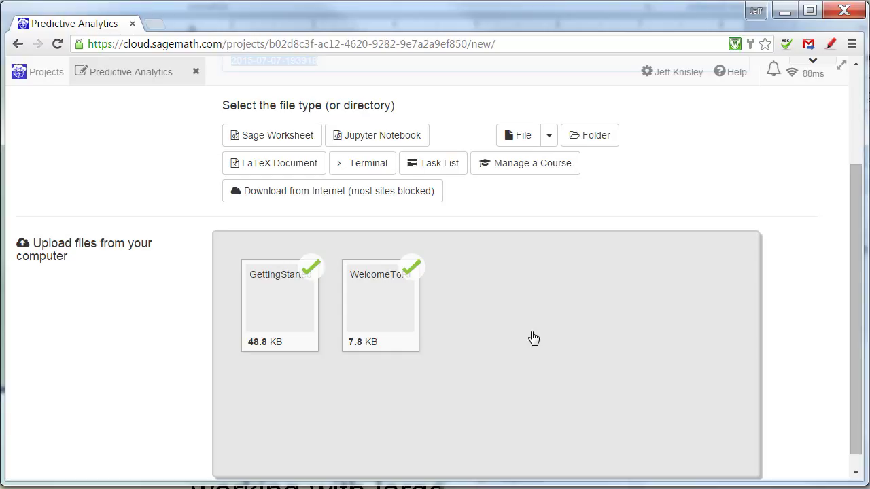
mouse_move(535, 337)
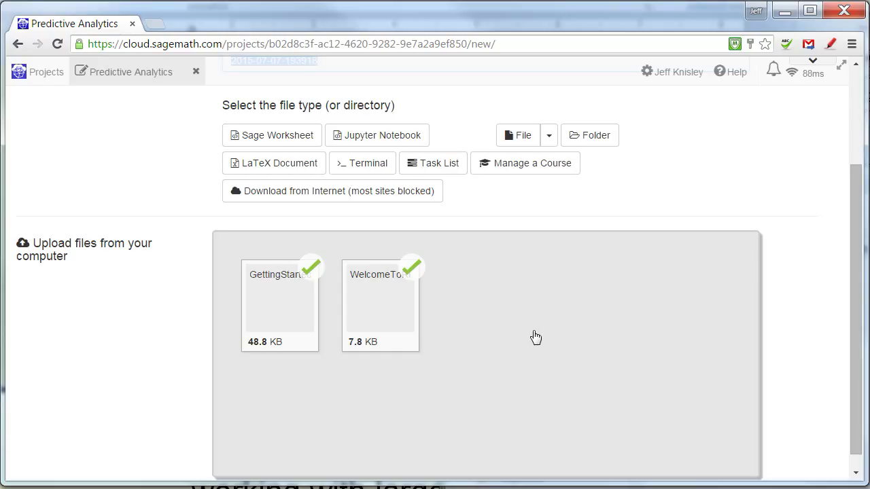
mouse_move(191, 340)
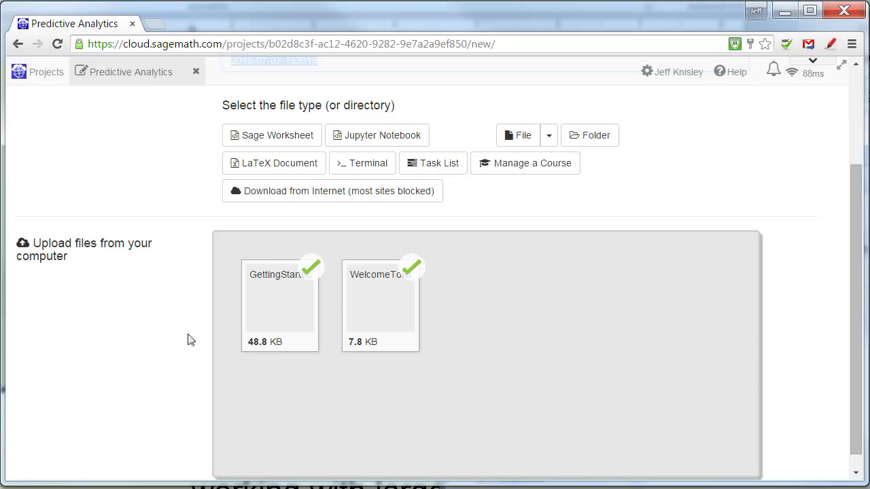
mouse_move(825, 269)
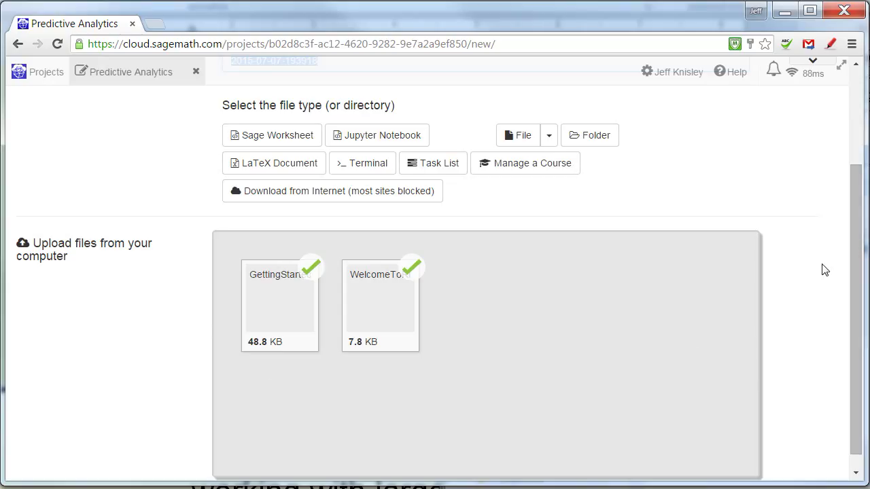
mouse_move(862, 236)
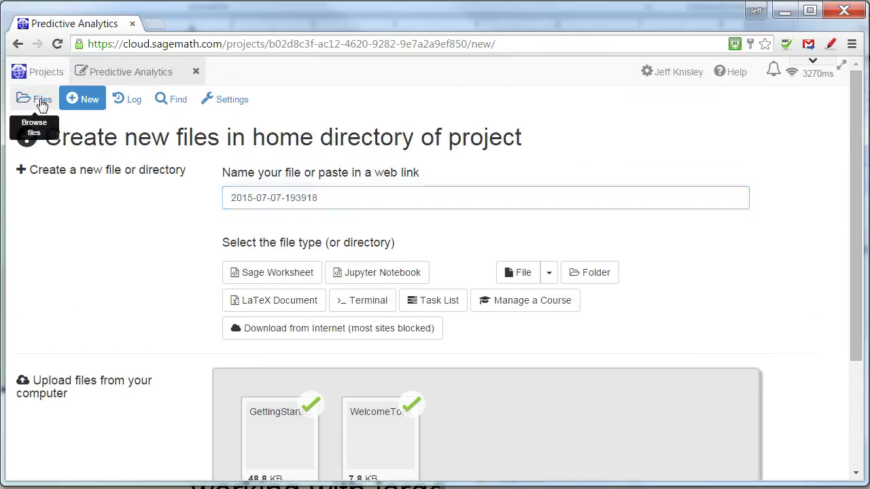
Show the project's file listing with both uploaded Jupyter notebooks.
click(41, 99)
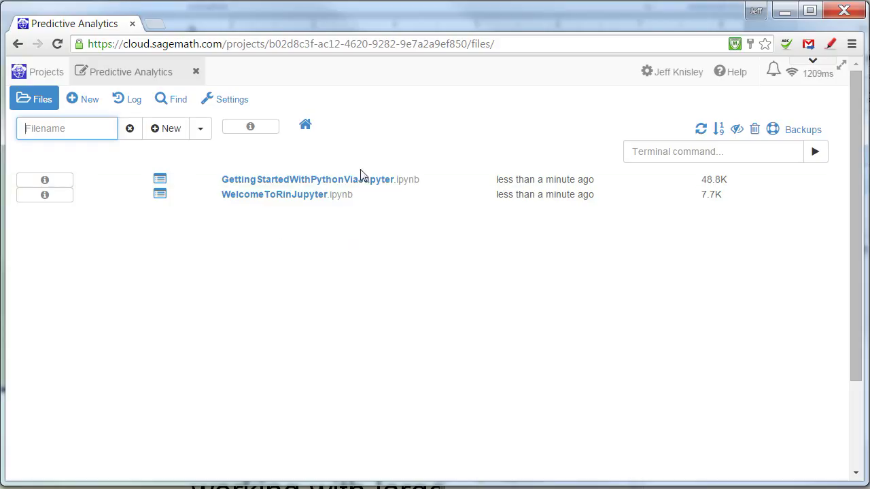
mouse_move(353, 184)
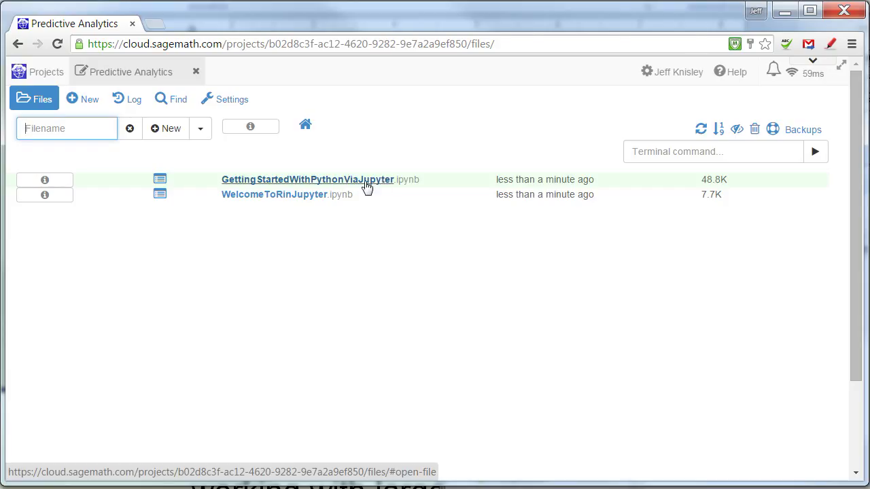
Open GettingStartedWithPythonViaJupyter.ipynb and expand it to fill the window.
click(308, 179)
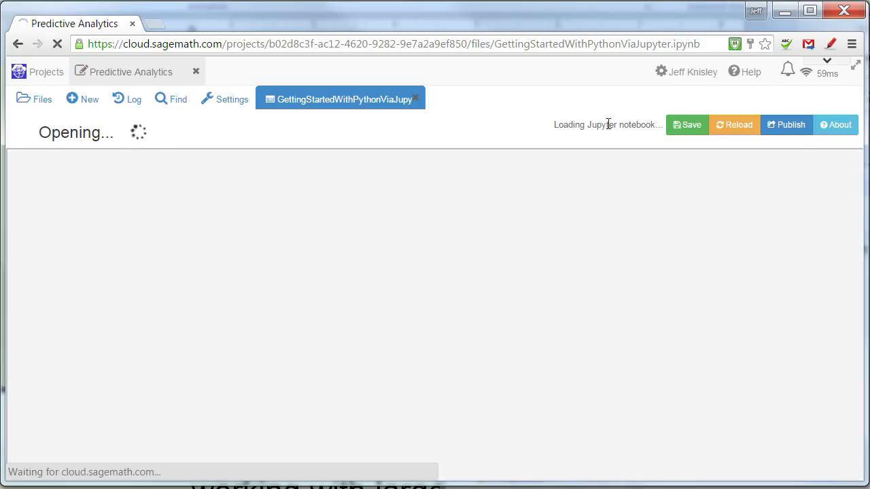
mouse_move(541, 137)
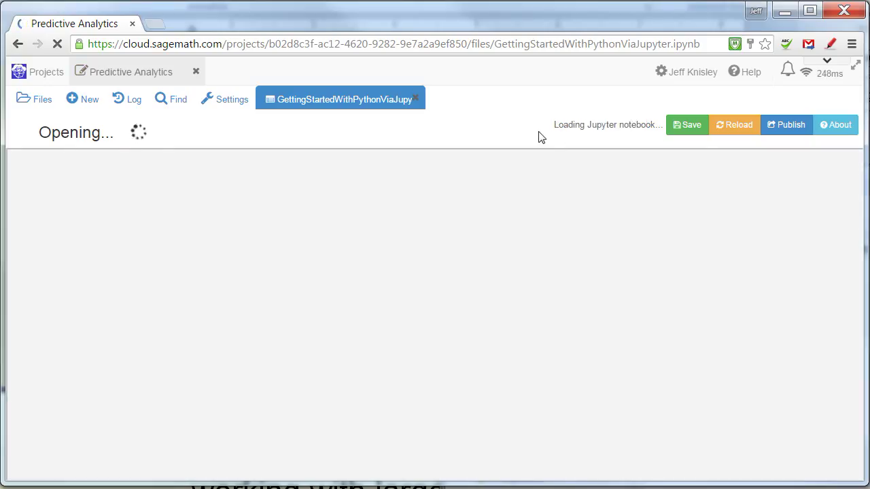
mouse_move(831, 83)
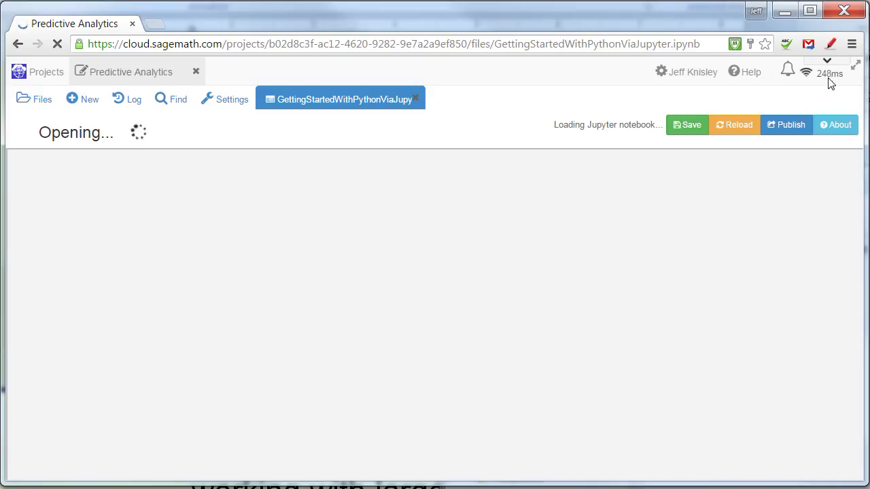
mouse_move(834, 80)
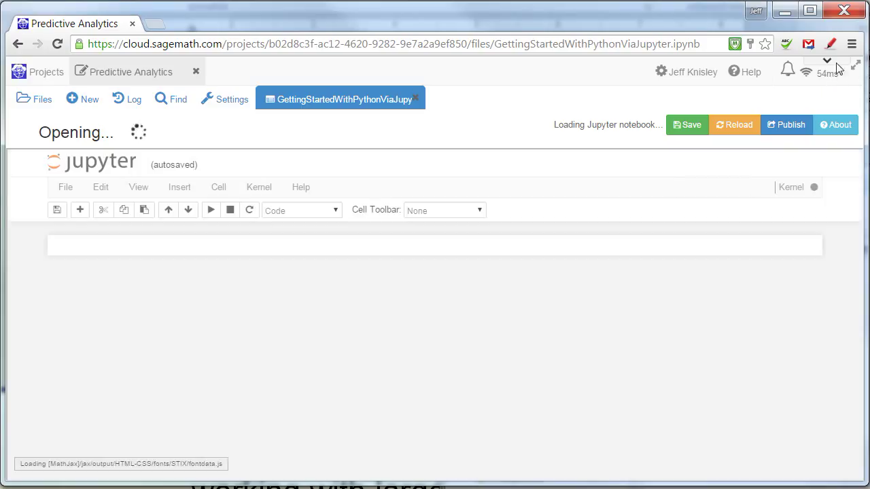
click(831, 65)
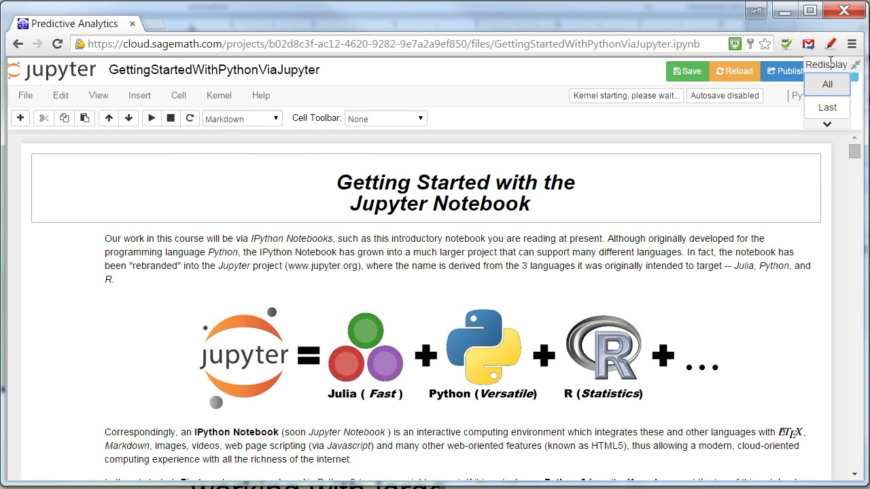
Exit fullscreen so the project bar and tabs show above the notebook.
click(826, 64)
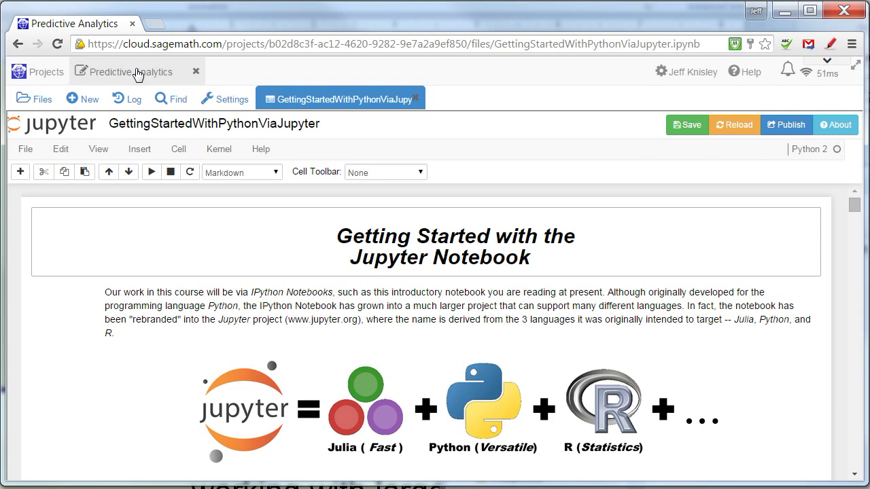
mouse_move(367, 138)
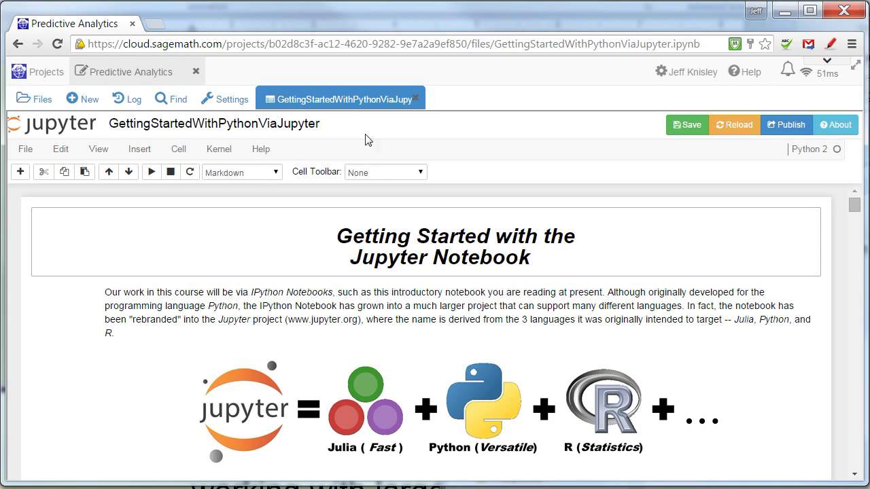
mouse_move(320, 102)
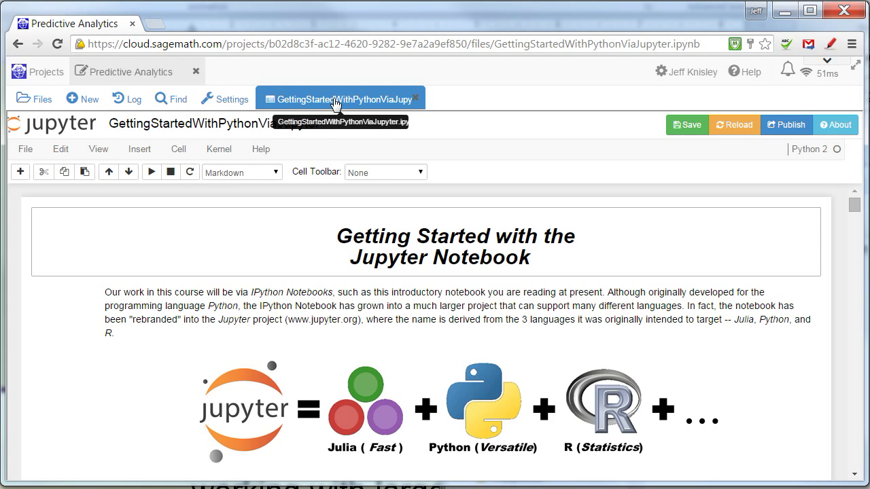
mouse_move(381, 100)
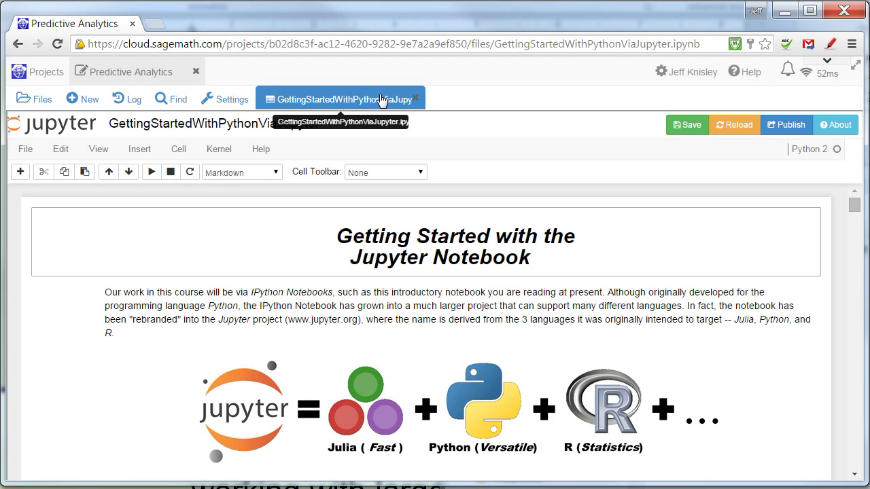
mouse_move(119, 160)
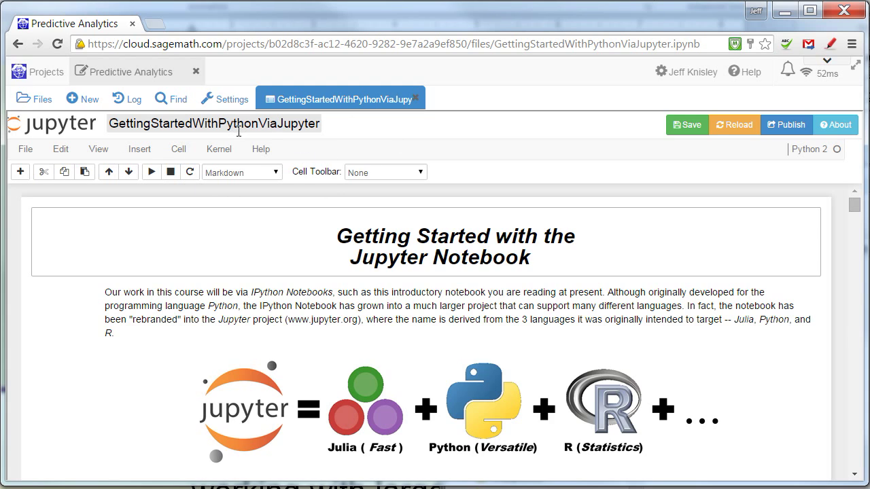
mouse_move(233, 136)
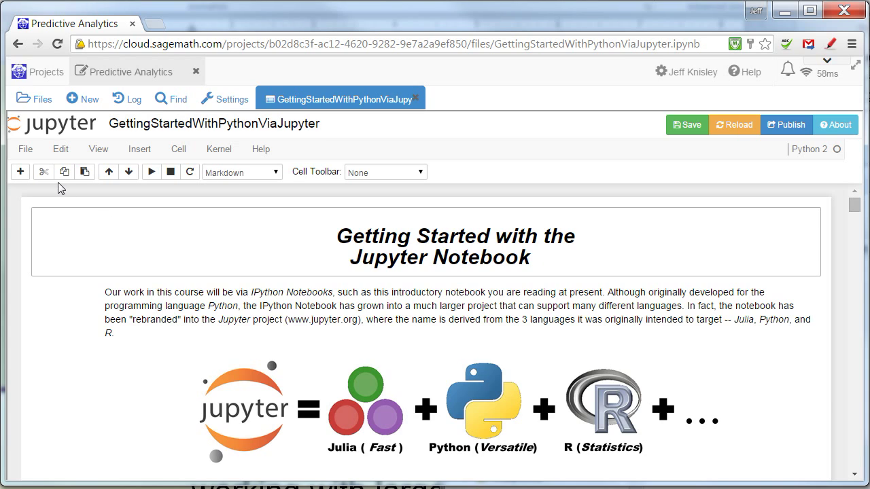
mouse_move(27, 152)
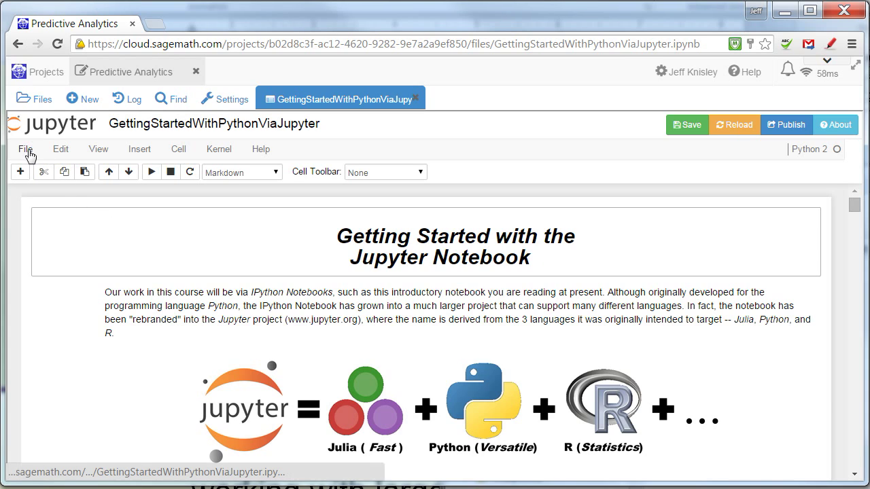
click(25, 149)
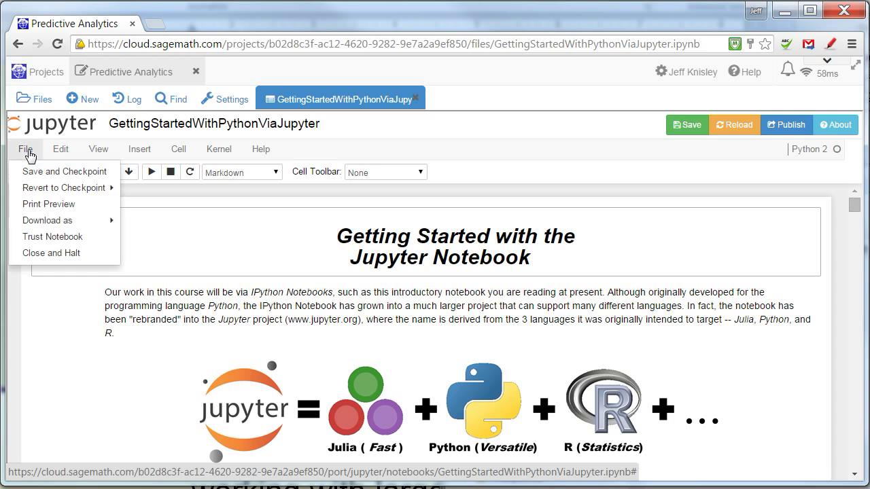
mouse_move(63, 172)
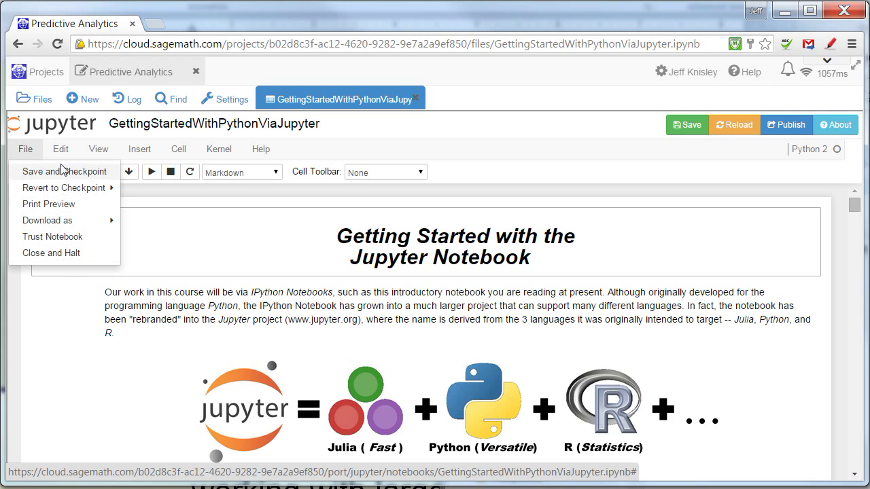
click(60, 148)
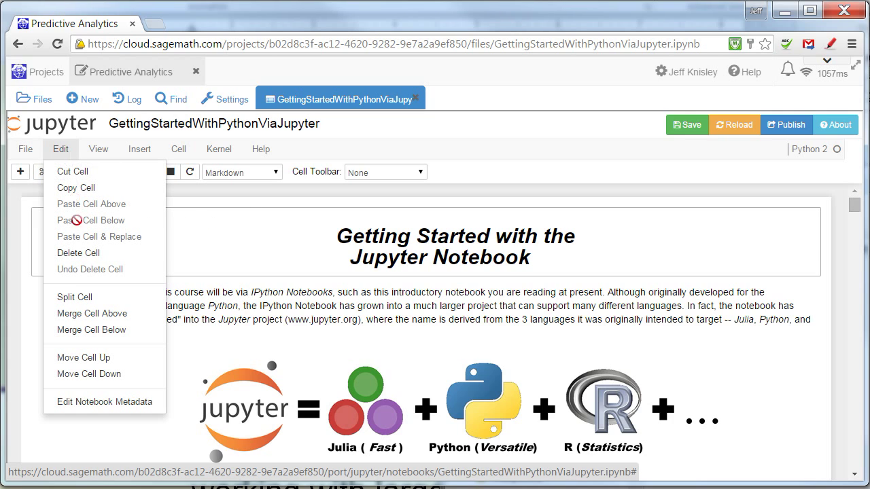
click(97, 148)
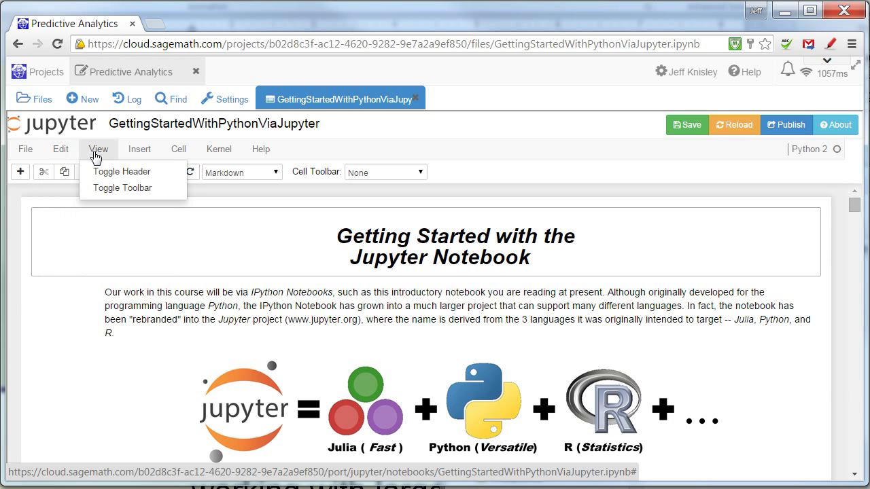
click(121, 171)
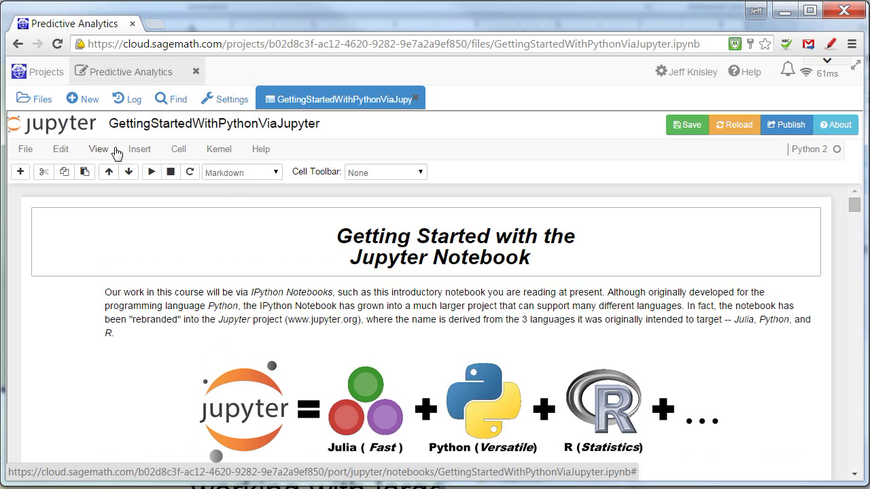
click(139, 148)
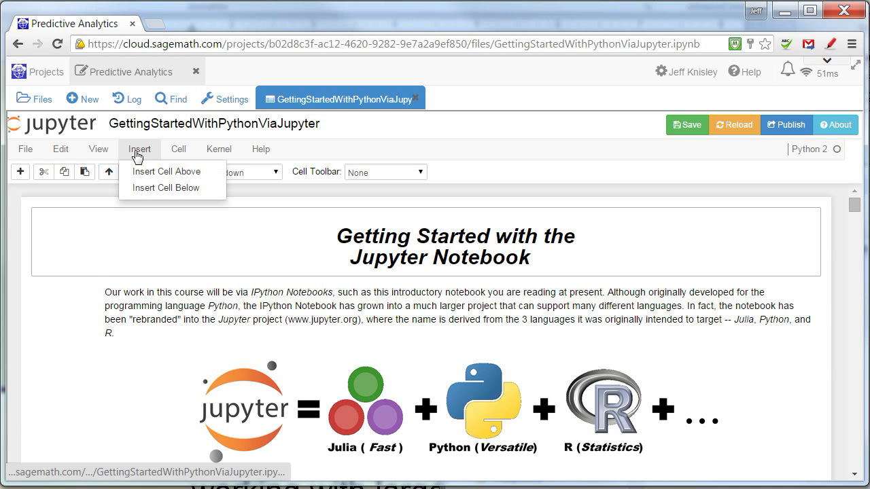
mouse_move(178, 157)
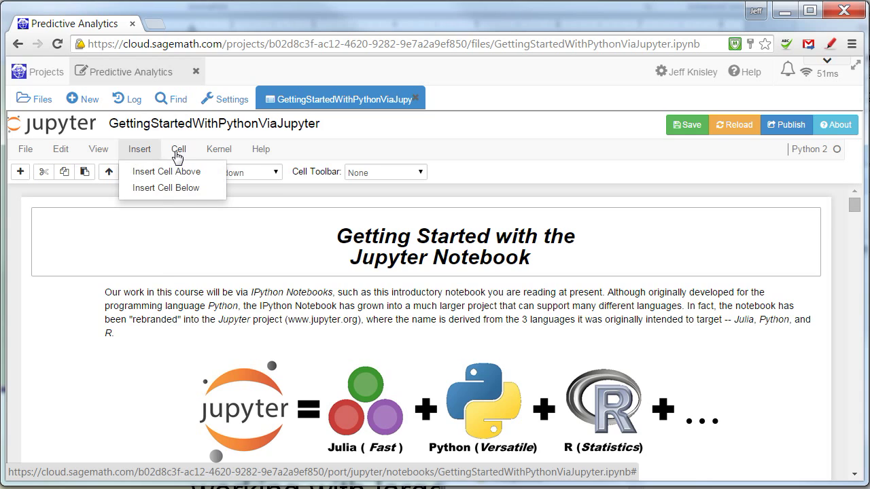
click(178, 148)
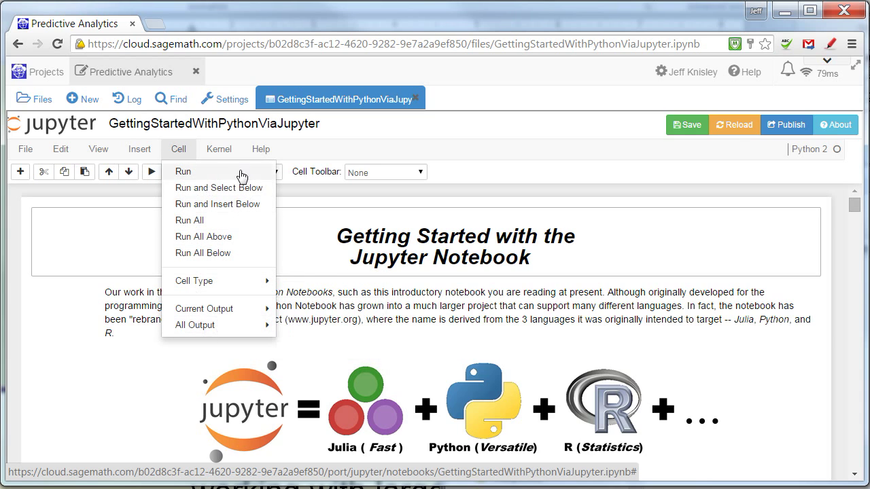
click(219, 148)
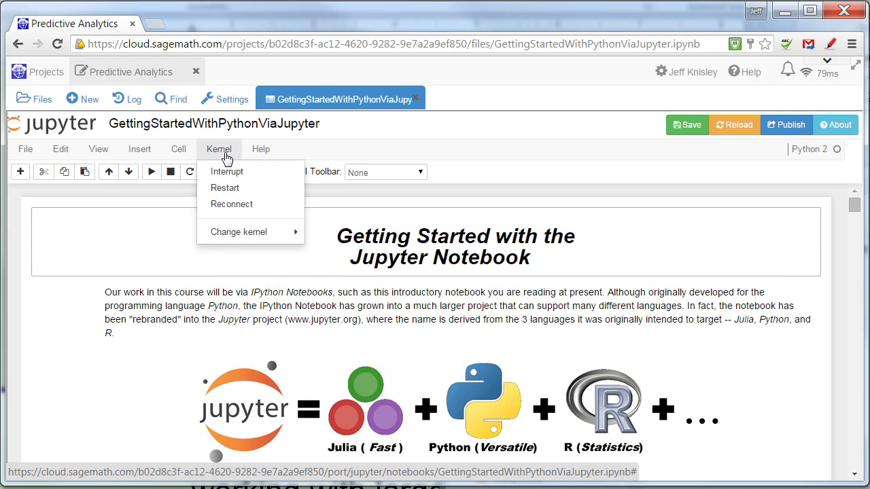
mouse_move(223, 193)
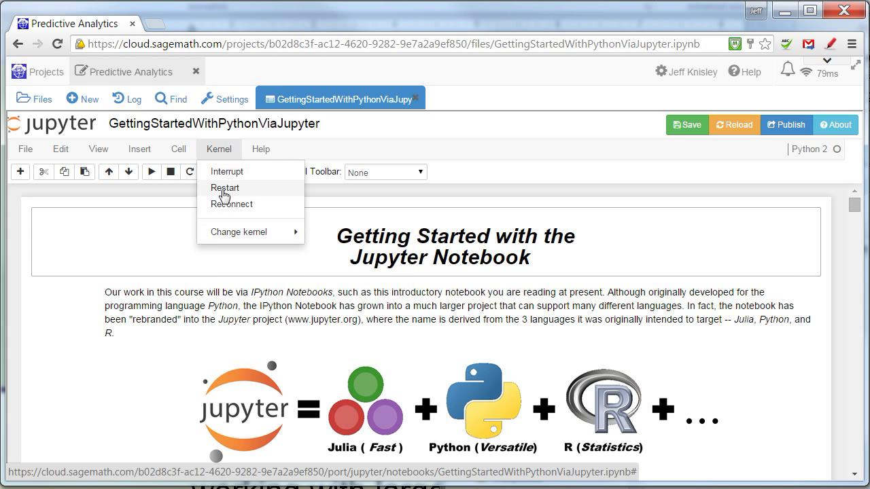
mouse_move(225, 187)
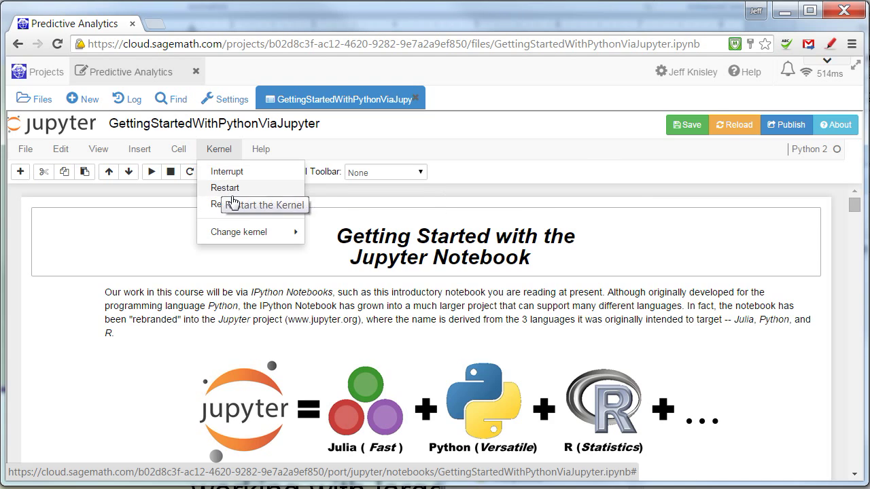
mouse_move(813, 149)
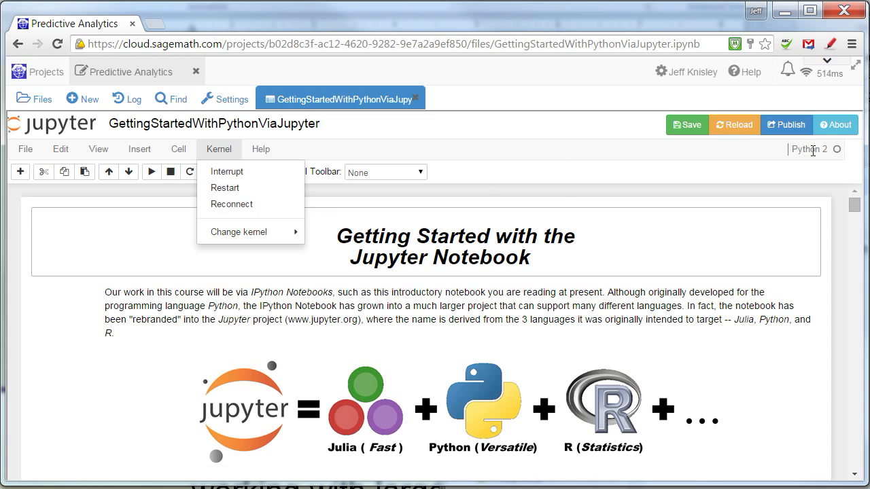
mouse_move(267, 158)
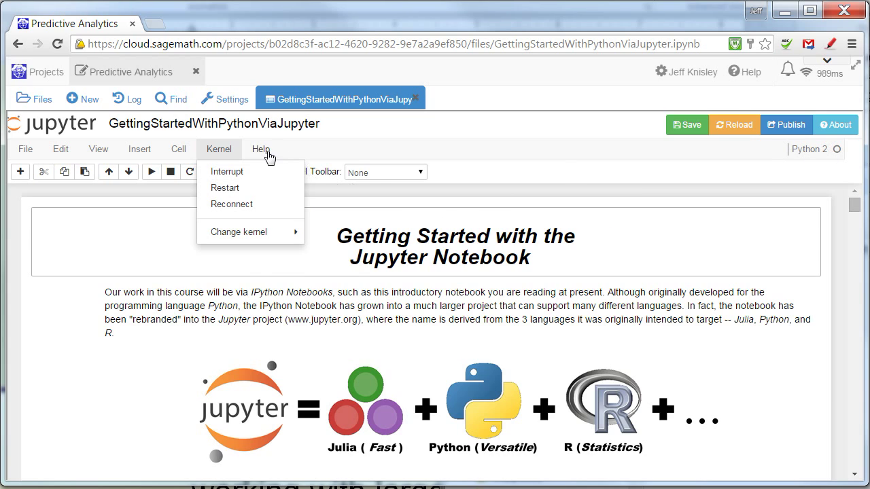
click(261, 148)
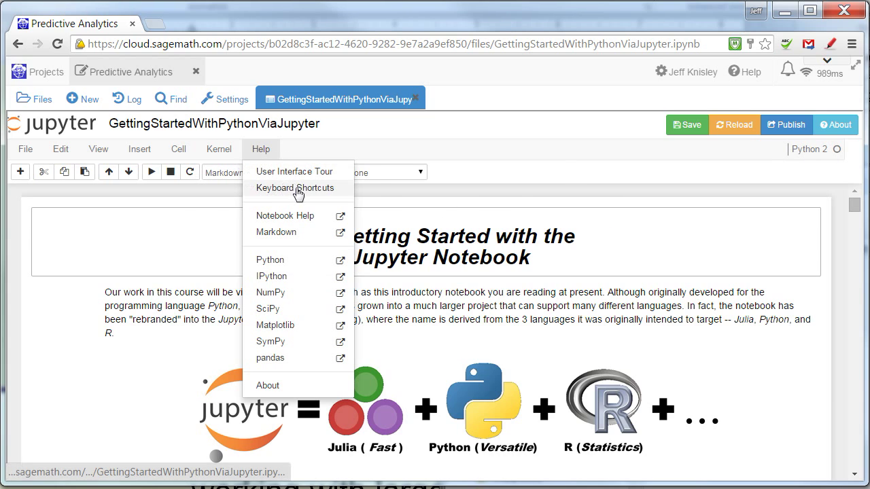
click(527, 158)
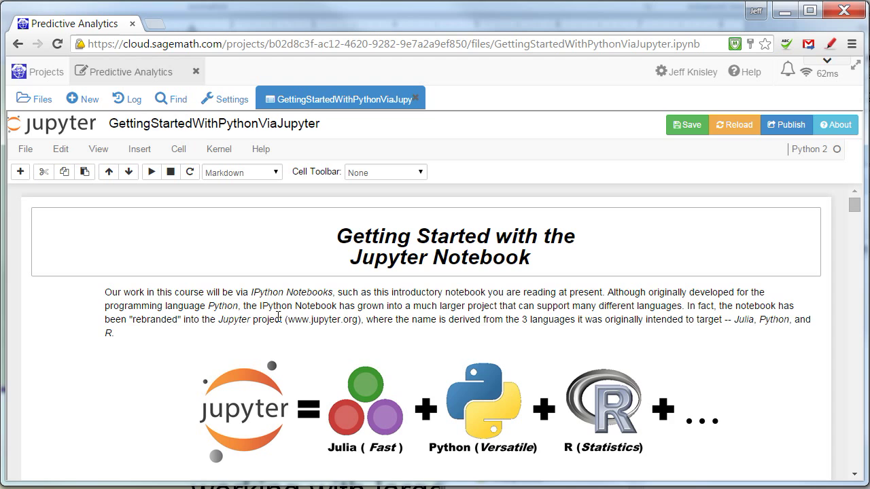
mouse_move(247, 263)
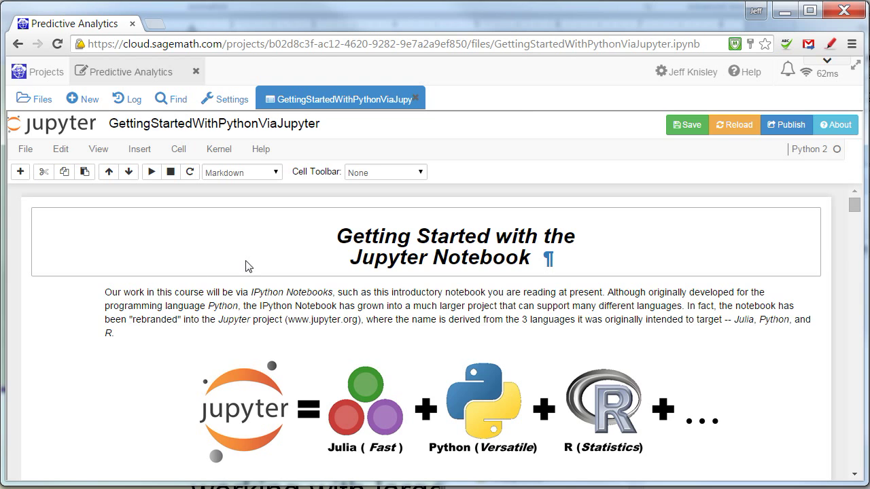
scroll(down, 3)
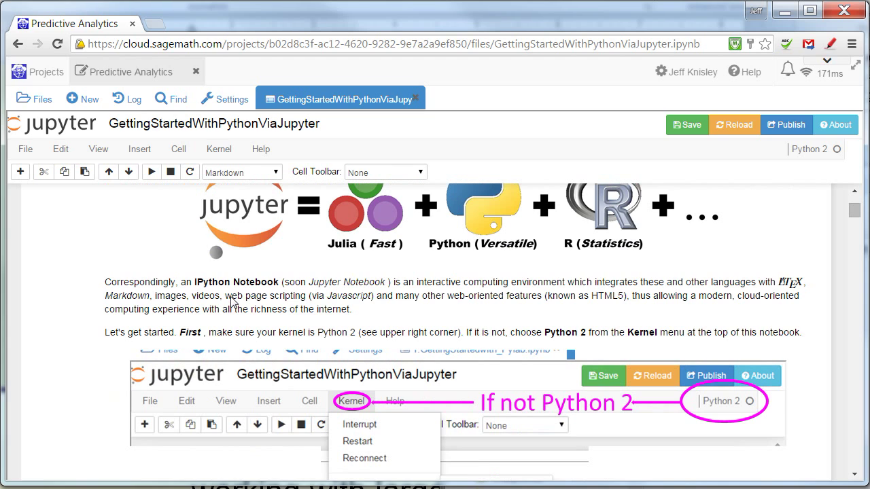
scroll(down, 3)
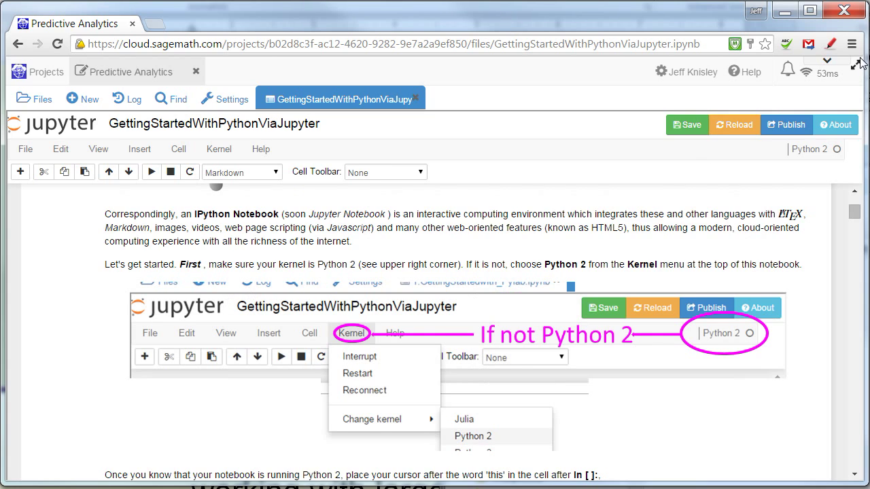
click(852, 42)
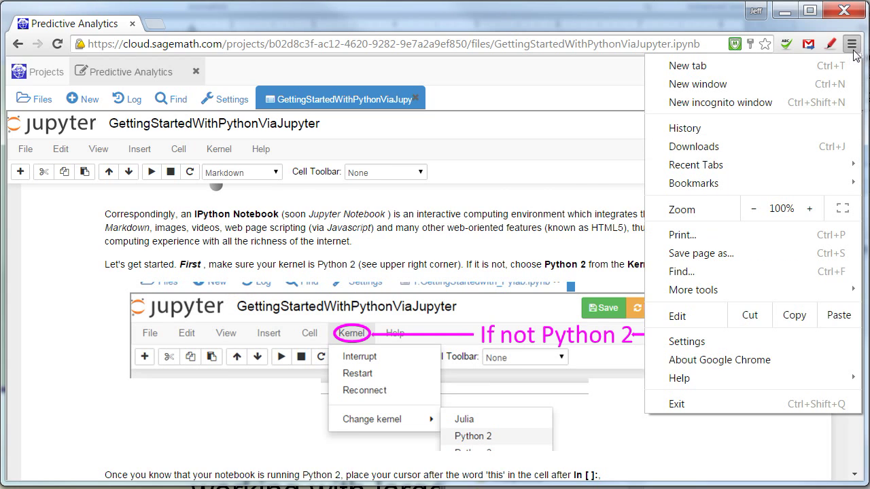
click(852, 44)
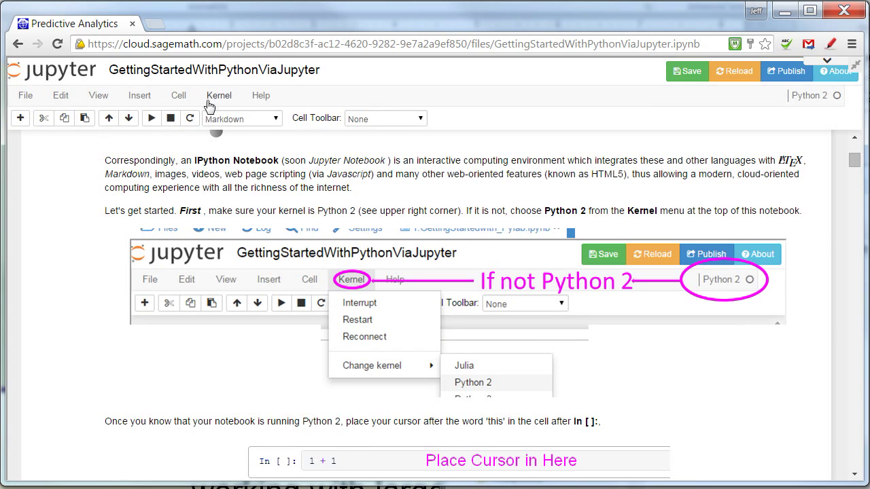
click(98, 95)
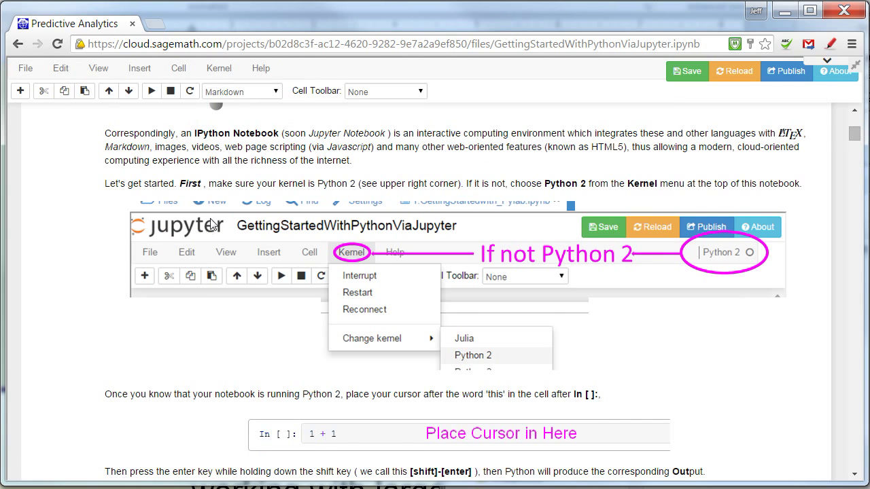
mouse_move(131, 264)
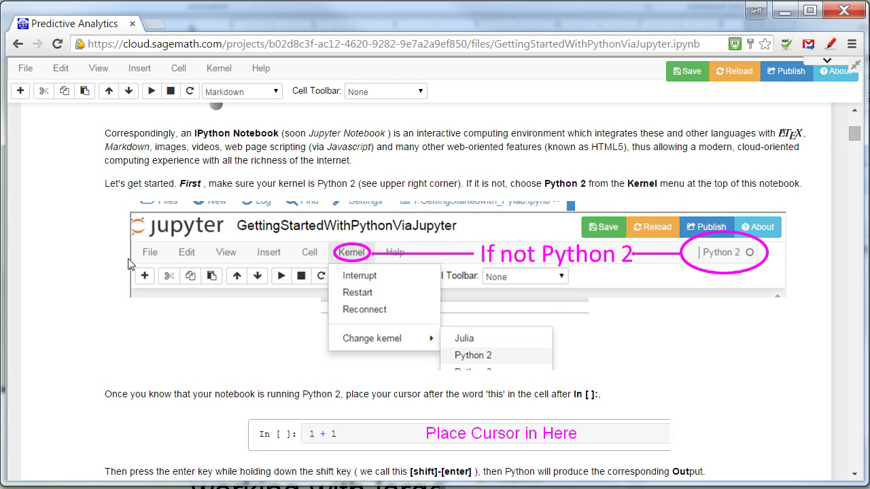
mouse_move(409, 310)
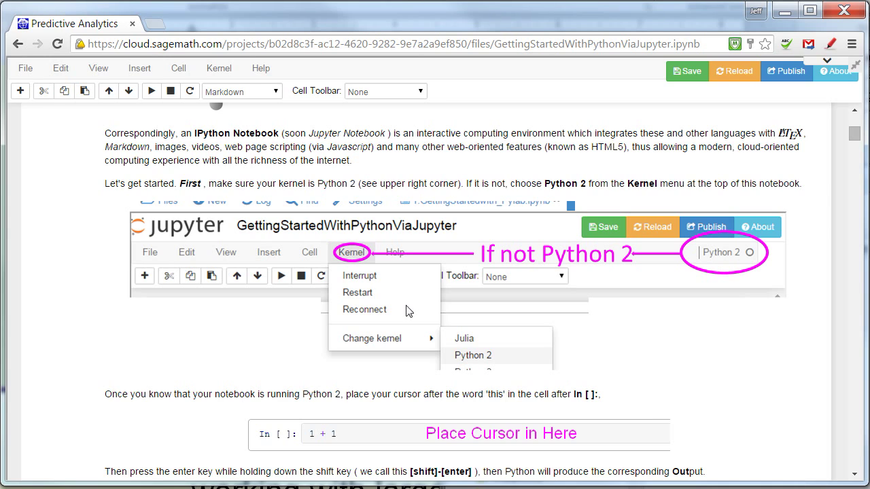
mouse_move(780, 106)
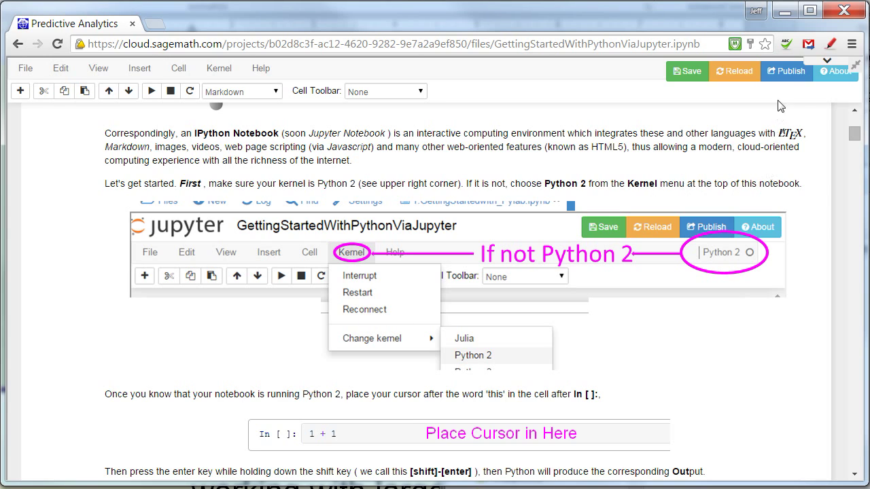
mouse_move(617, 261)
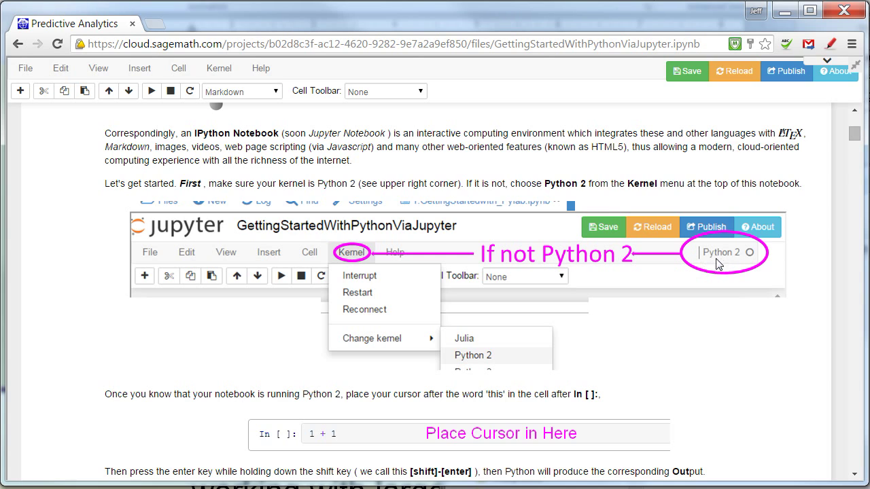
mouse_move(294, 86)
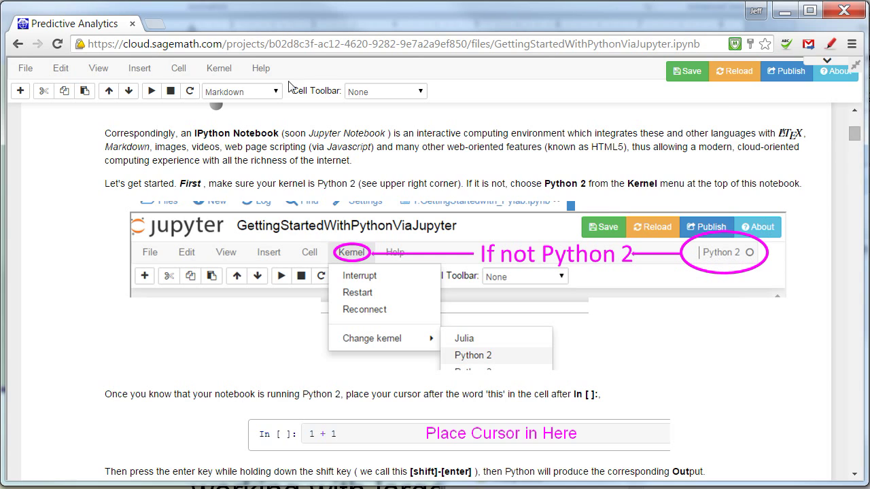
click(98, 68)
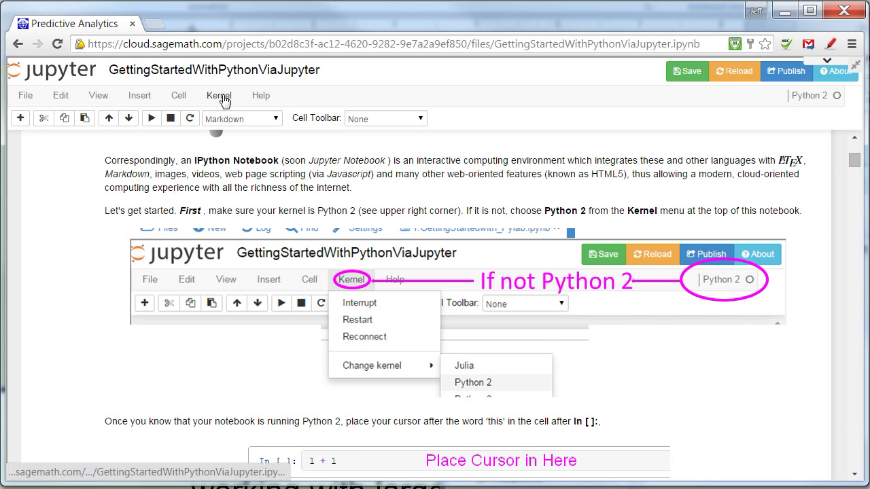
click(219, 95)
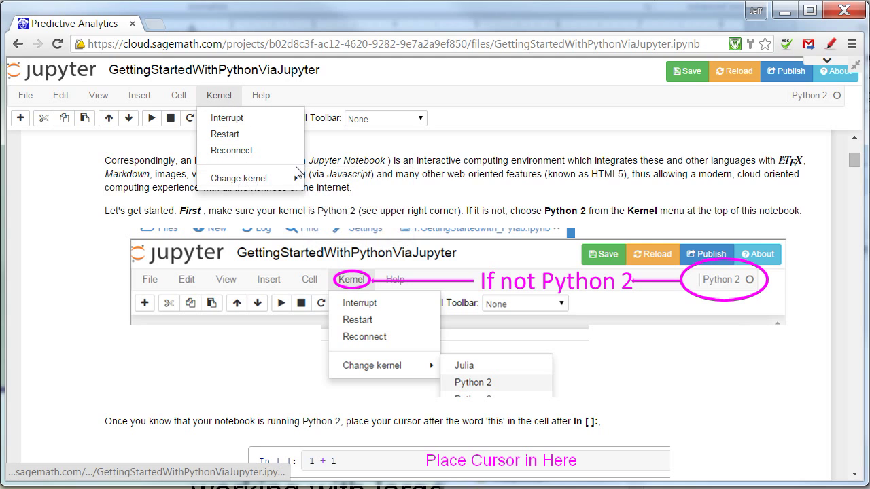
mouse_move(519, 101)
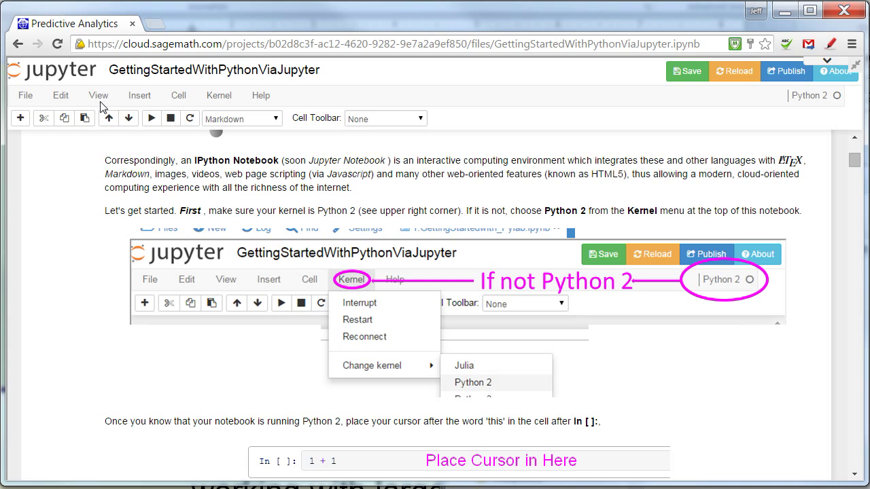
click(98, 95)
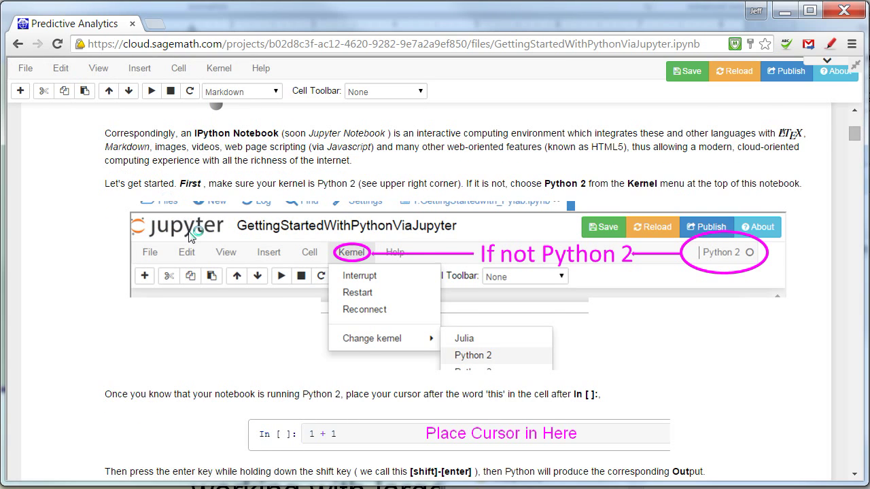
Run the 1 + 1 code cell so it shows Out[1]: 2.
scroll(down, 3)
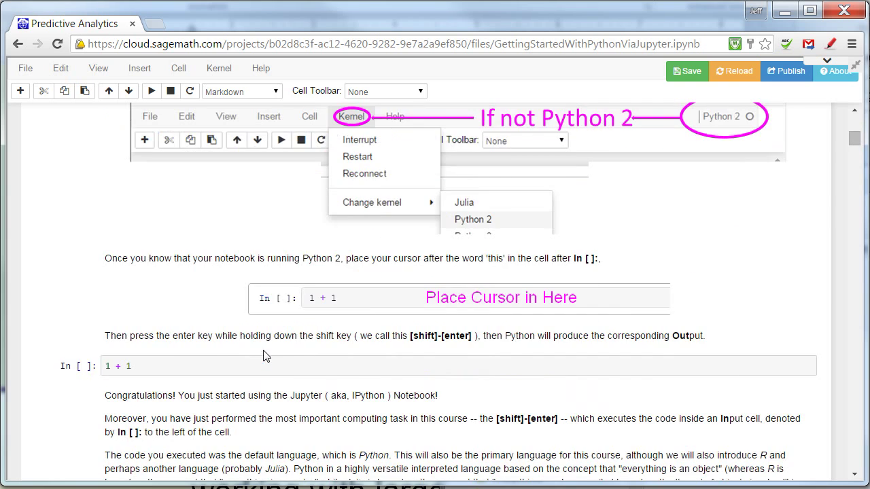
scroll(down, 3)
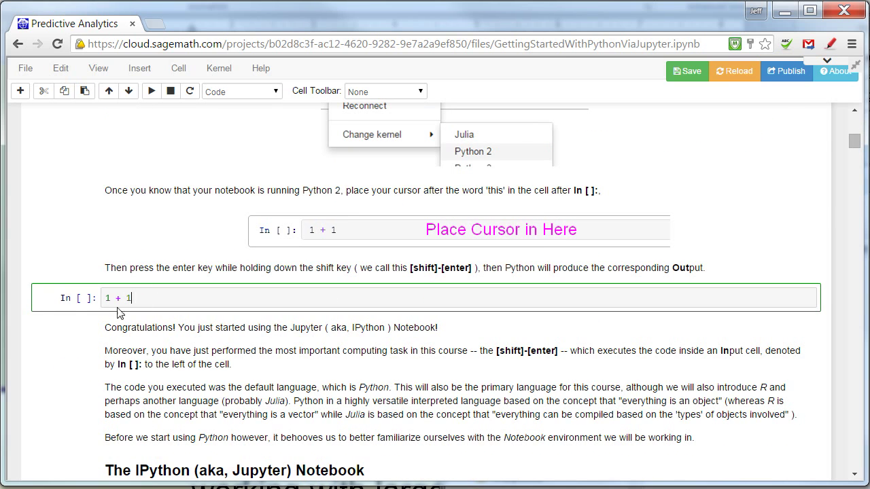
mouse_move(102, 288)
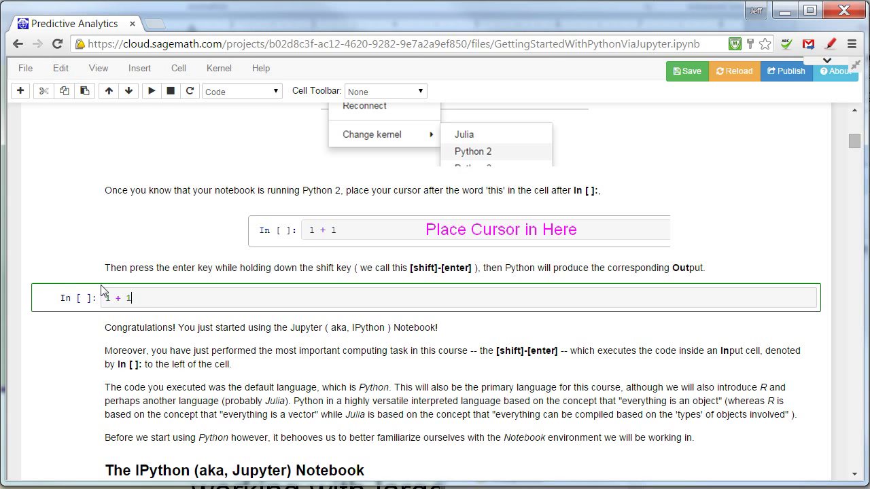
mouse_move(624, 321)
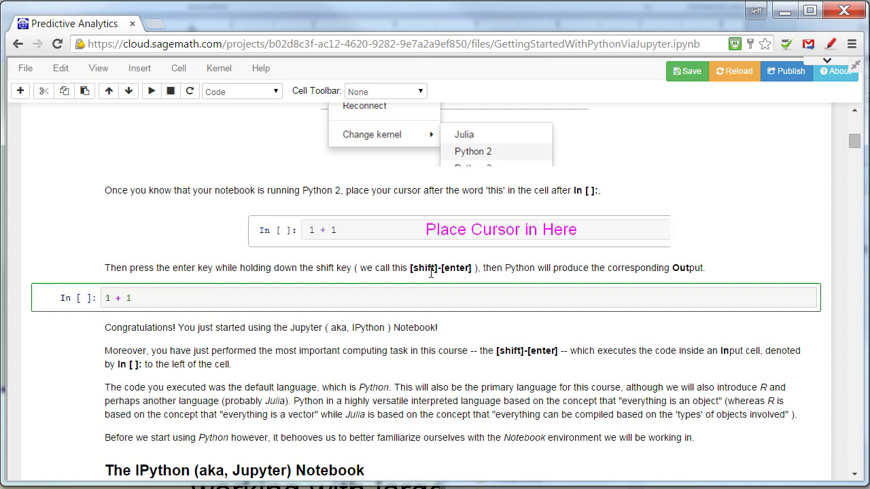
click(129, 297)
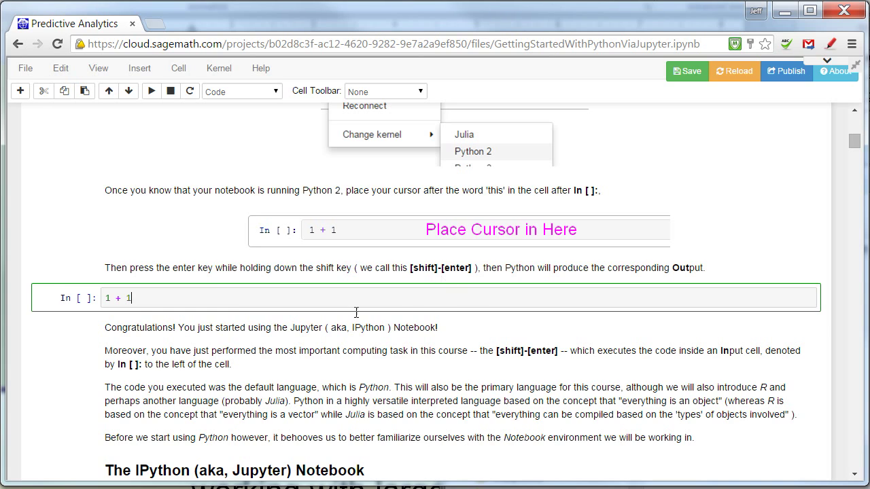
mouse_move(149, 93)
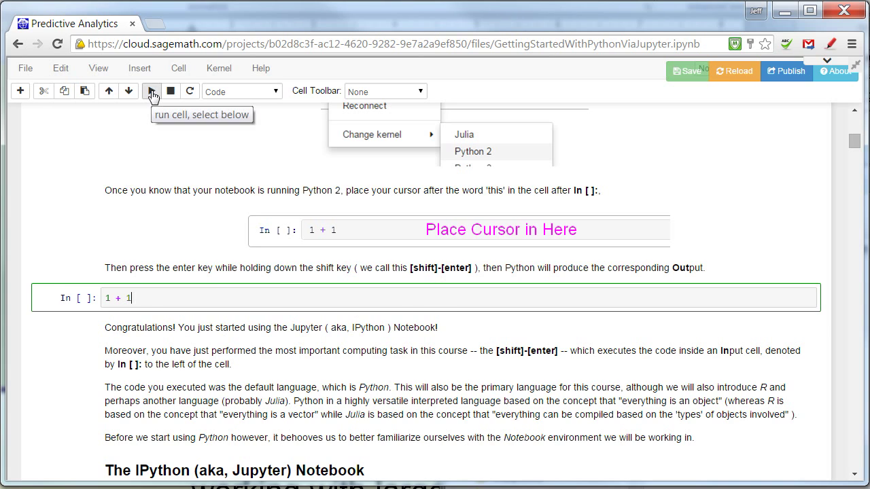
click(149, 91)
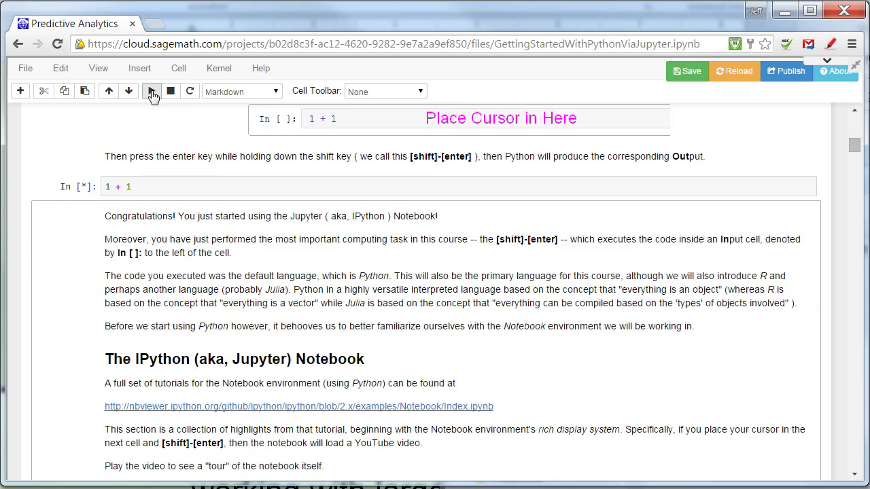
click(150, 91)
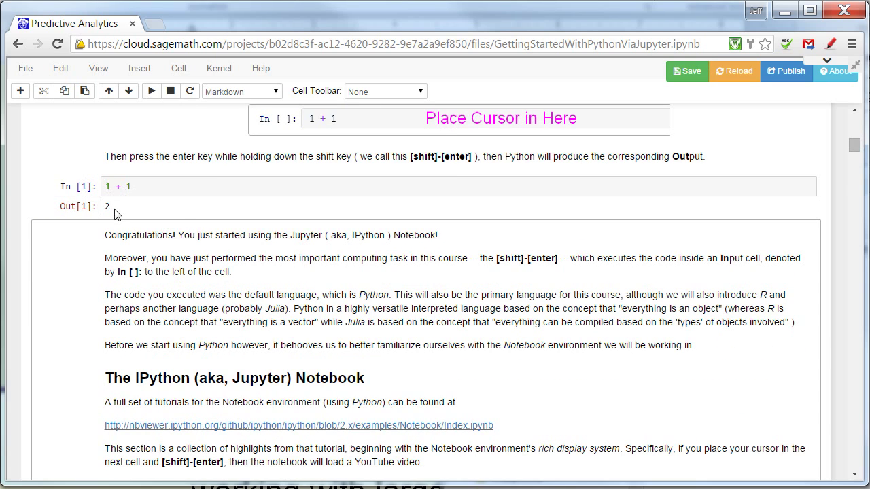
mouse_move(129, 212)
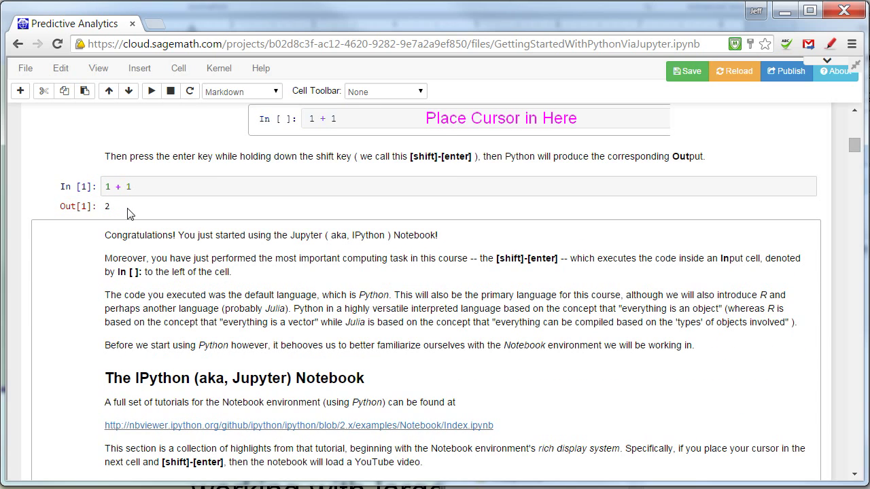
Run the YouTubeVideo cell with Shift+Enter, producing Out[2] with an embedded player.
scroll(down, 3)
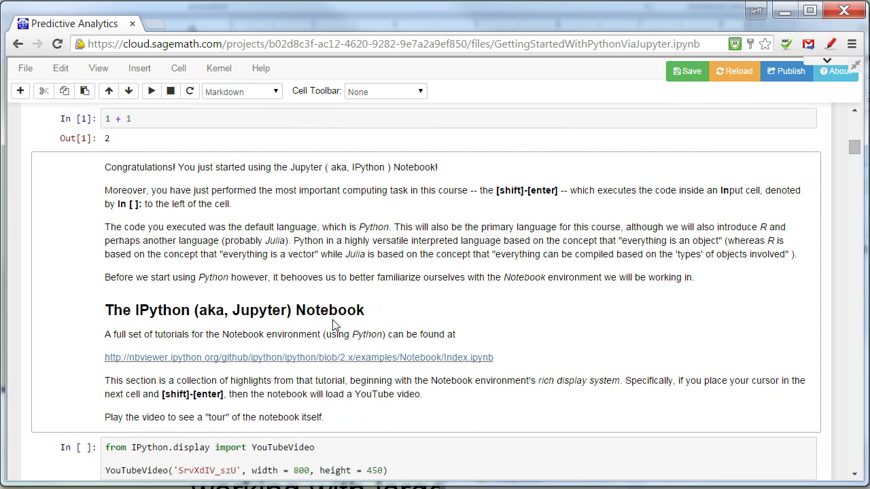
mouse_move(339, 319)
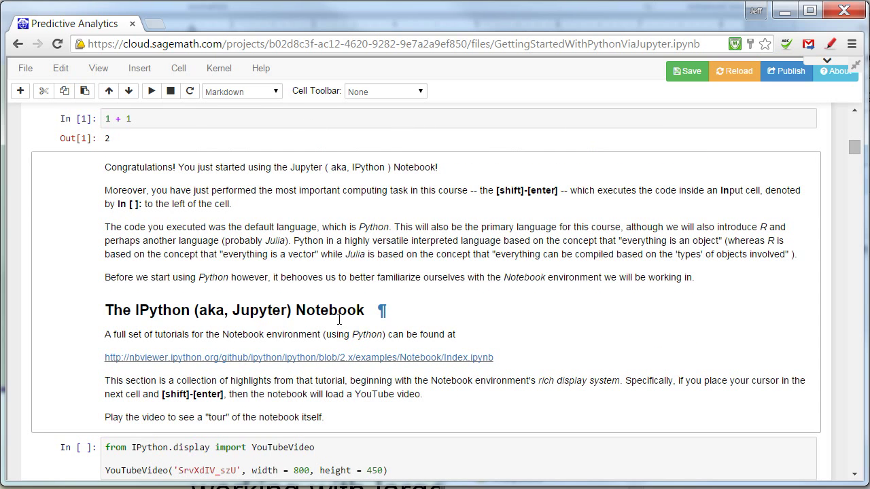
scroll(down, 3)
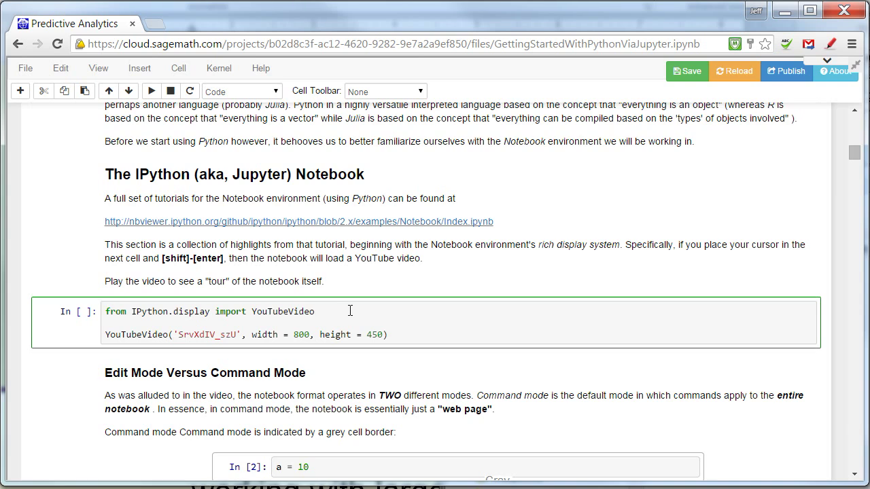
key(shift+enter)
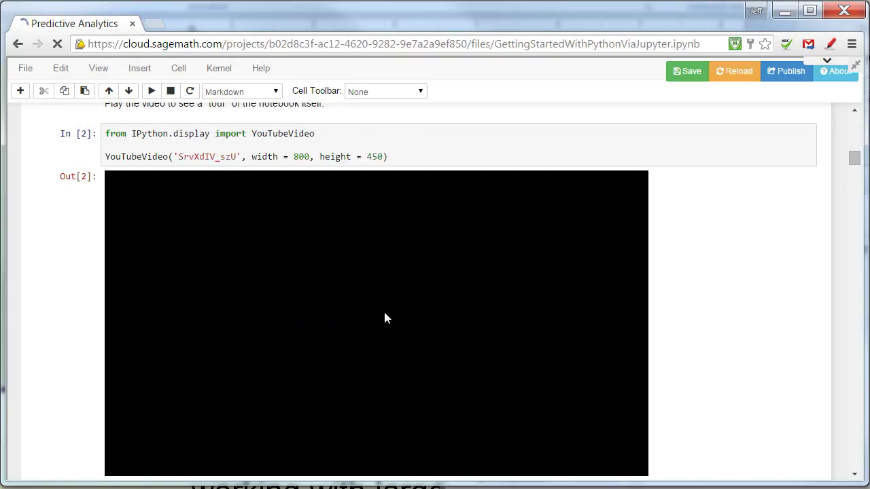
scroll(down, 3)
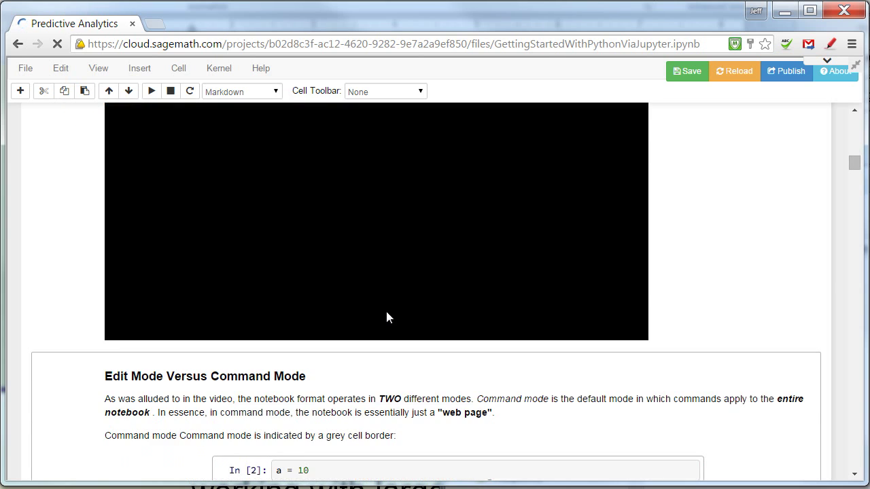
scroll(up, 3)
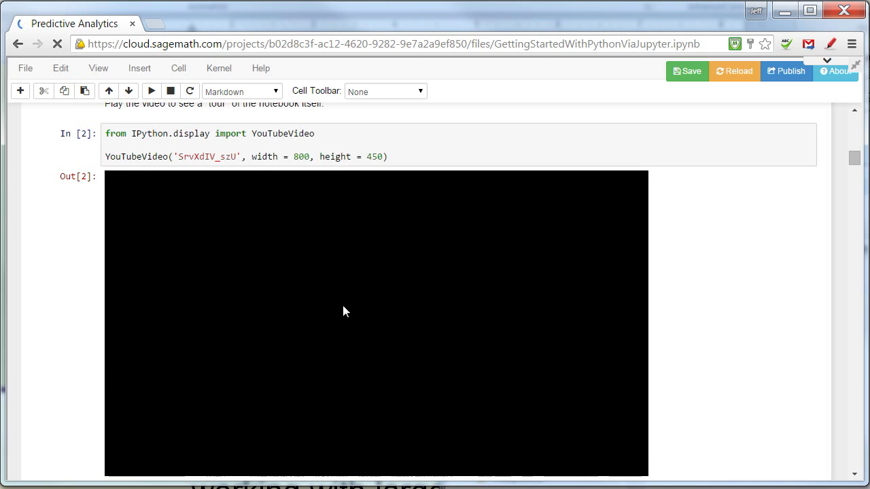
scroll(down, 3)
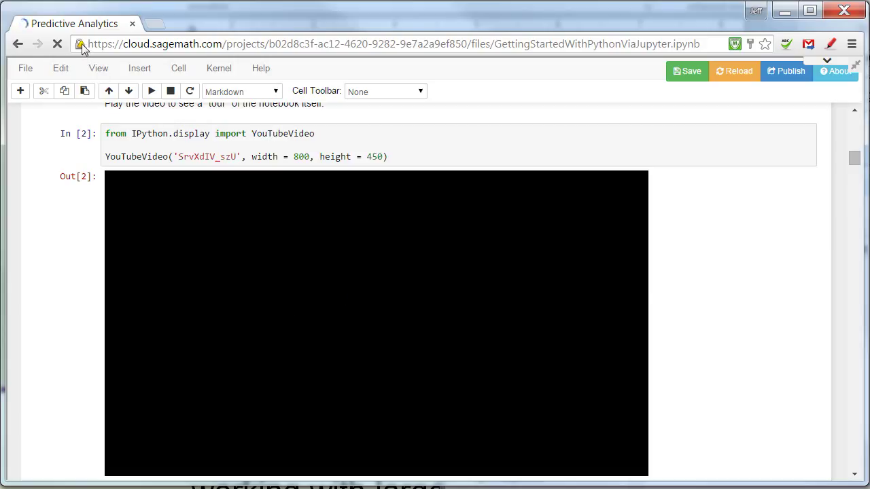
mouse_move(84, 48)
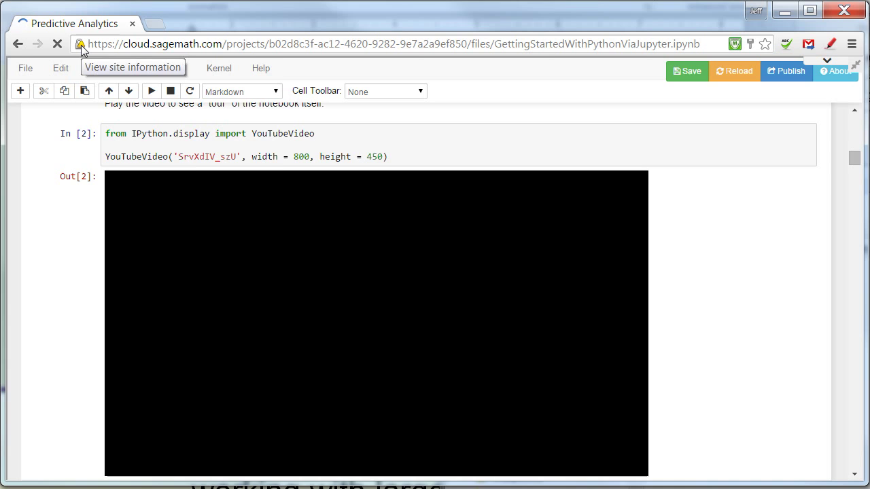
Review Chrome's connection security details and site settings for cloud.sagemath.com.
click(83, 42)
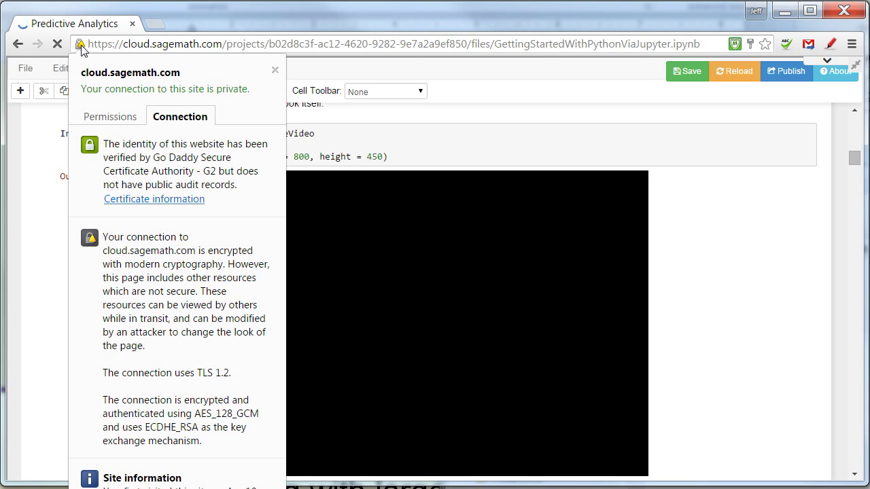
mouse_move(182, 389)
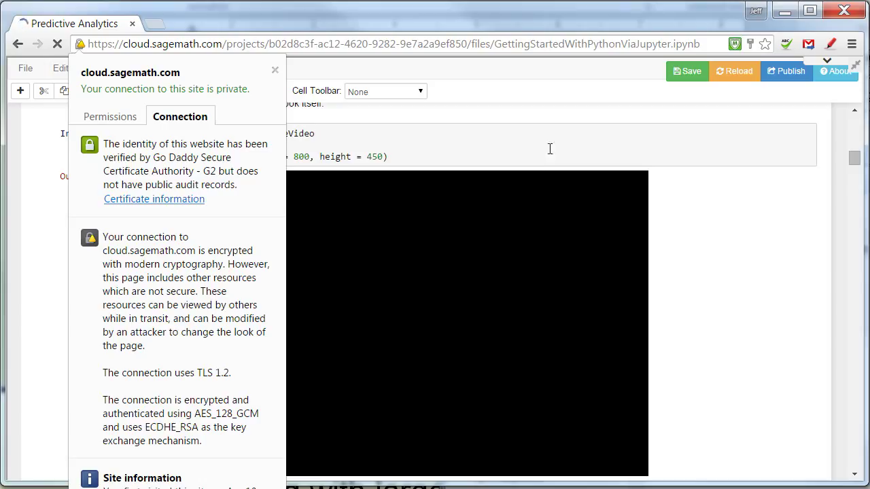
click(109, 117)
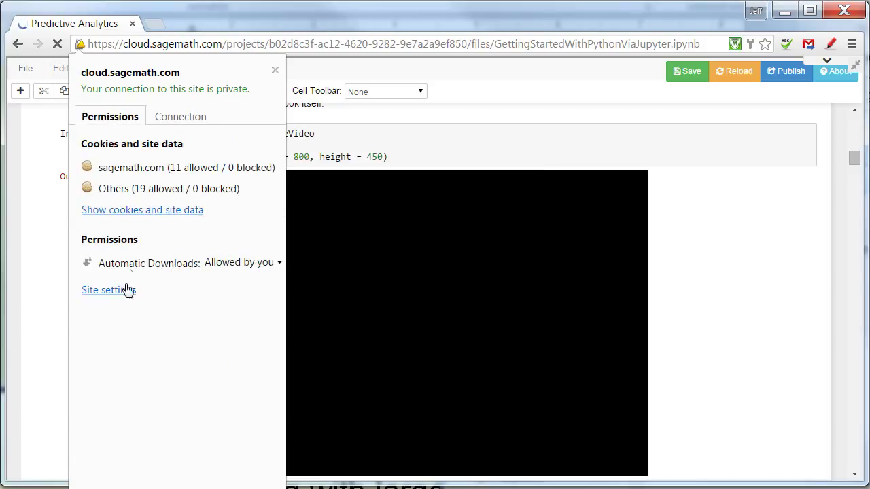
click(275, 71)
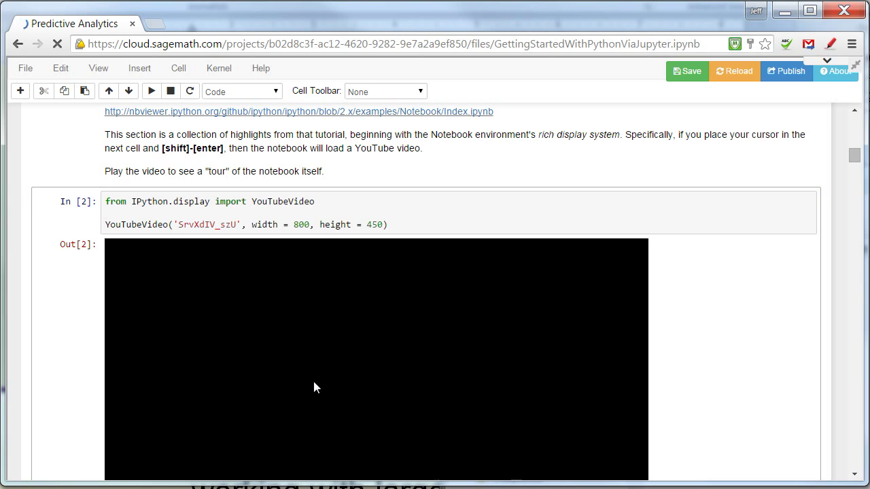
Scroll through the Edit Mode versus Command Mode section to its 'Try it out' code cell.
scroll(down, 3)
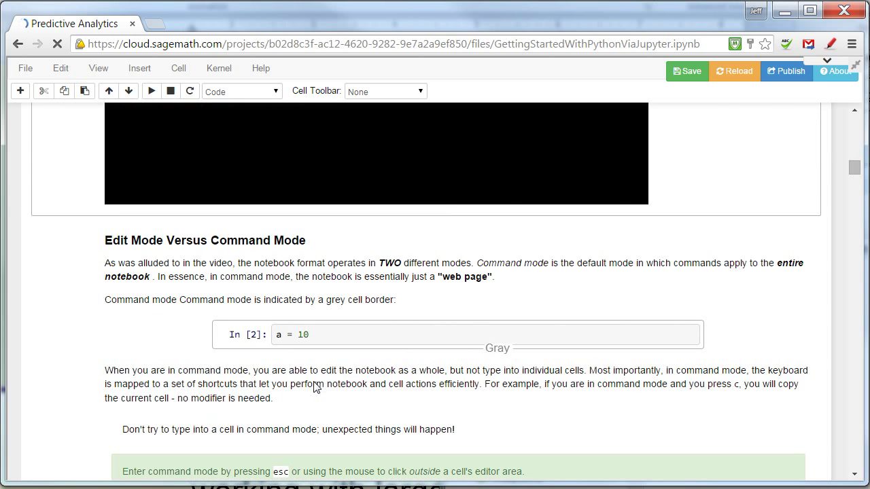
scroll(down, 3)
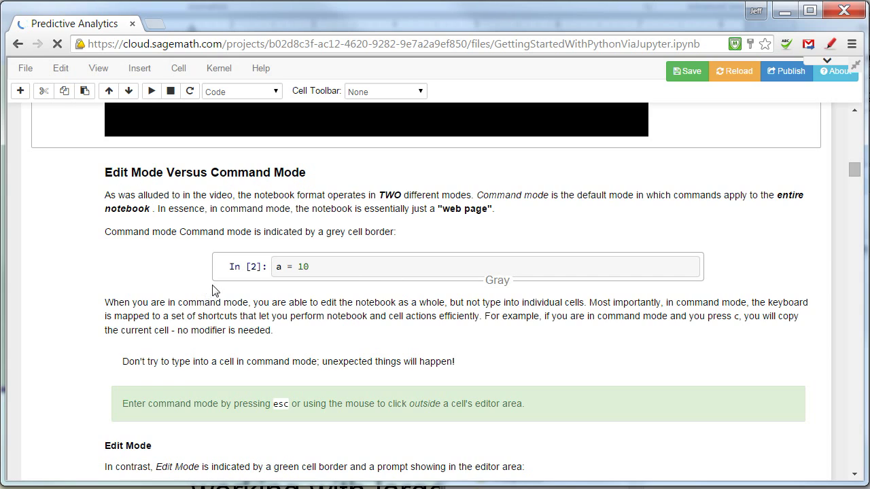
mouse_move(629, 249)
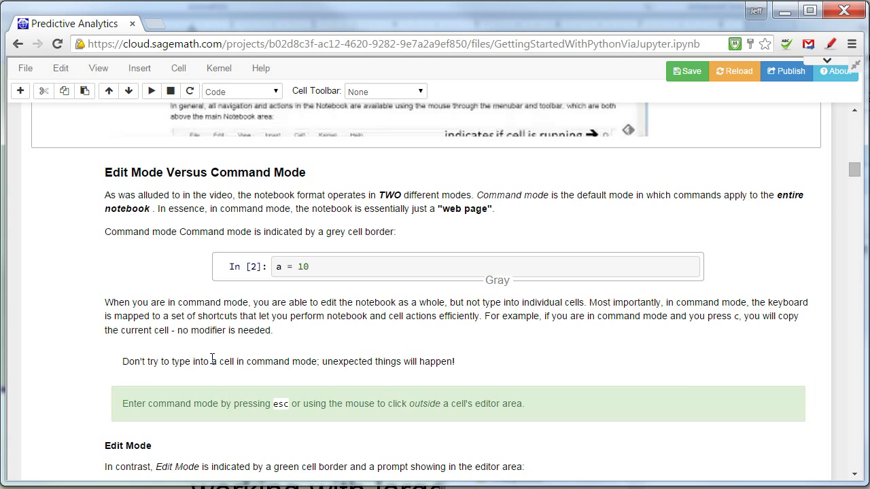
scroll(down, 3)
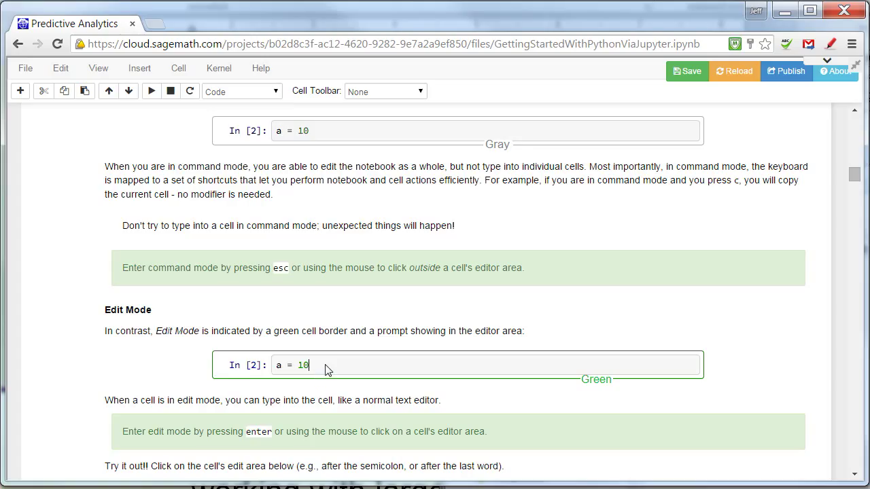
mouse_move(351, 357)
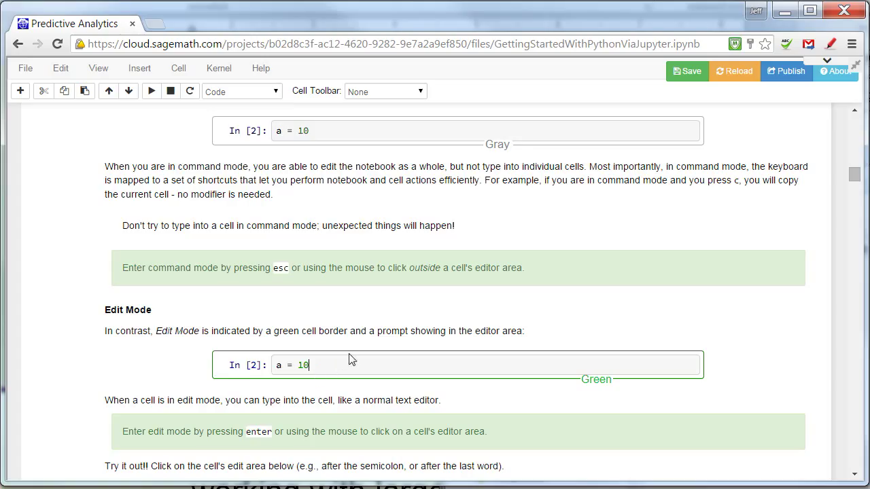
scroll(down, 3)
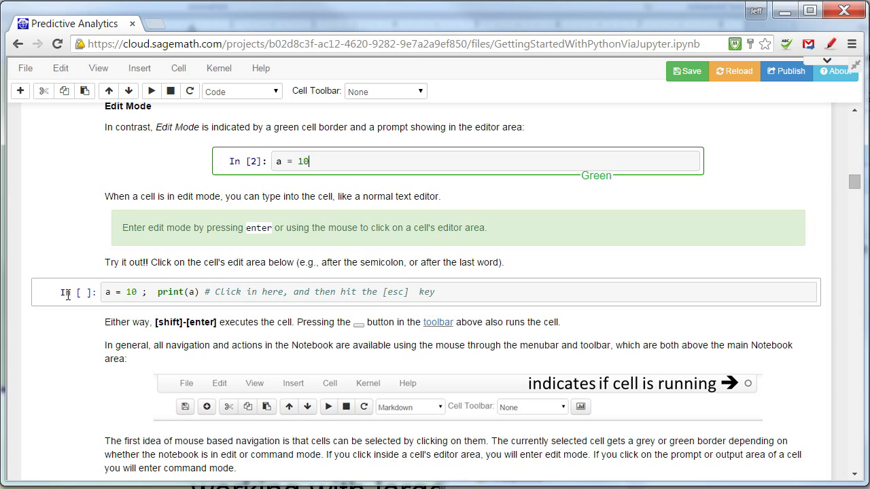
mouse_move(527, 272)
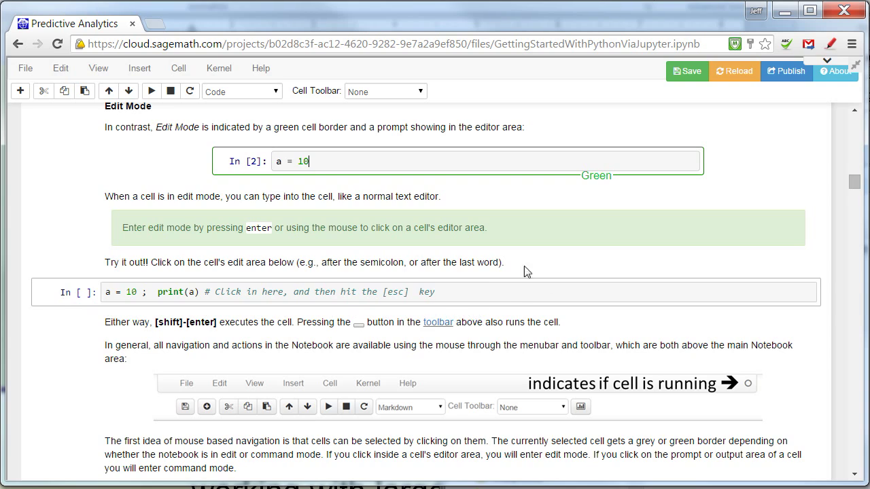
mouse_move(217, 342)
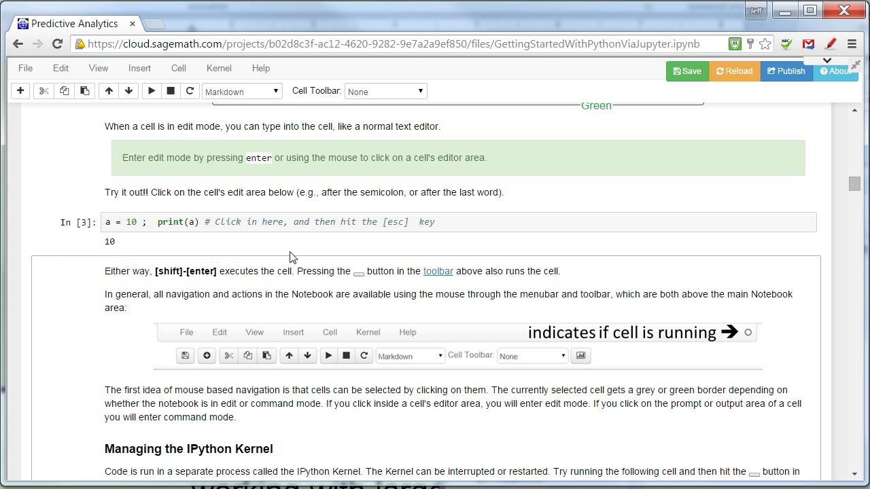
mouse_move(307, 257)
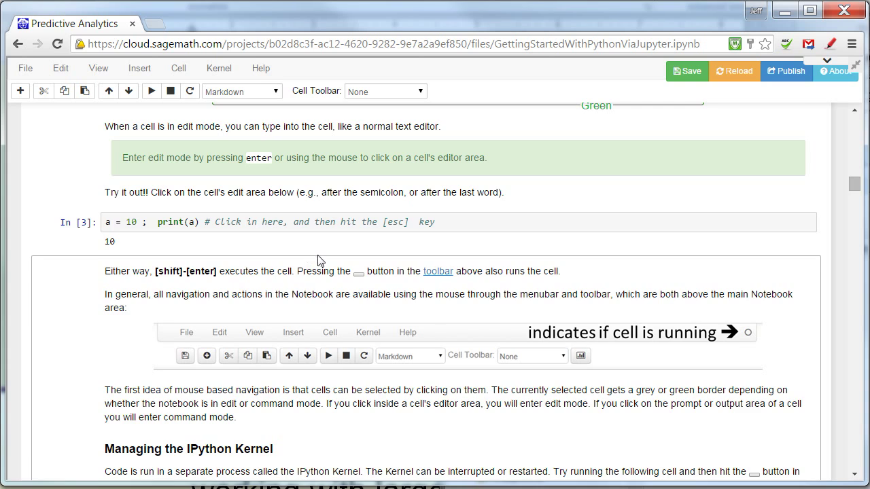
Scroll from the practice cell's output 10 down to the Managing the IPython Kernel section.
scroll(down, 3)
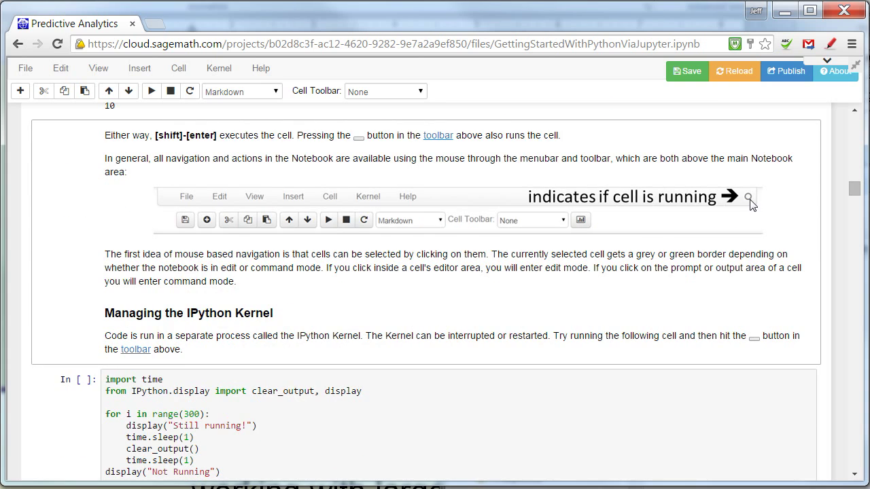
scroll(down, 3)
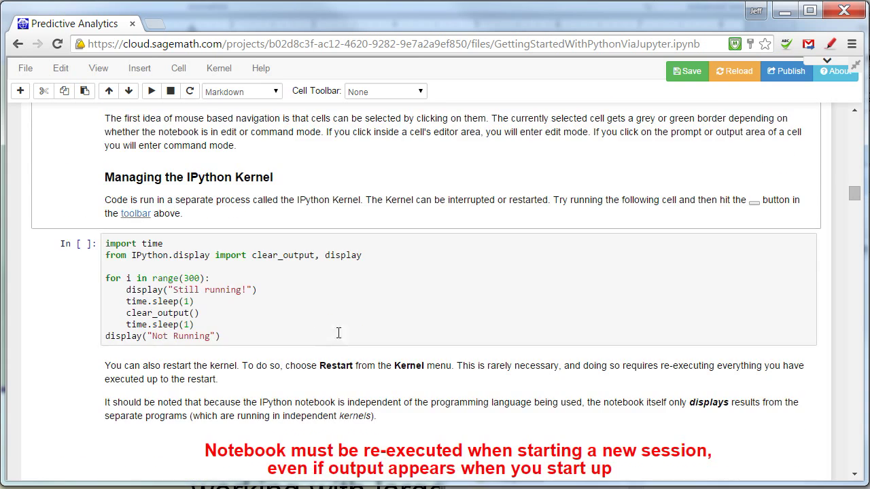
mouse_move(115, 207)
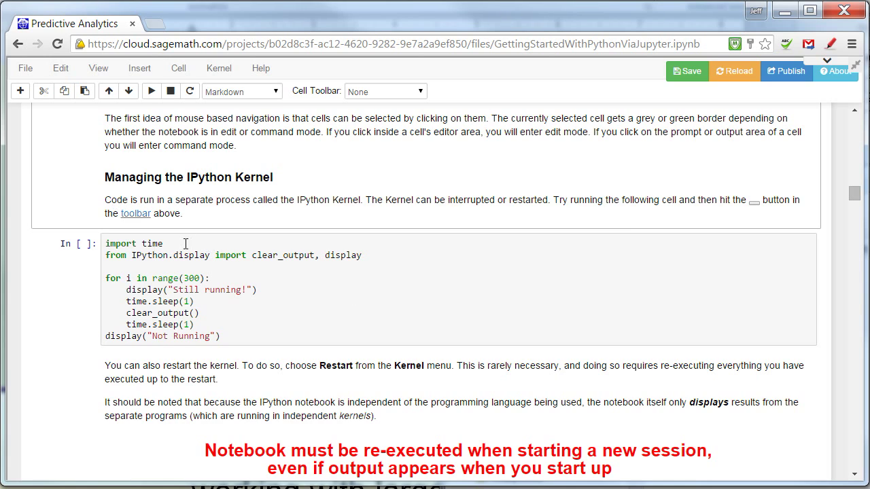
Run the import time loop cell and interrupt the kernel, leaving a KeyboardInterrupt traceback as In [4].
click(170, 243)
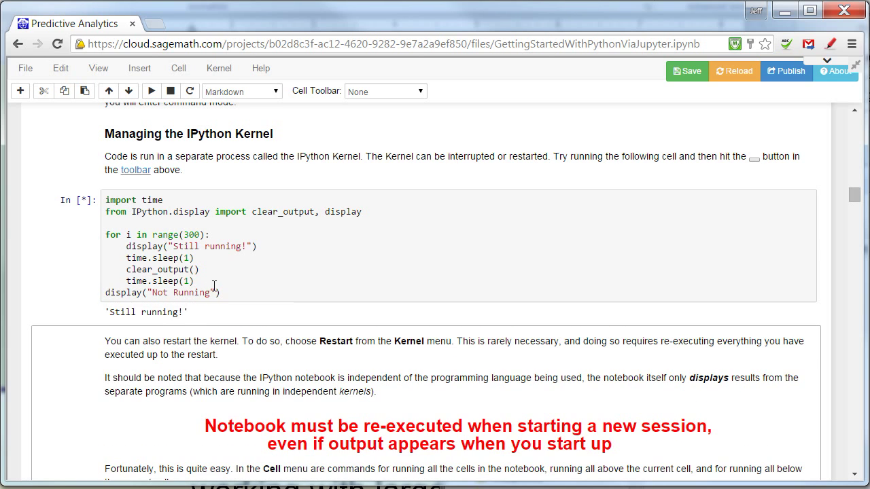
mouse_move(468, 255)
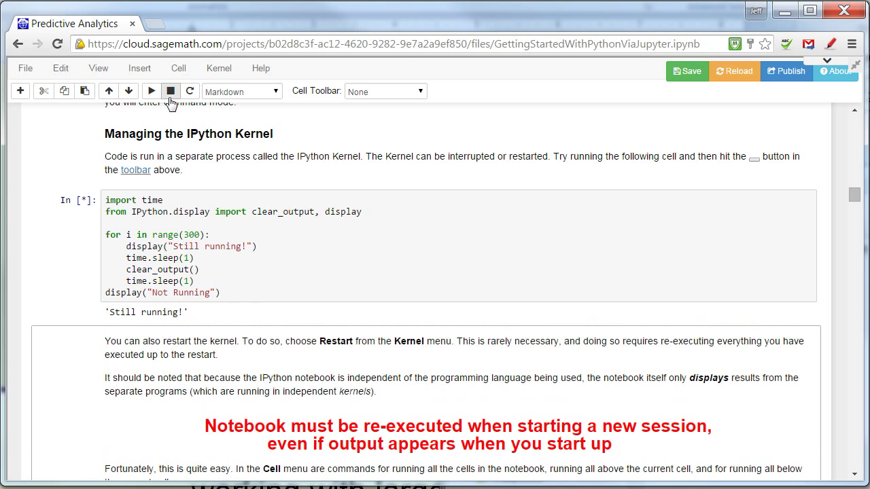
mouse_move(171, 92)
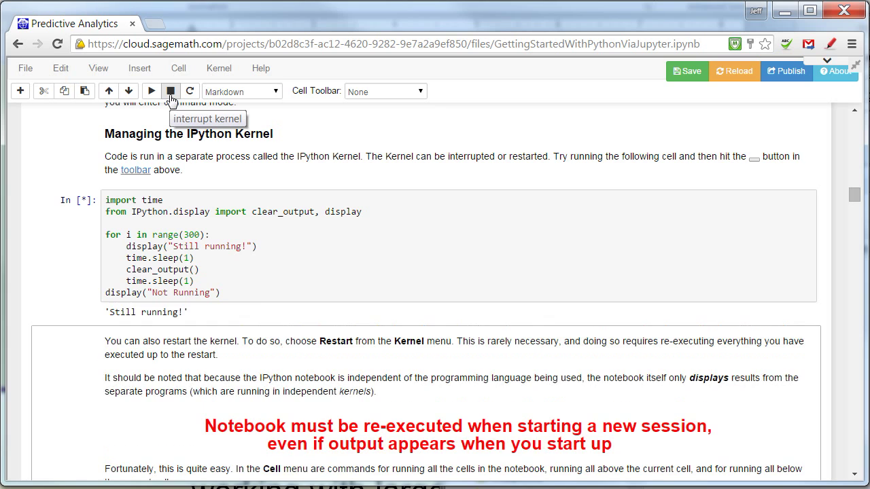
click(171, 91)
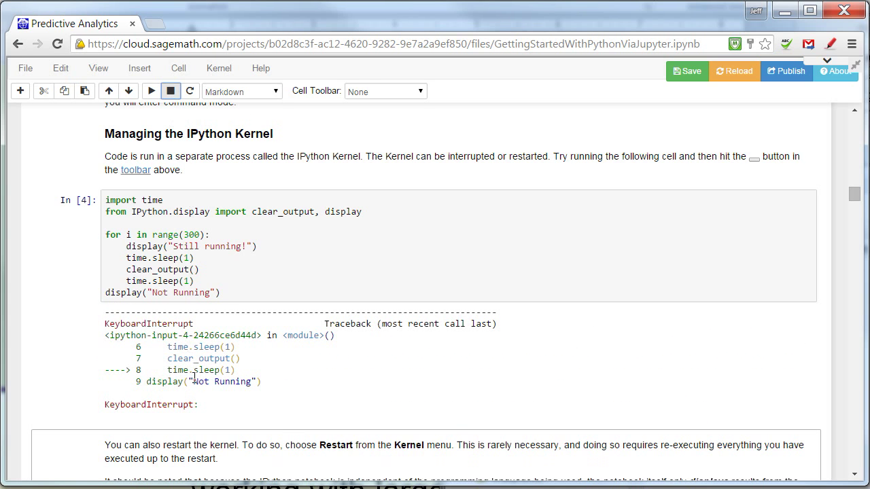
scroll(down, 3)
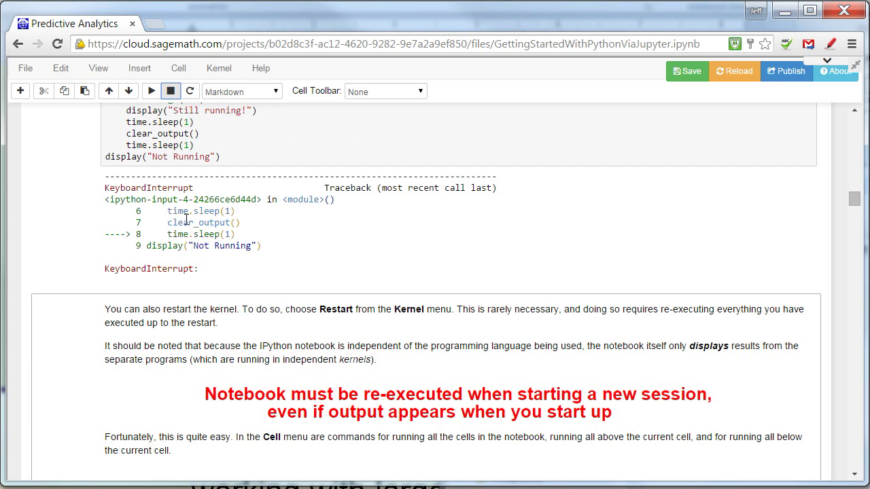
scroll(down, 3)
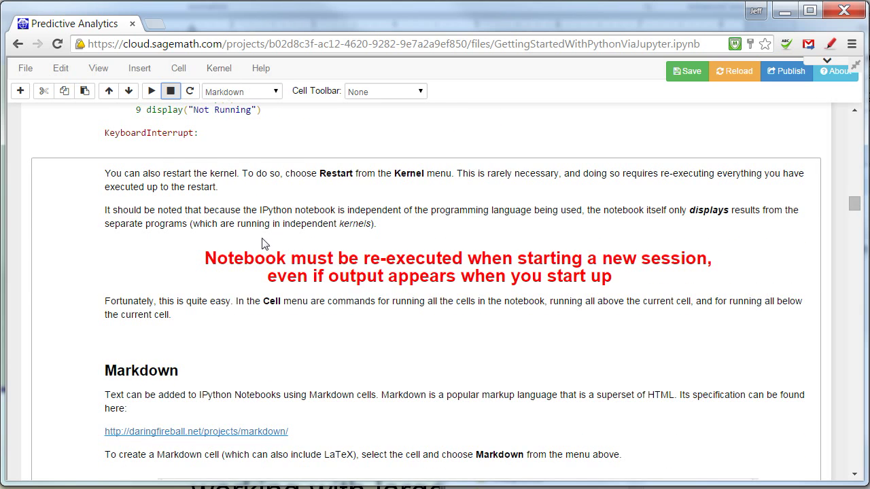
Scroll past the kernel-restart note into the Markdown section and its '# Make me a Markdown Cell!' cell.
scroll(down, 3)
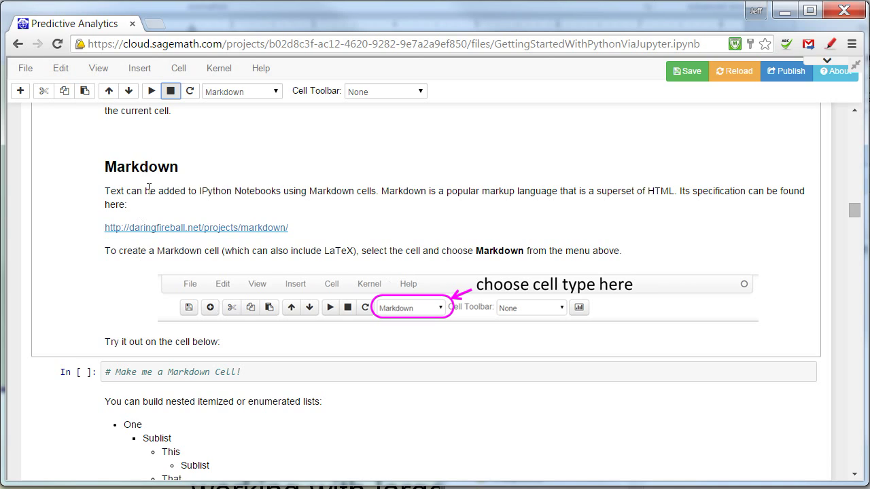
mouse_move(286, 247)
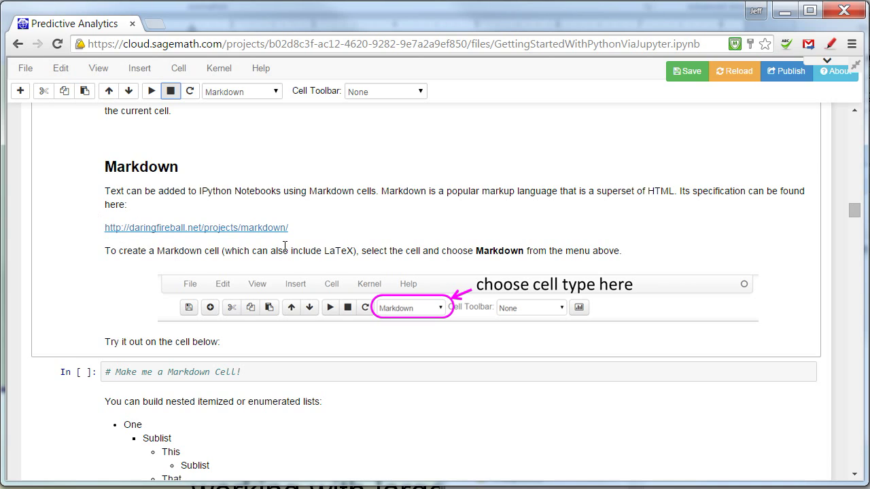
mouse_move(95, 196)
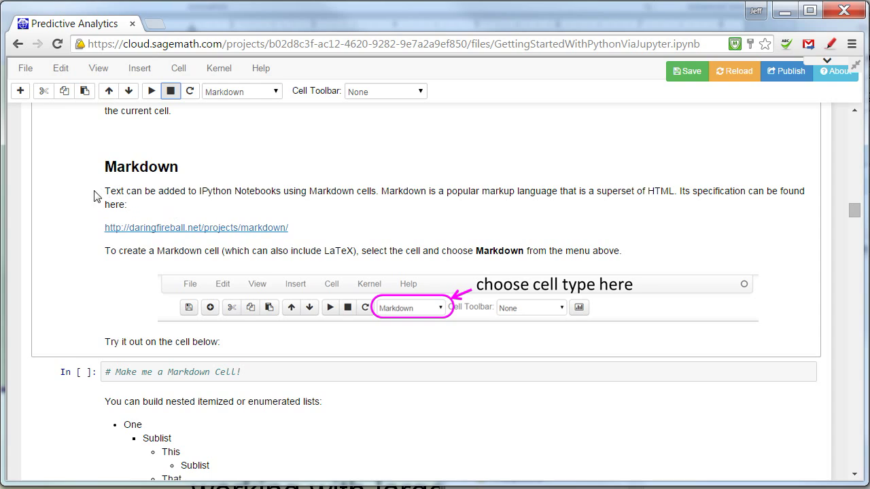
mouse_move(565, 330)
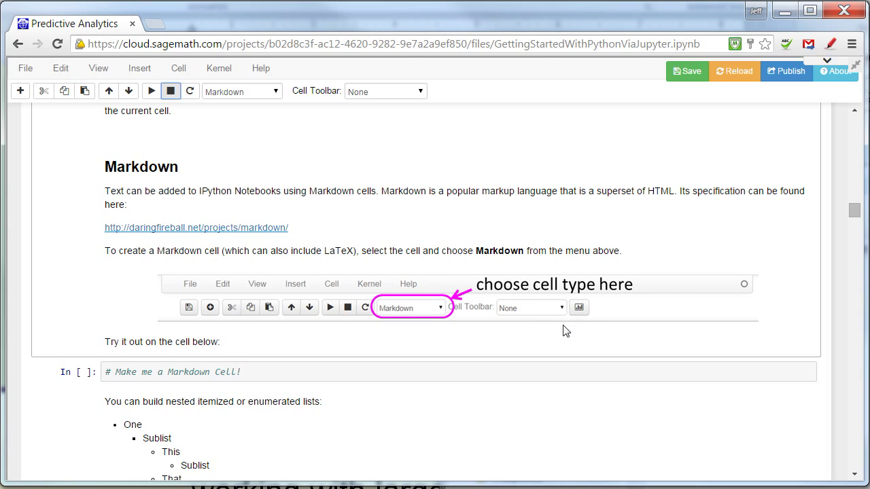
mouse_move(137, 185)
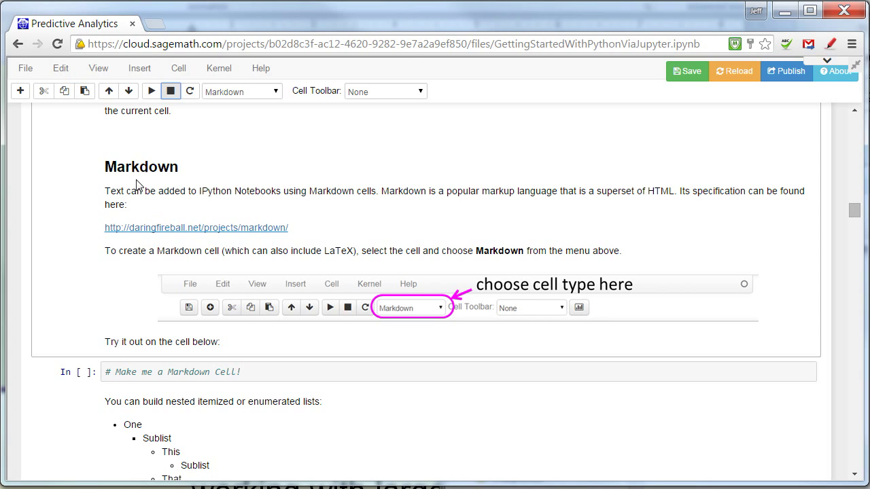
mouse_move(225, 211)
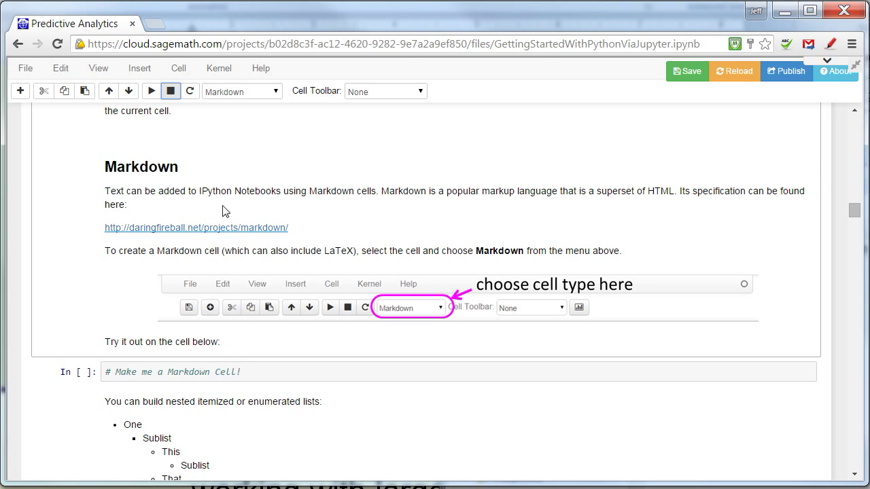
mouse_move(307, 196)
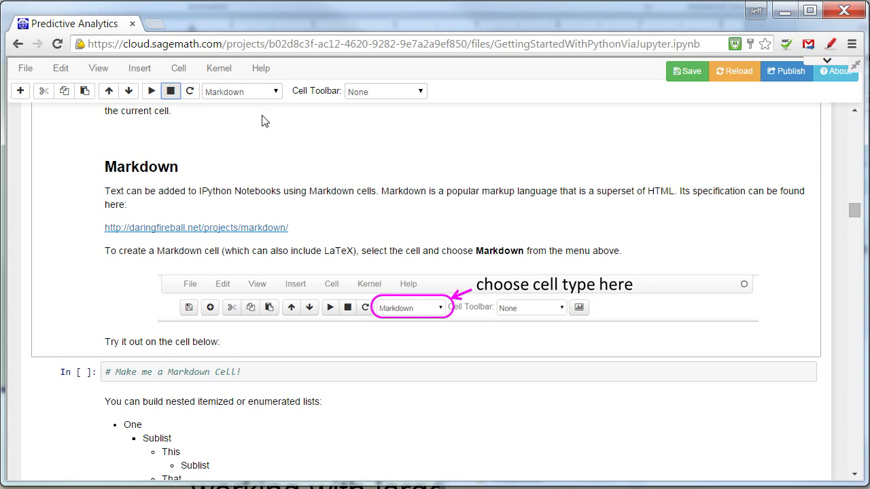
mouse_move(244, 114)
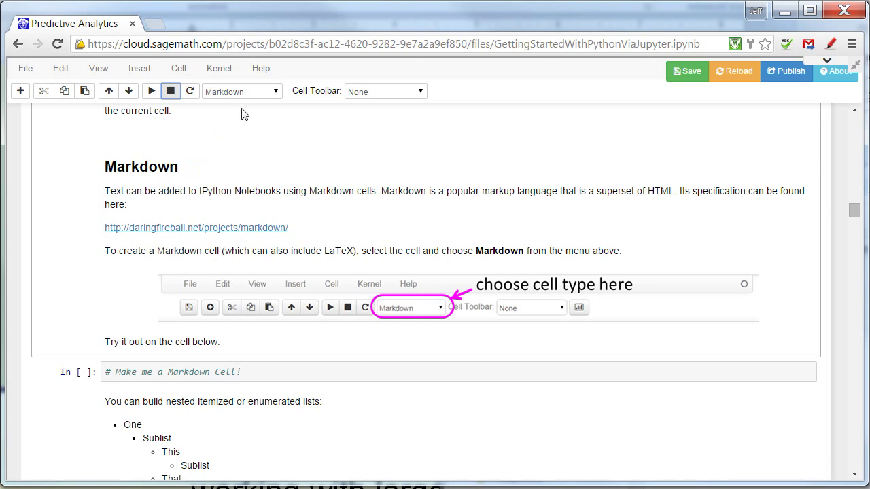
mouse_move(245, 101)
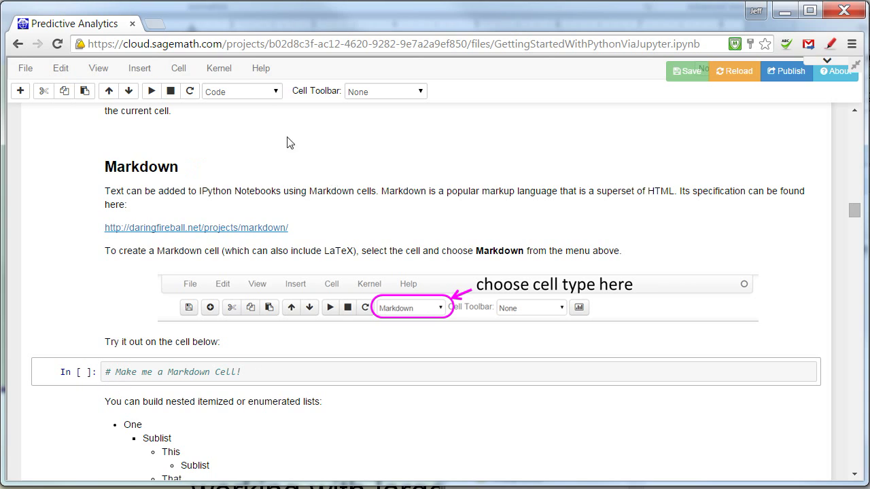
mouse_move(248, 99)
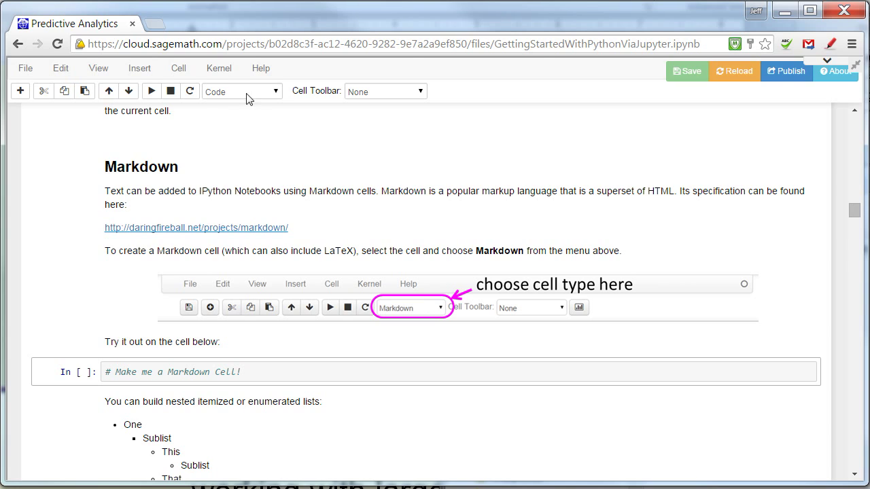
Make the practice cell Markdown and add 'this is now a markdown cell' under its heading.
click(242, 91)
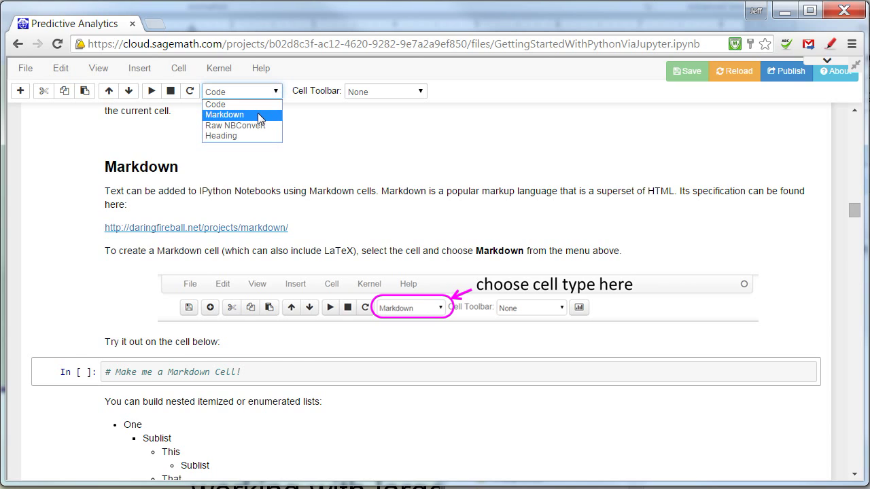
click(225, 114)
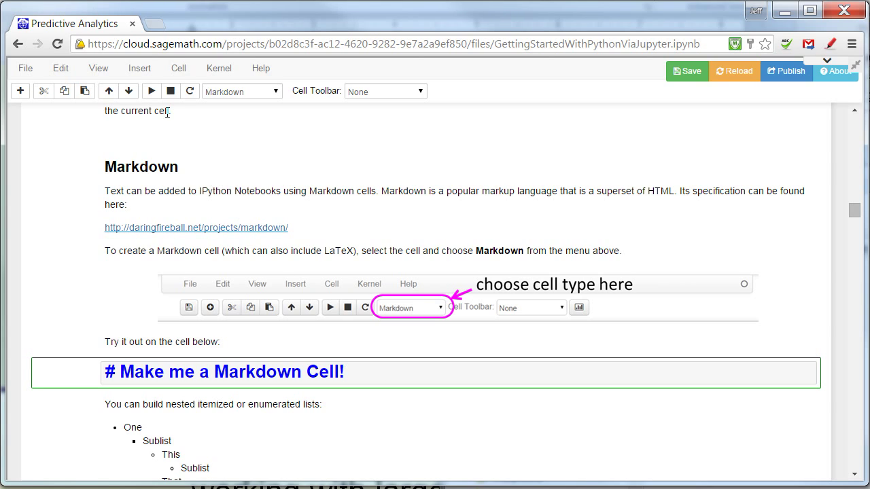
mouse_move(451, 406)
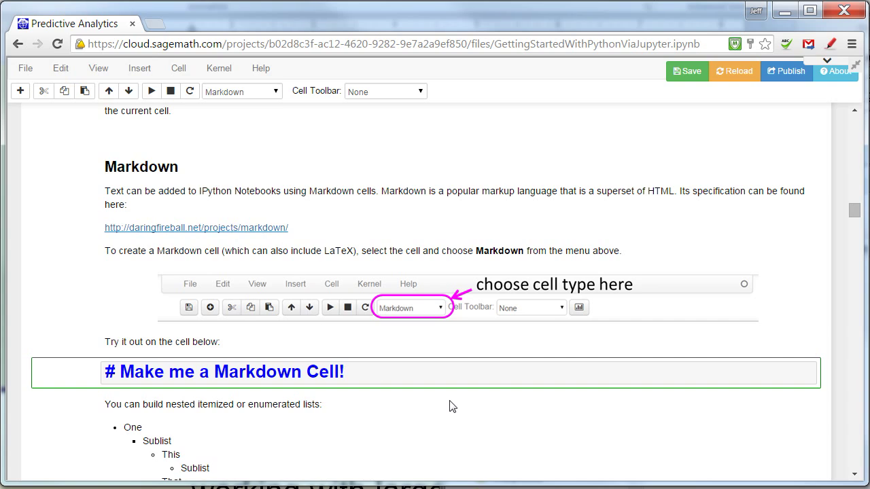
text(this is now a)
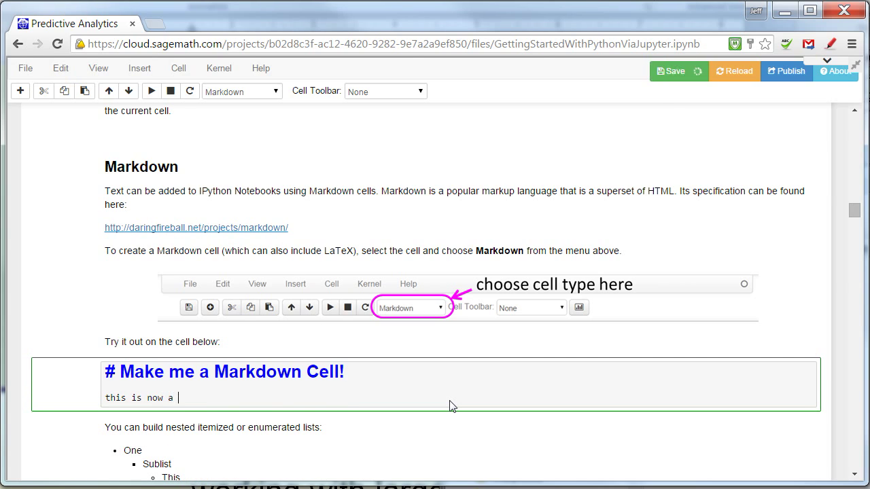
text(markdown c)
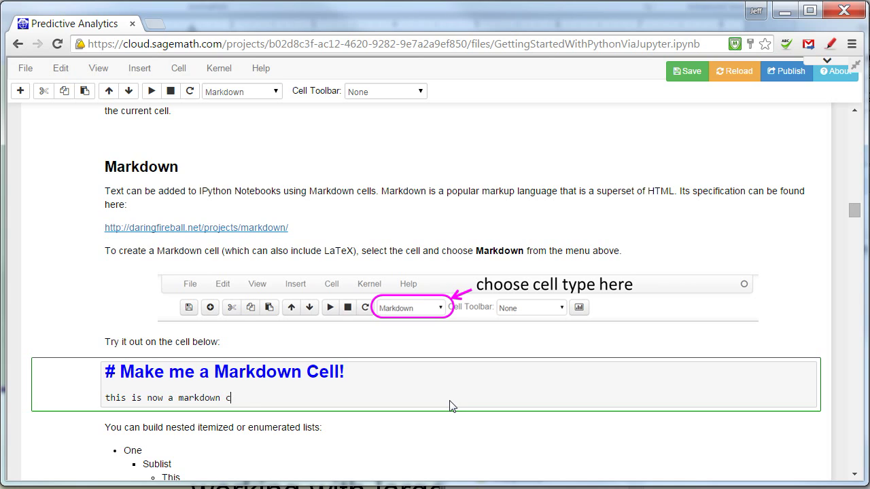
text(ell)
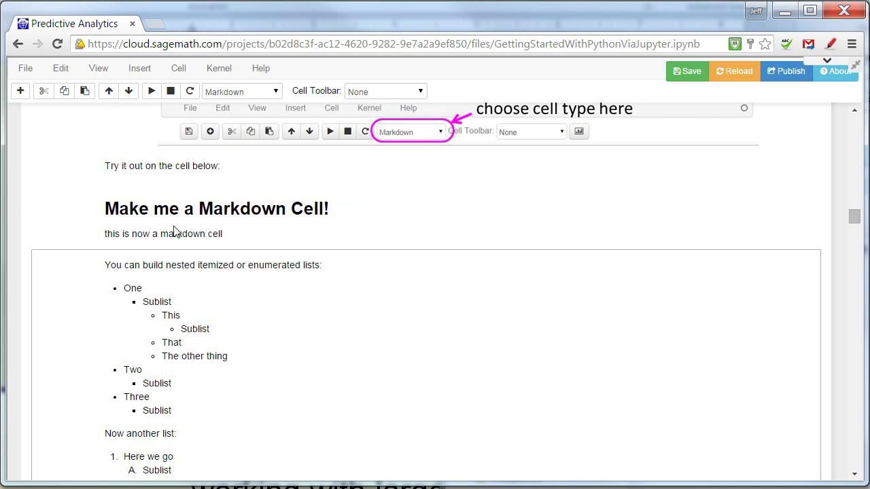
Scroll past the lists and Magics sections to the 3/2 and from __future__ import division cells.
scroll(down, 3)
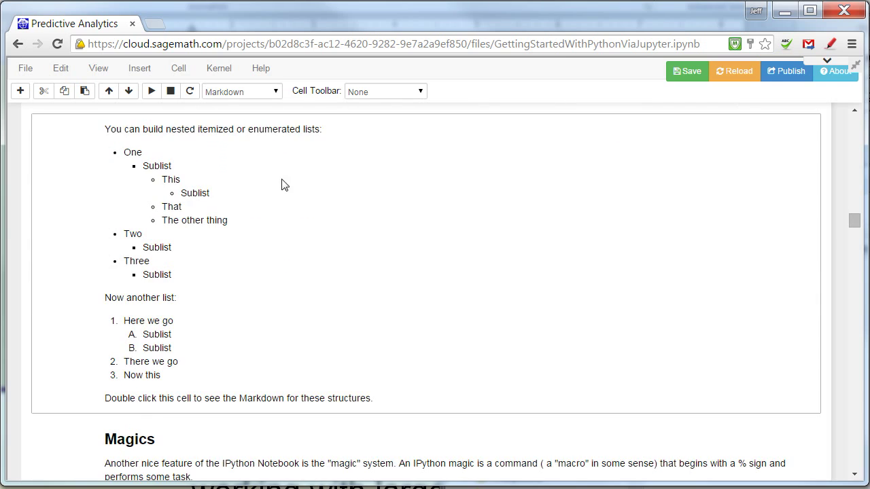
scroll(down, 3)
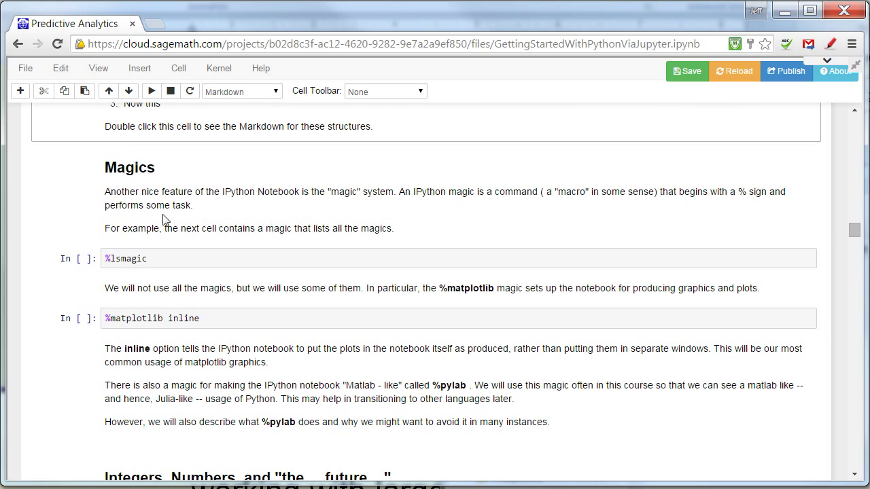
scroll(down, 3)
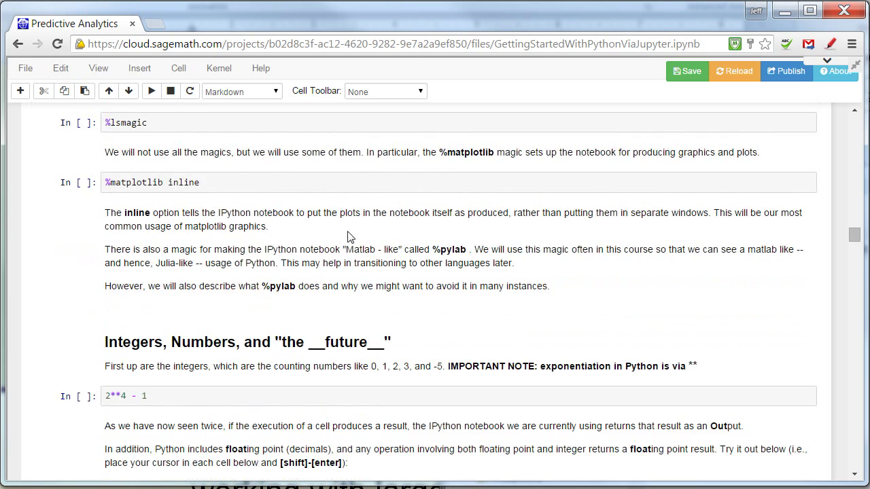
scroll(down, 3)
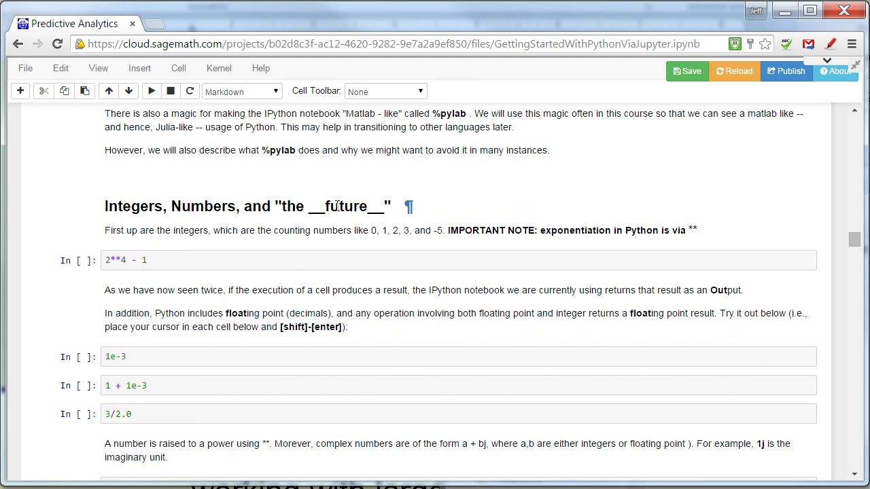
scroll(down, 3)
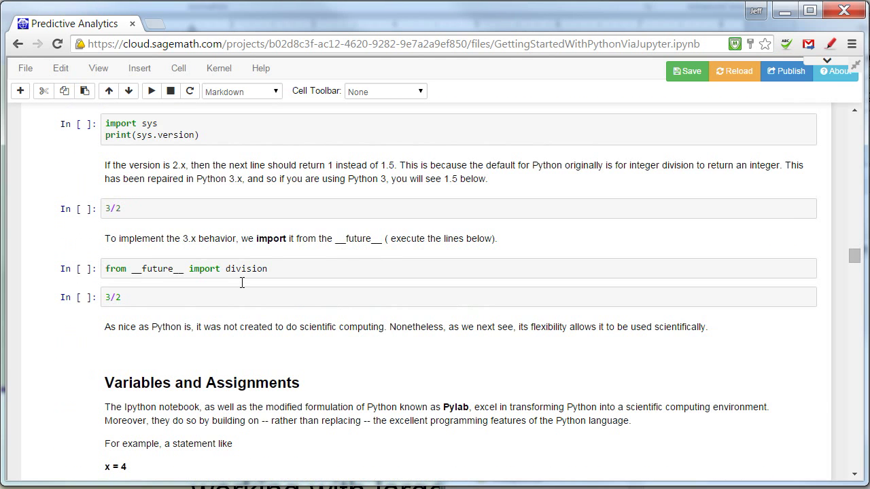
scroll(down, 3)
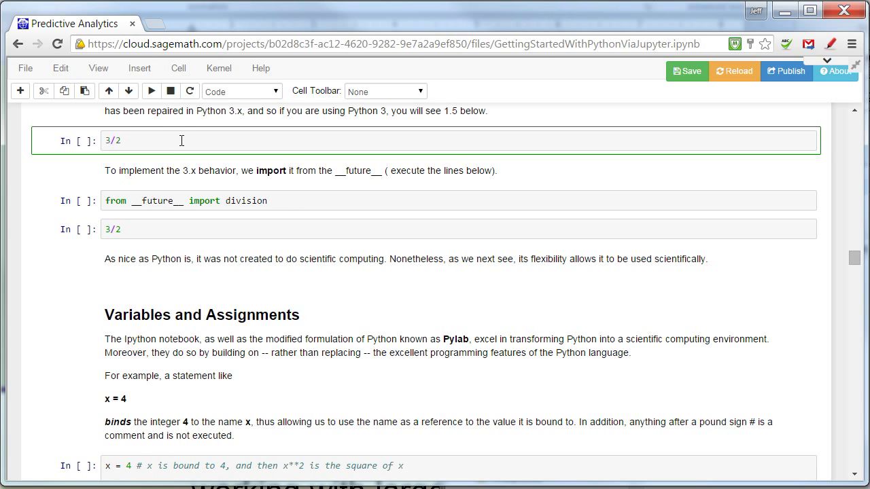
mouse_move(152, 91)
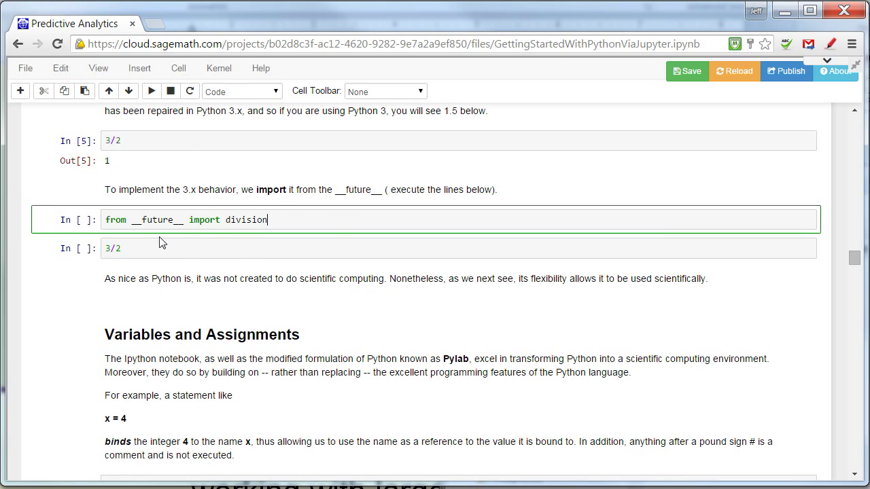
mouse_move(219, 202)
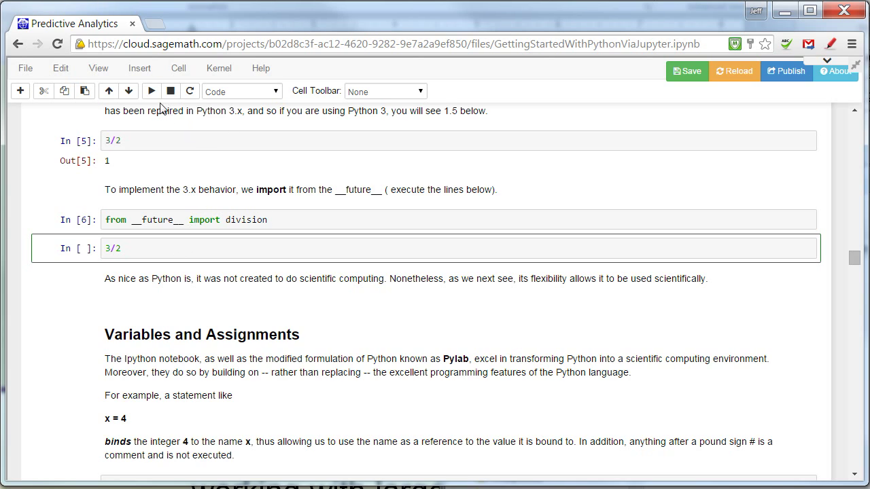
Run the second 3/2 cell after the __future__ division import so it returns 1.5.
key(Shift+Enter)
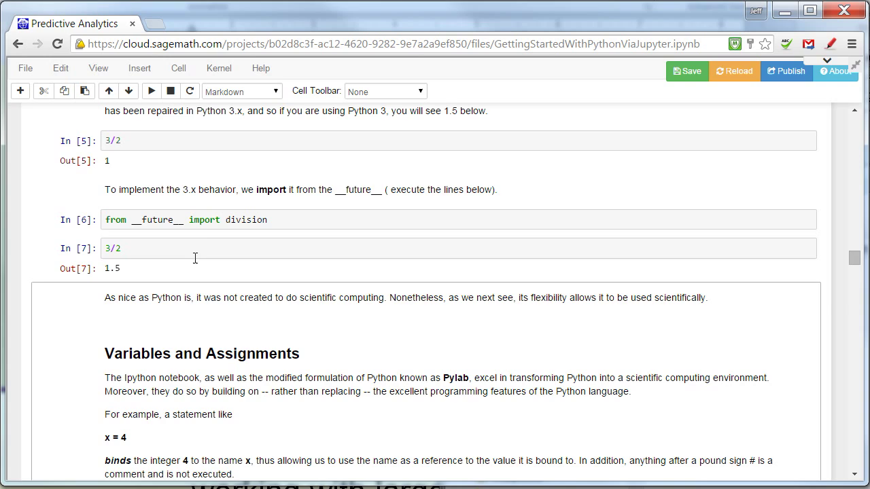
mouse_move(187, 188)
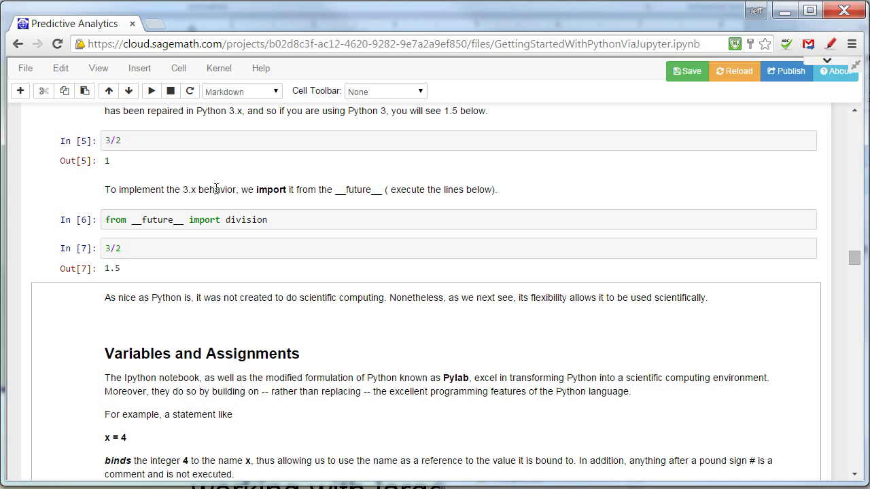
mouse_move(196, 189)
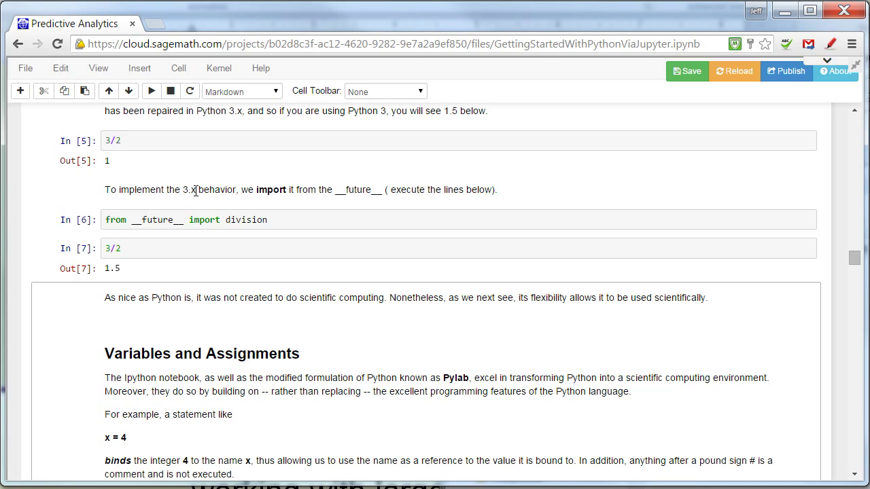
mouse_move(188, 193)
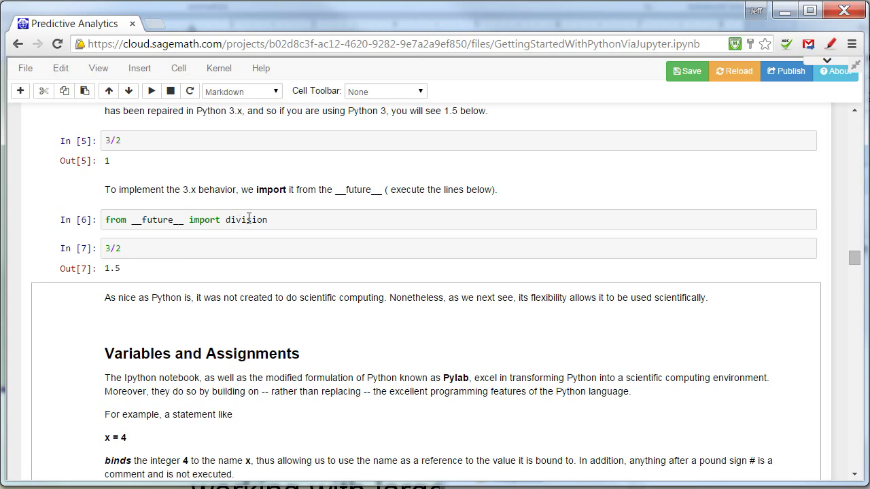
mouse_move(269, 220)
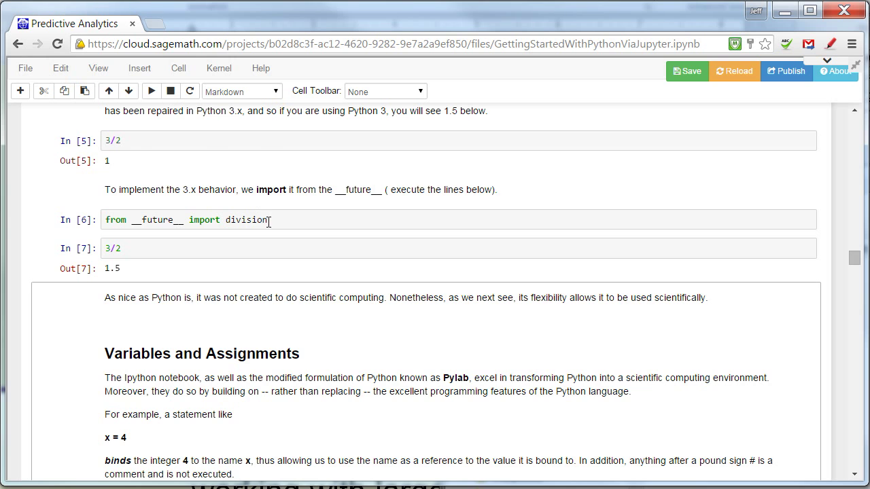
scroll(down, 3)
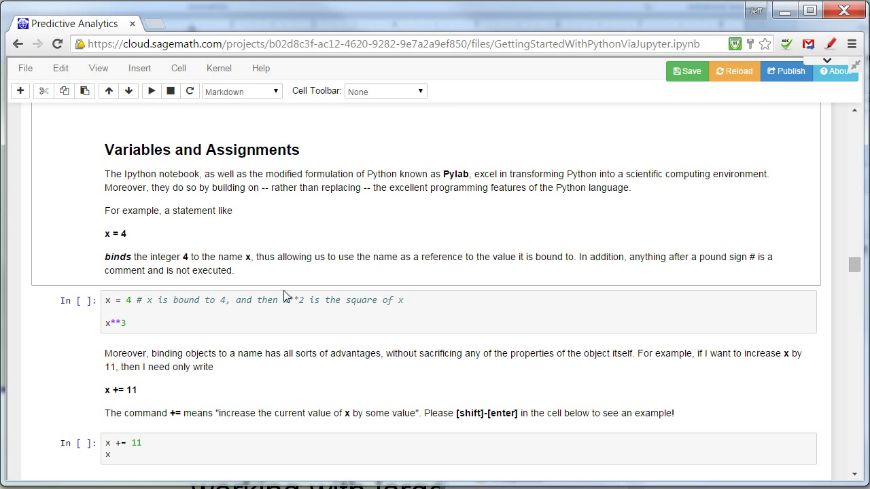
Scroll through Variables, Lists and Tuples to the Press [Tab] Key completion illustration for MyList.
scroll(up, 3)
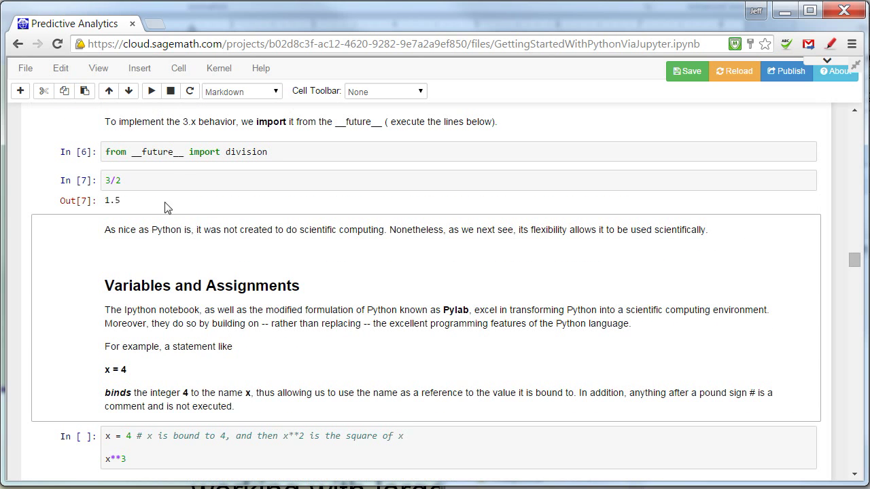
scroll(down, 3)
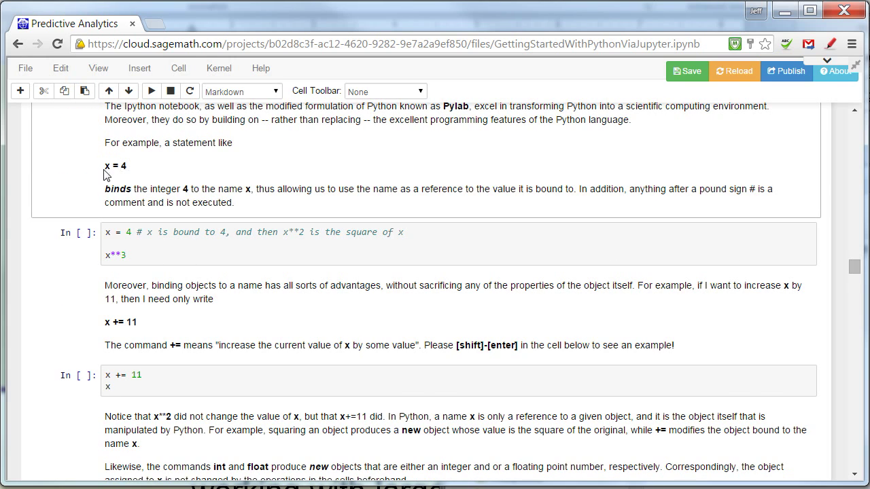
scroll(down, 3)
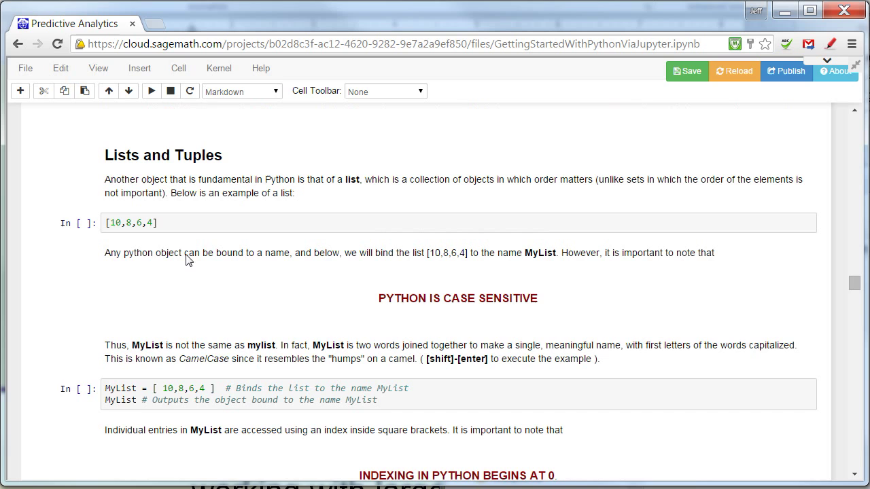
scroll(down, 3)
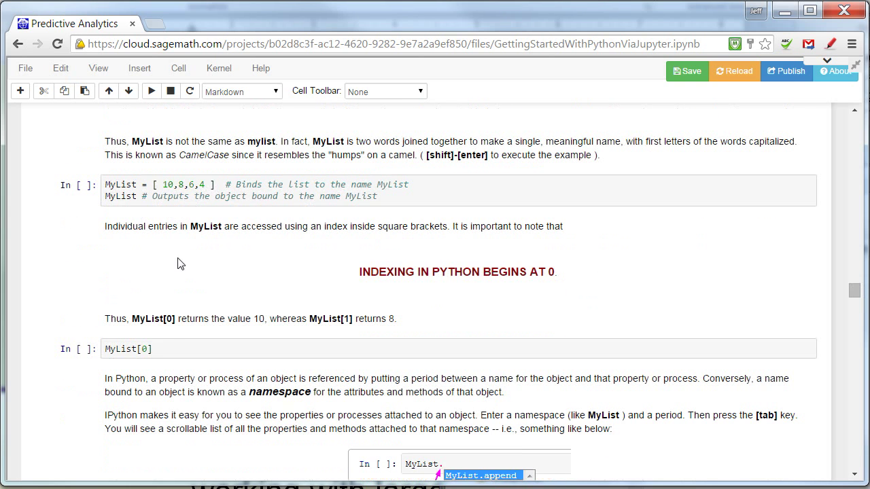
mouse_move(176, 305)
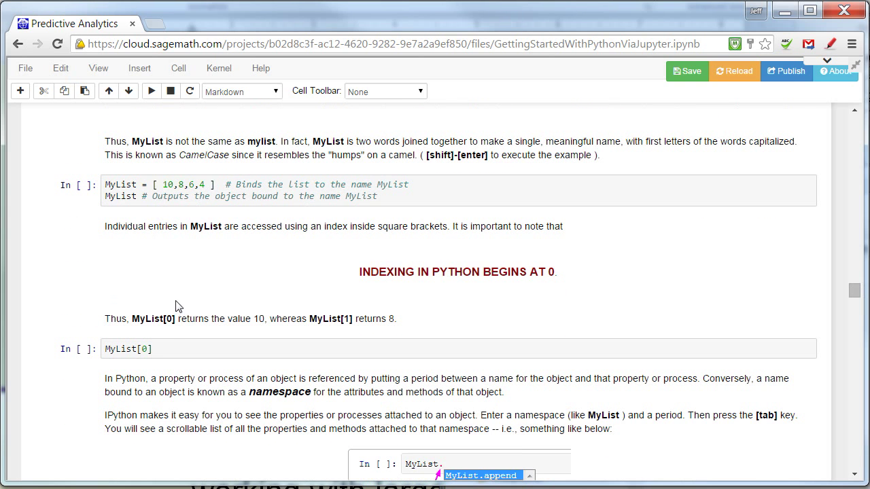
mouse_move(223, 214)
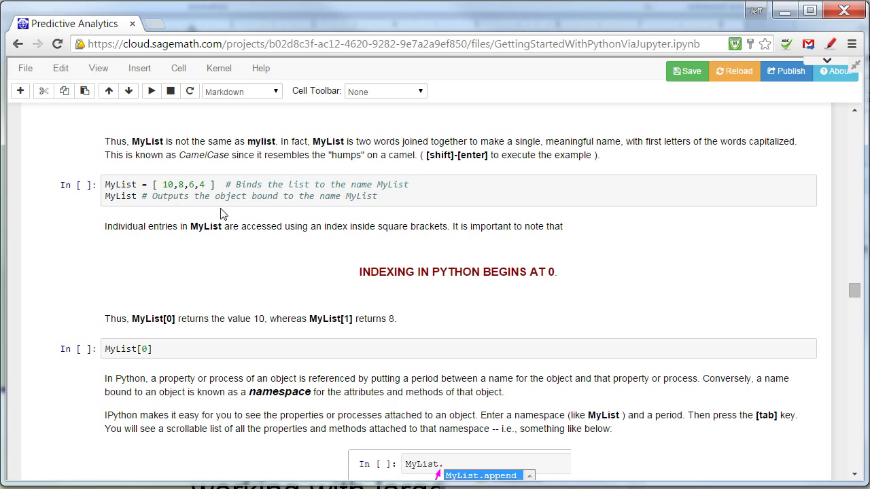
mouse_move(250, 216)
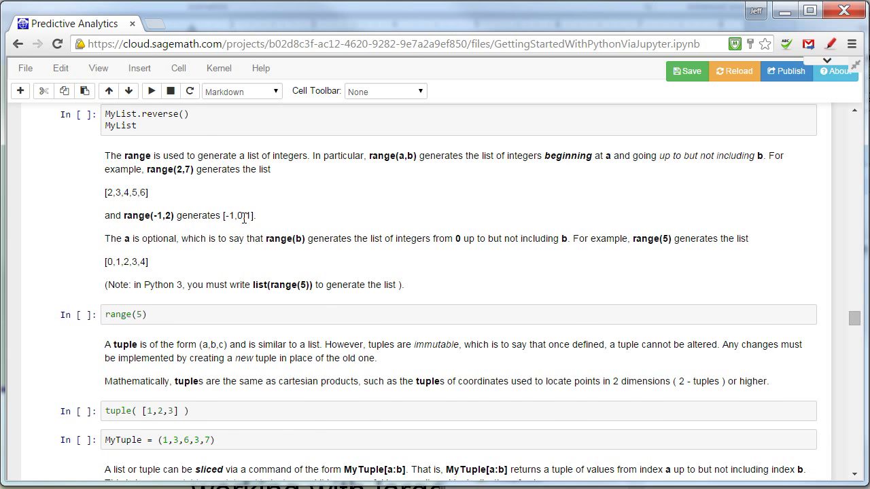
scroll(down, 3)
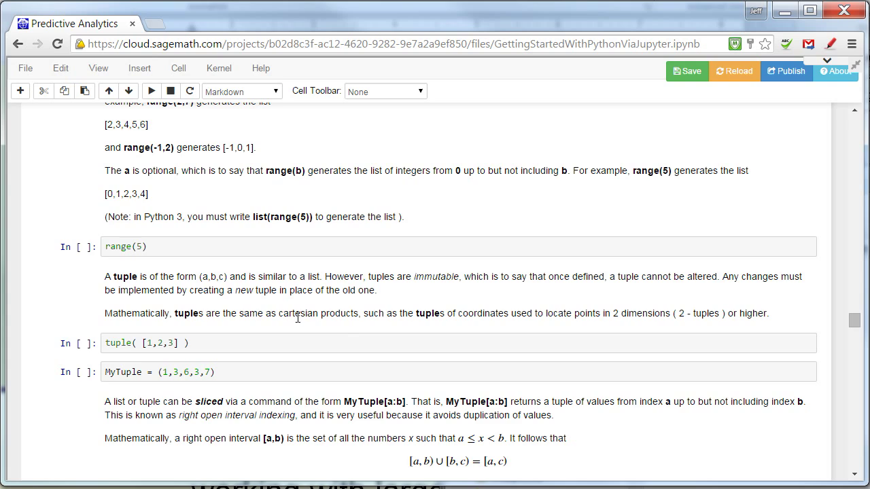
scroll(down, 3)
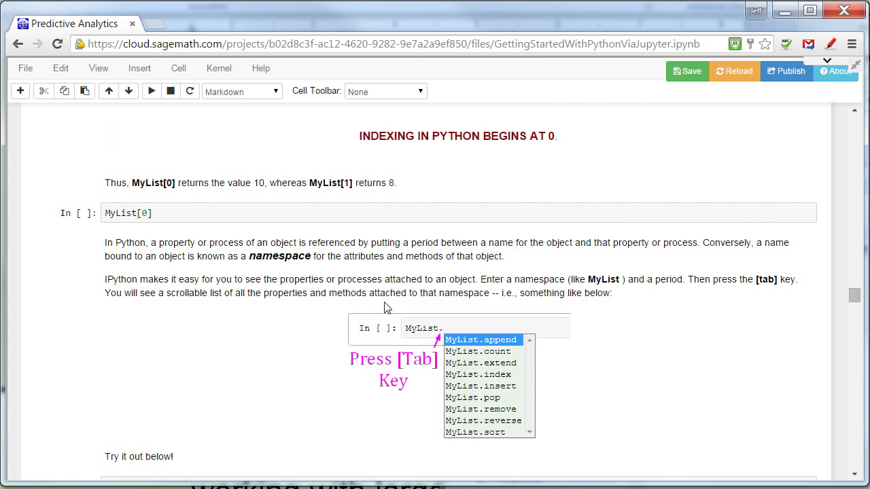
scroll(down, 3)
text(MyList.)
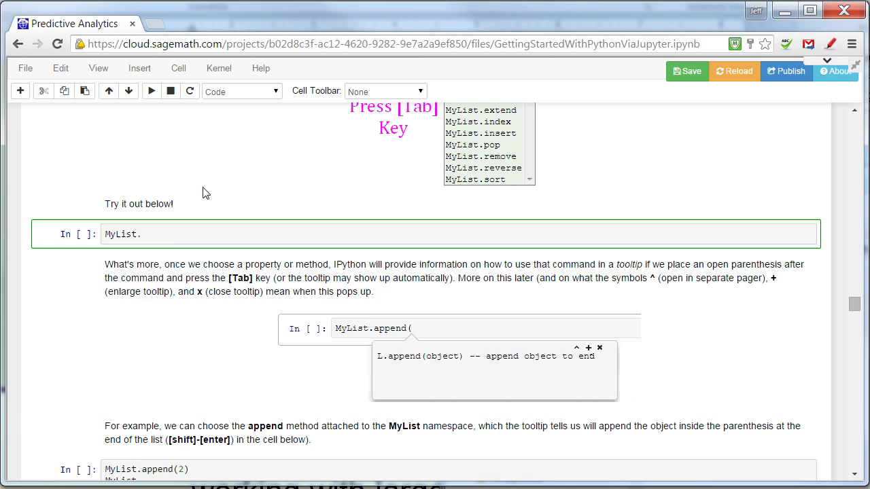
Show MyList's method completions with Tab, then scroll down to the Strings section's len("Hello World!") cell.
key(Tab)
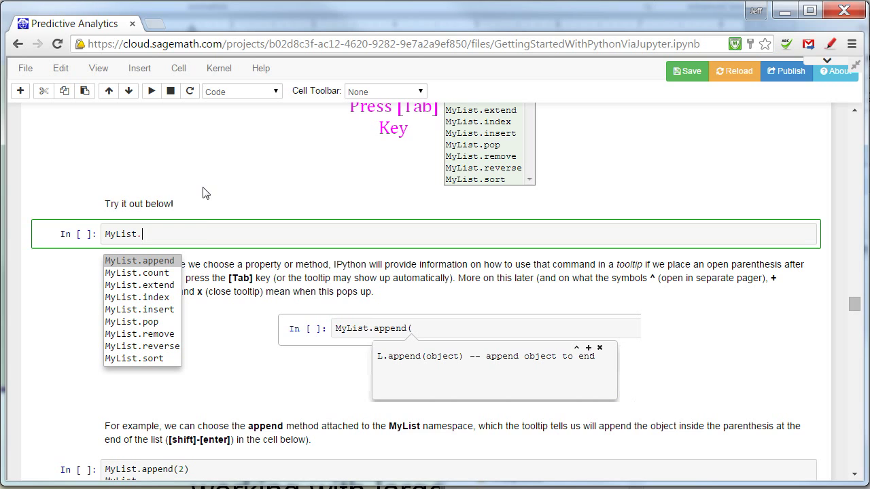
mouse_move(335, 190)
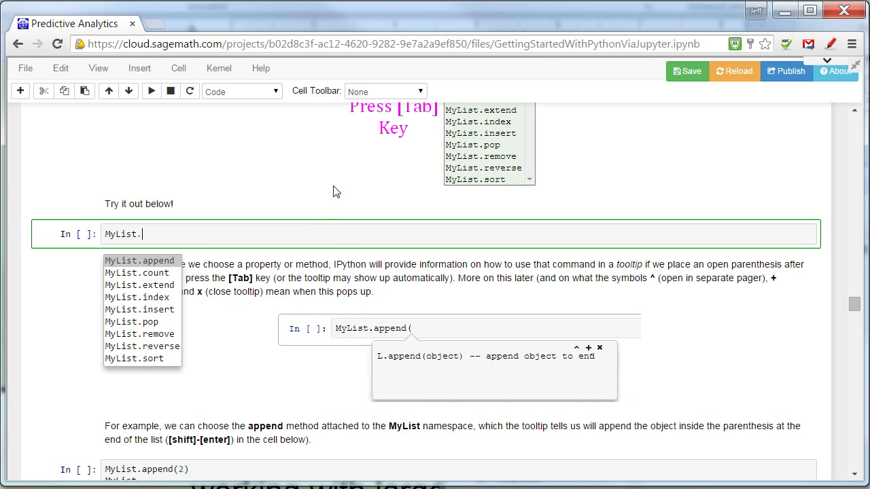
scroll(down, 3)
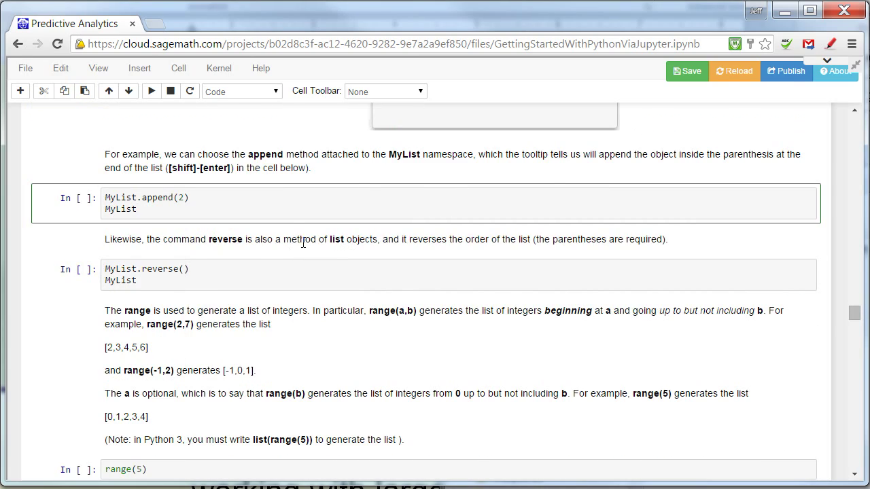
scroll(down, 3)
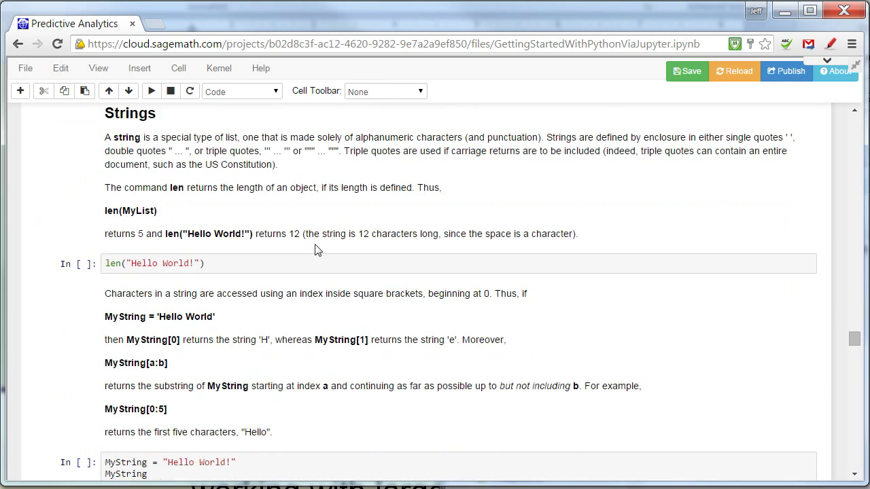
Scroll past Strings and Pylab to the noisy SineWave example and its YouTubeVideo cell.
scroll(down, 3)
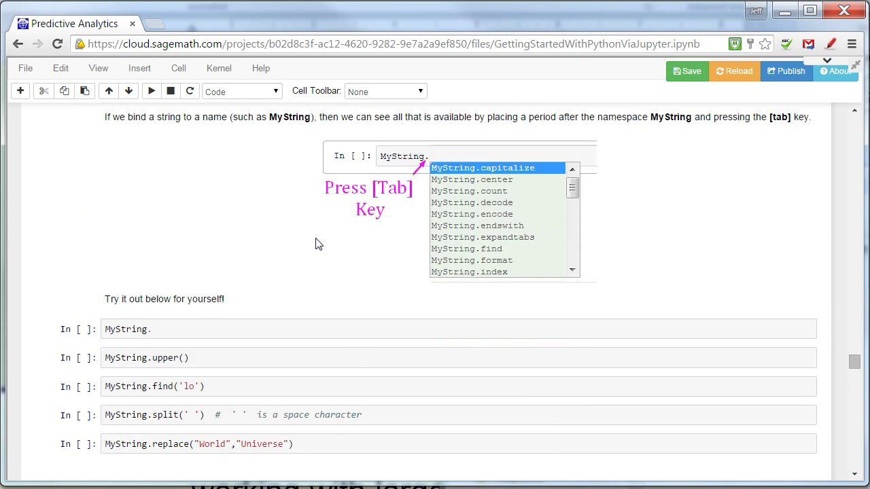
scroll(down, 3)
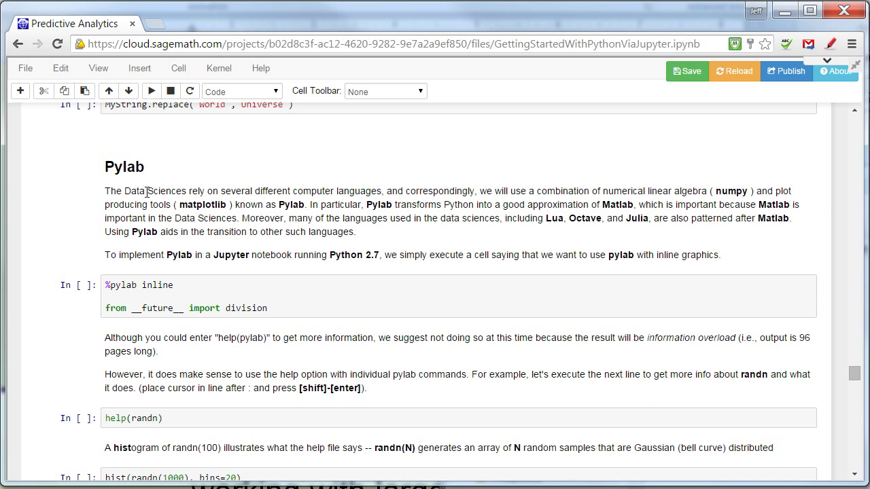
mouse_move(196, 190)
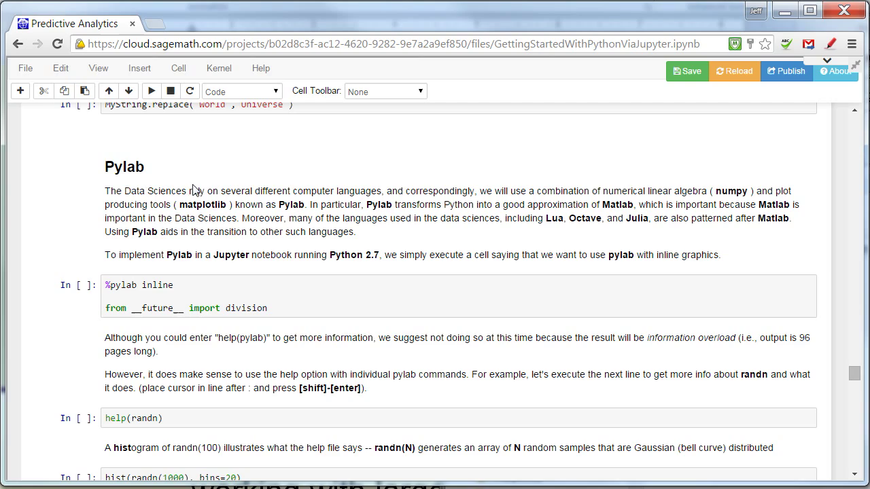
mouse_move(141, 189)
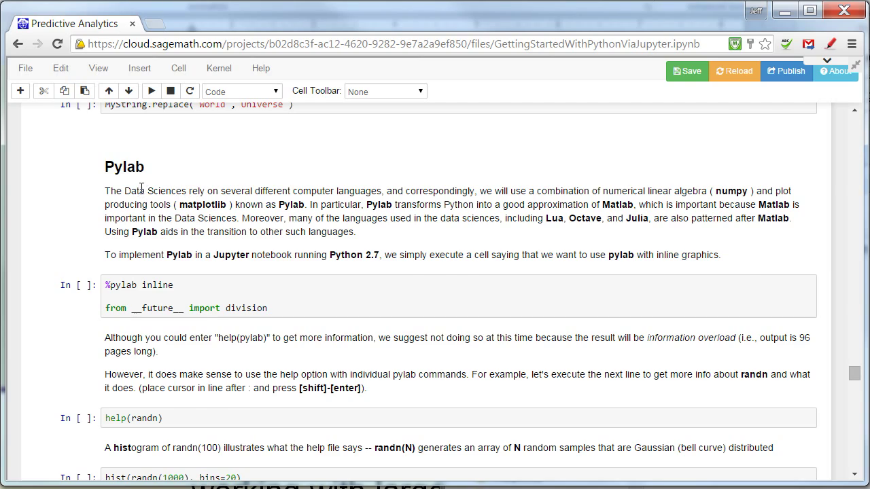
scroll(down, 3)
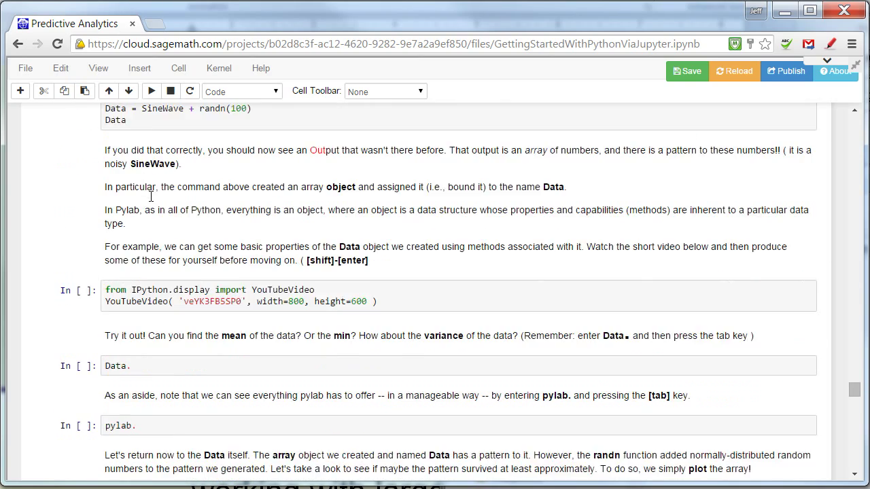
scroll(up, 3)
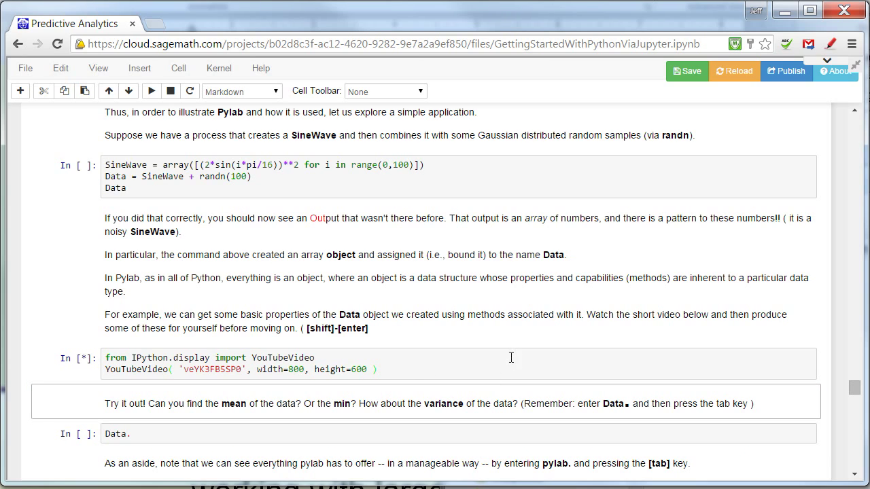
mouse_move(509, 293)
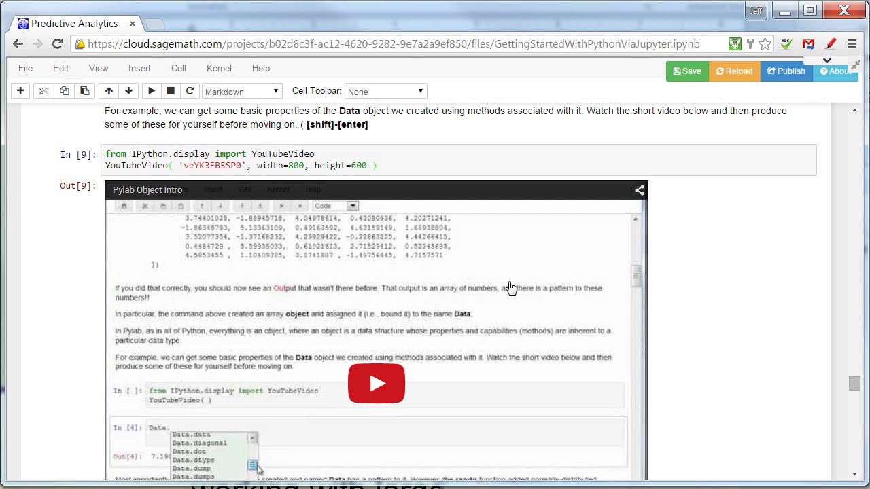
Play the embedded Pylab Object Intro video briefly, pause it, and browse the notebook below.
click(376, 383)
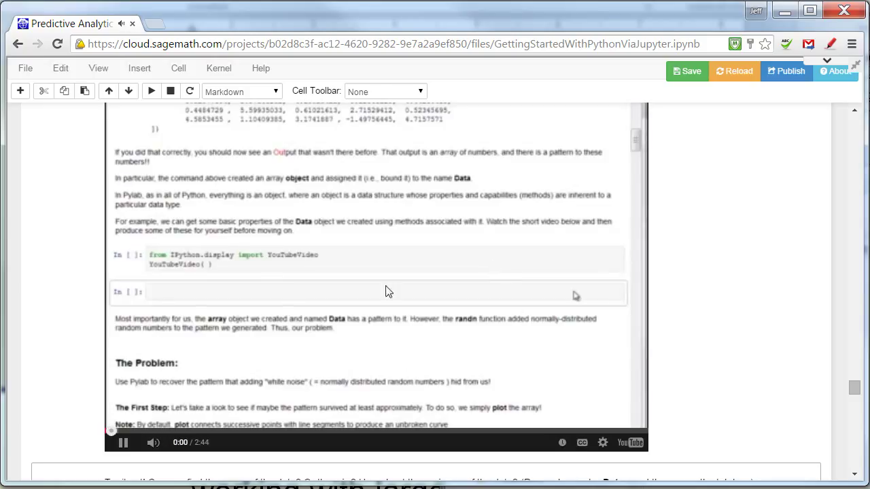
click(124, 443)
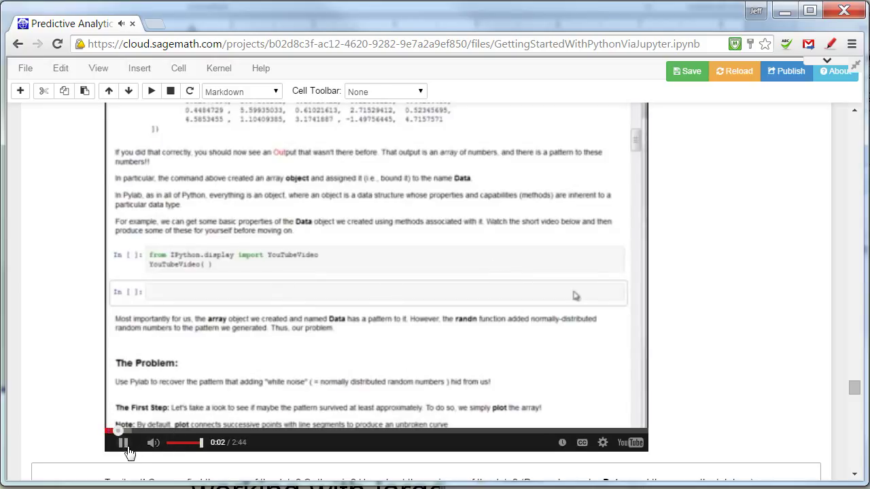
scroll(down, 3)
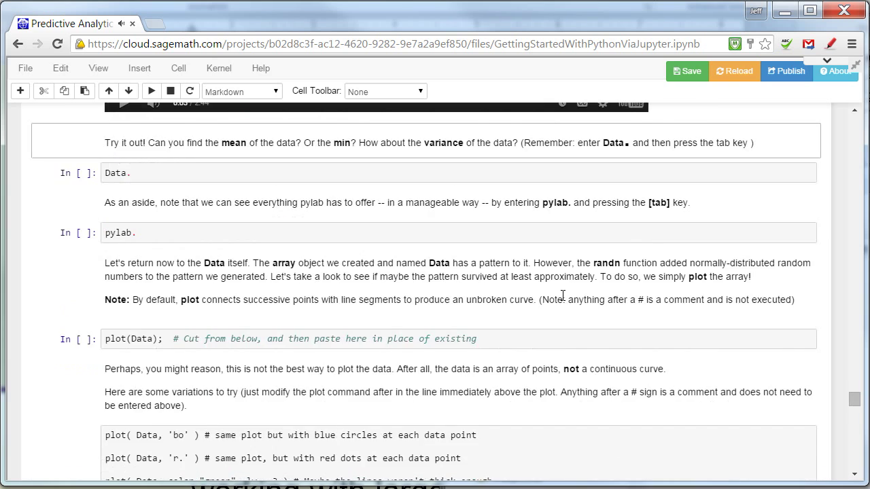
scroll(down, 3)
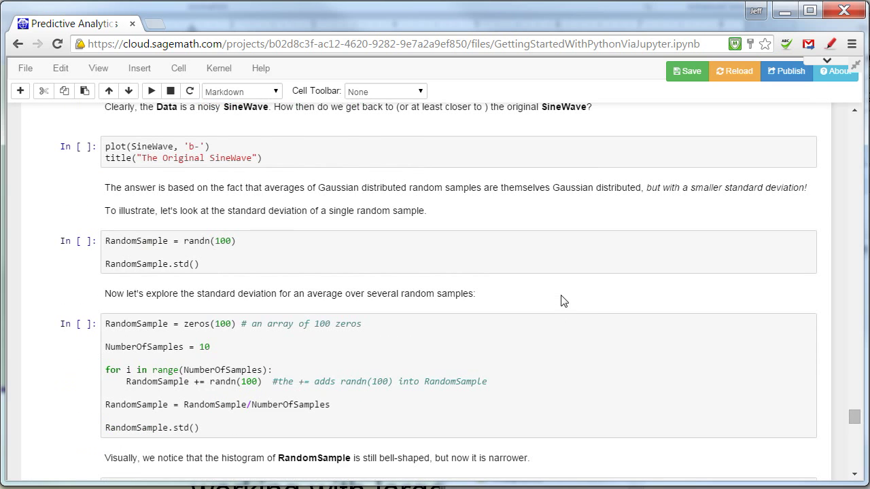
scroll(down, 3)
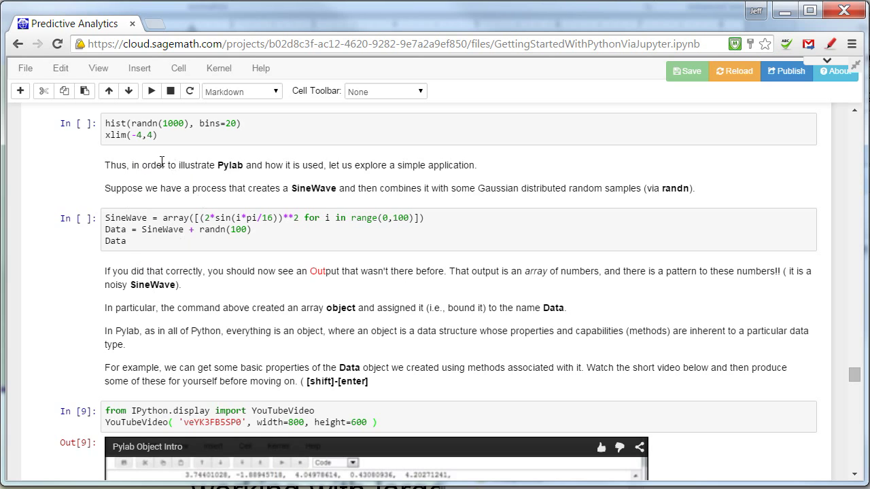
mouse_move(749, 296)
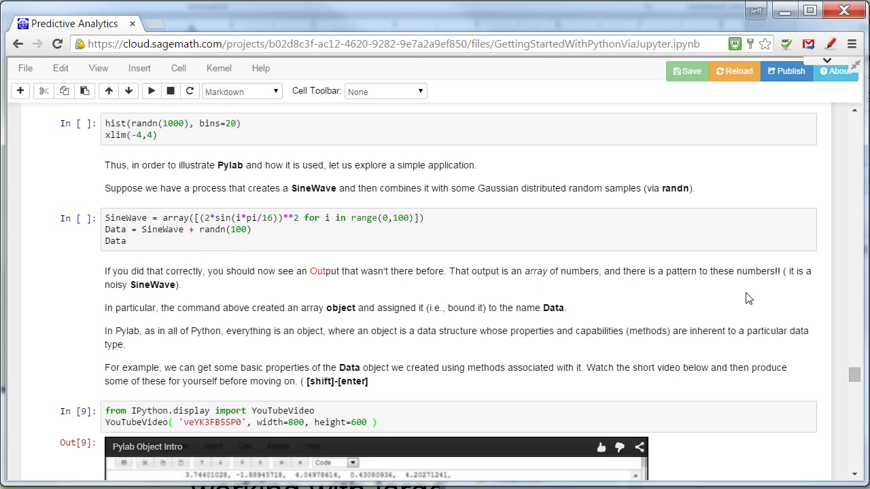
mouse_move(682, 353)
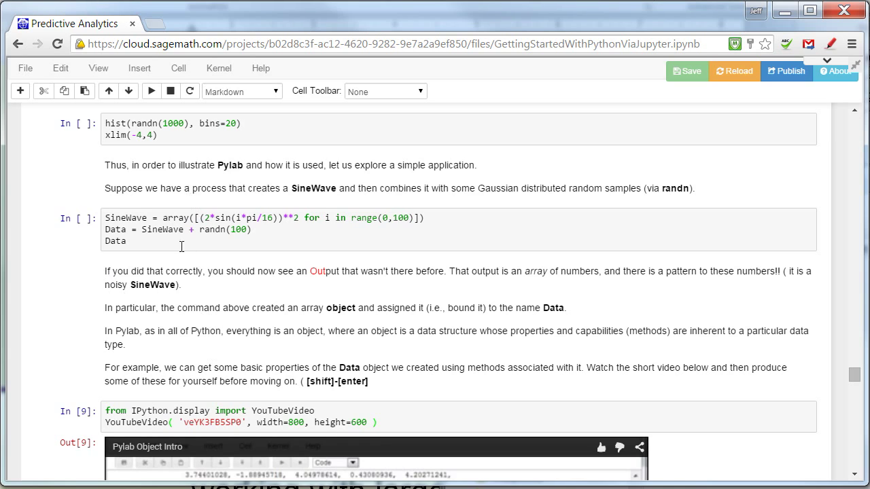
mouse_move(129, 228)
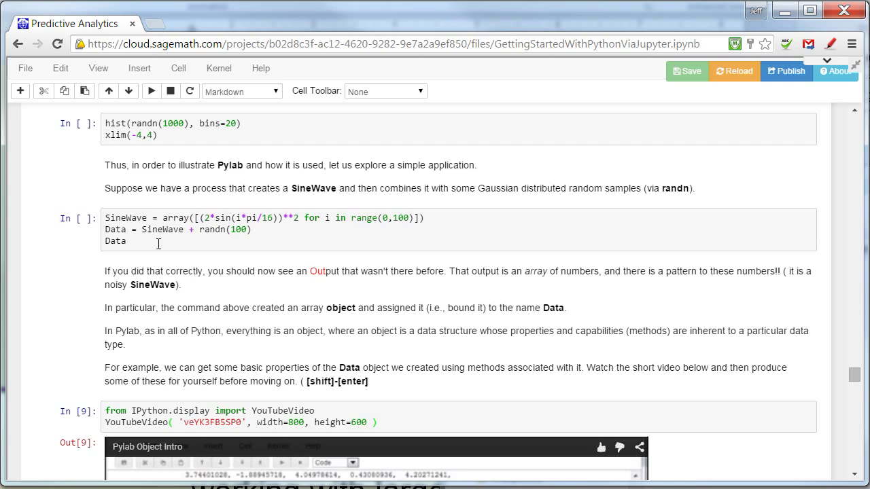
mouse_move(300, 228)
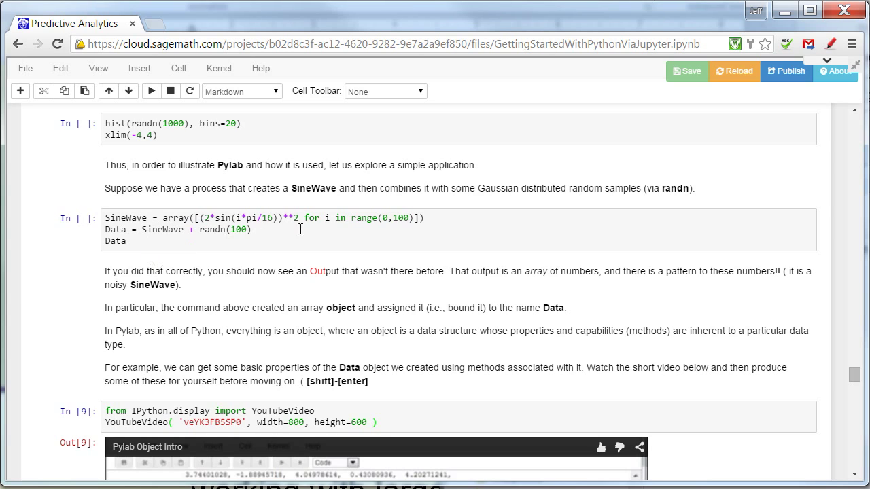
mouse_move(758, 353)
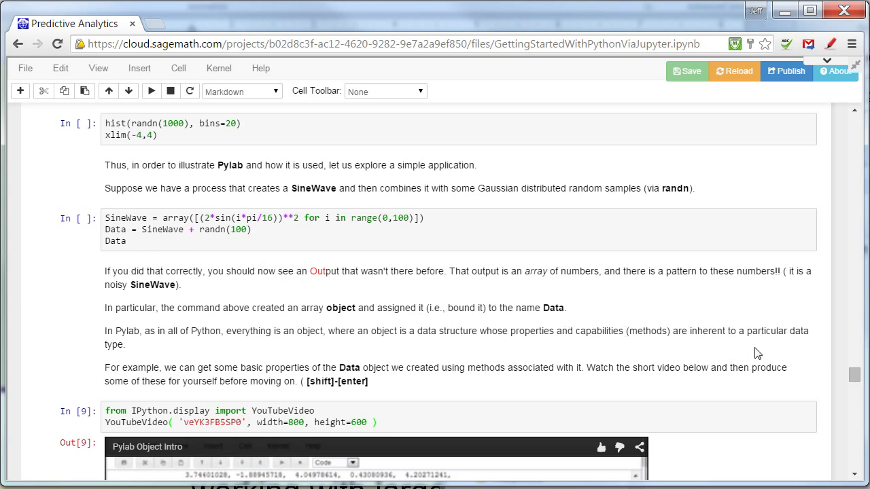
Scroll the GettingStartedWithPythonViaJupyter notebook back toward its title and introduction.
scroll(down, 3)
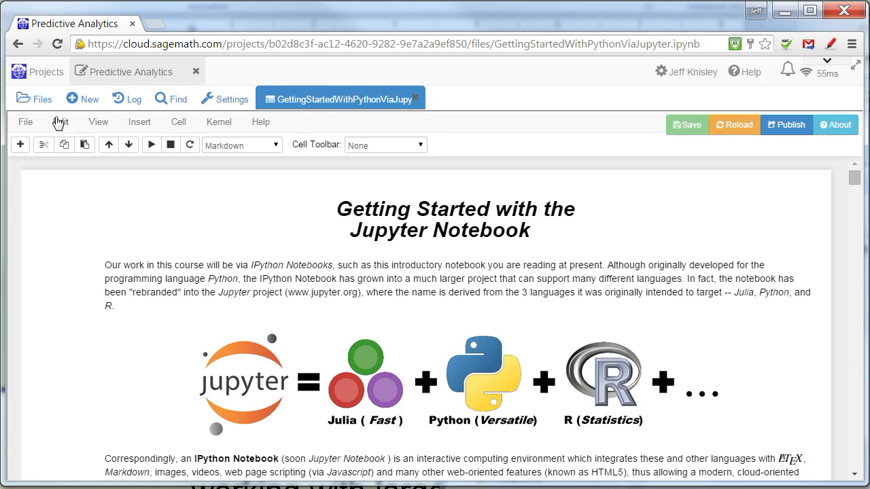
Open WelcomeToRinJupyter.ipynb from the Files list and show its Kernel menu.
click(35, 100)
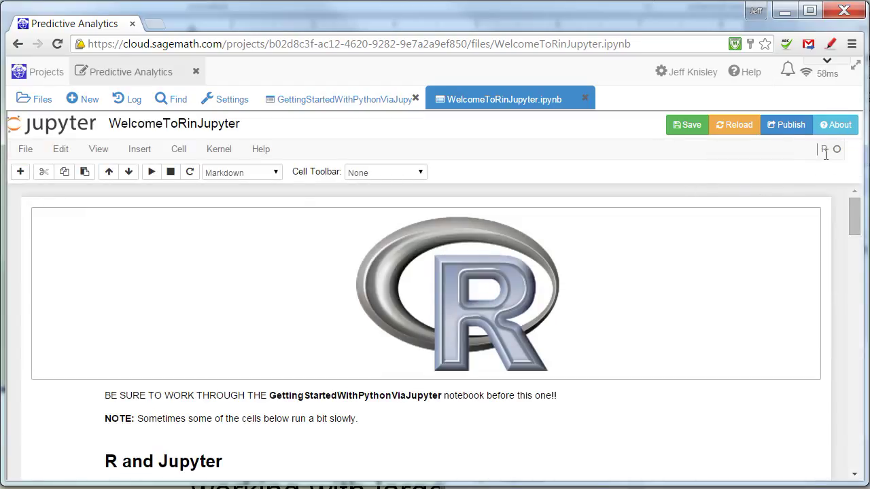
click(218, 148)
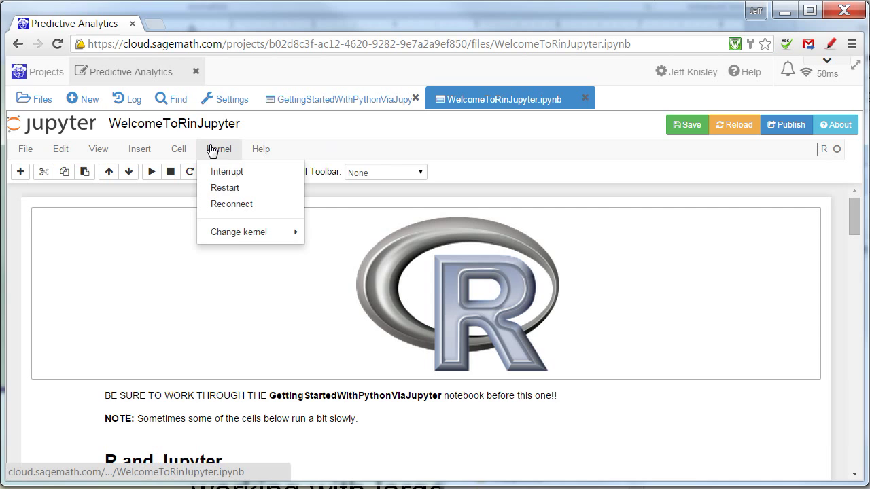
mouse_move(240, 231)
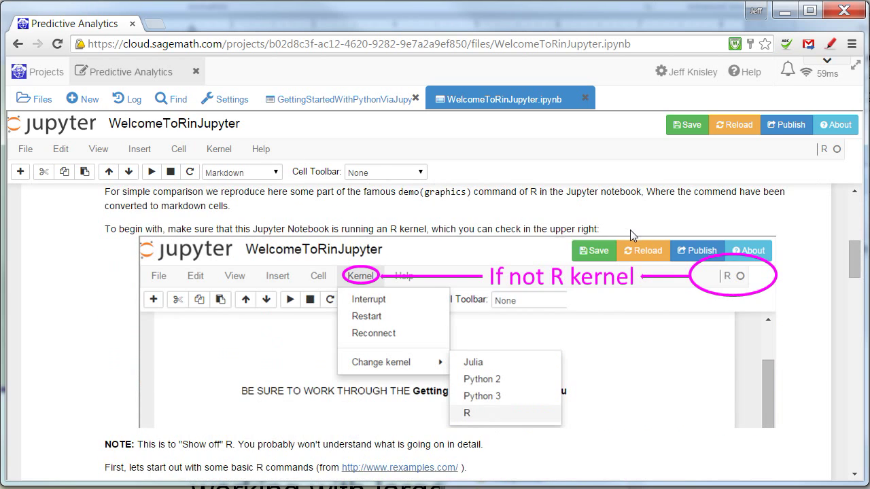
Reach the first basic R commands cell and make it the active cell.
scroll(down, 3)
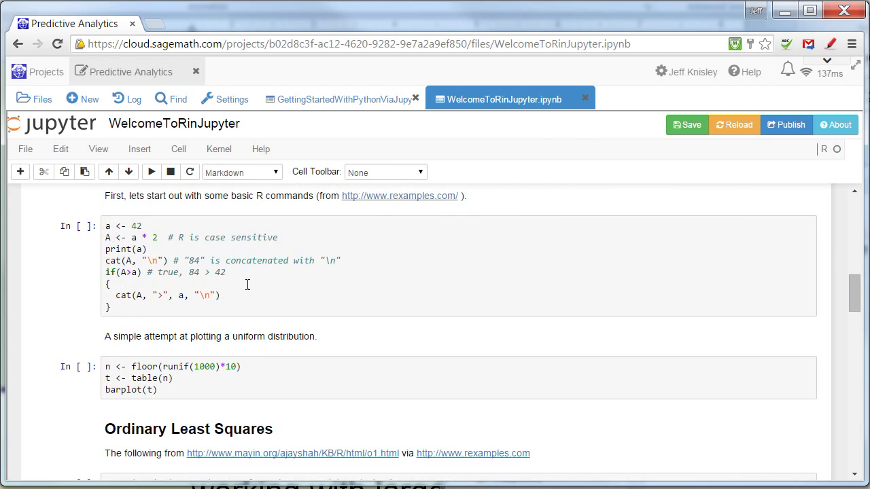
mouse_move(388, 166)
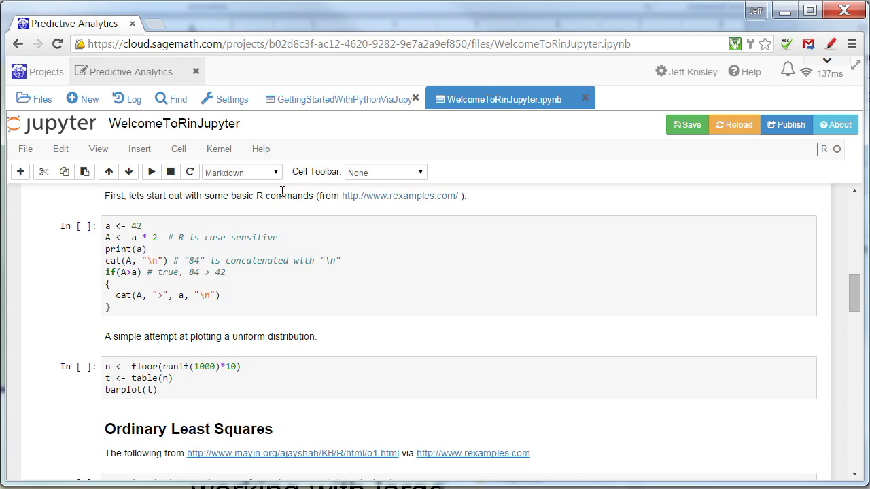
mouse_move(286, 285)
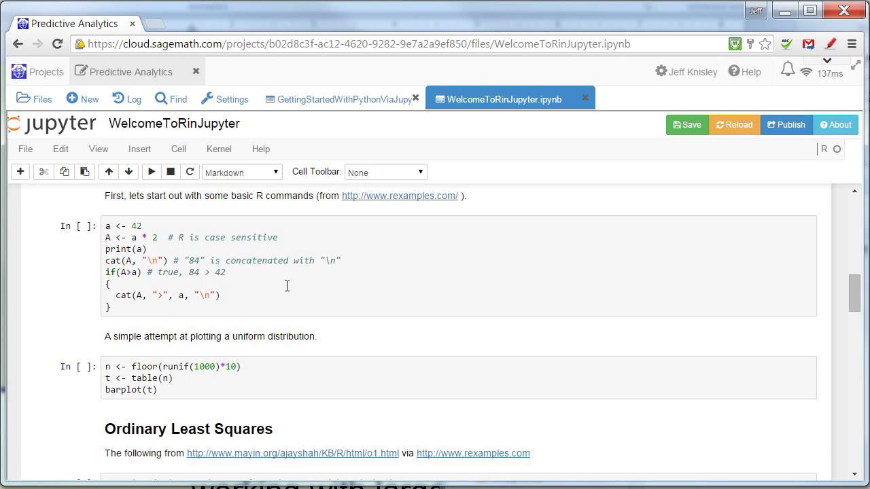
click(151, 172)
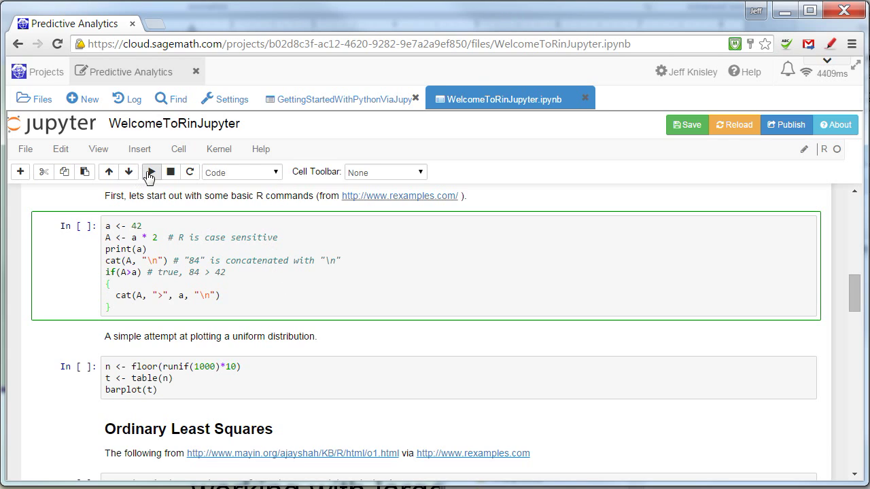
Run the basic R commands cell, printing 42, 84 and 84 > 42, then reach the R demo section.
click(149, 171)
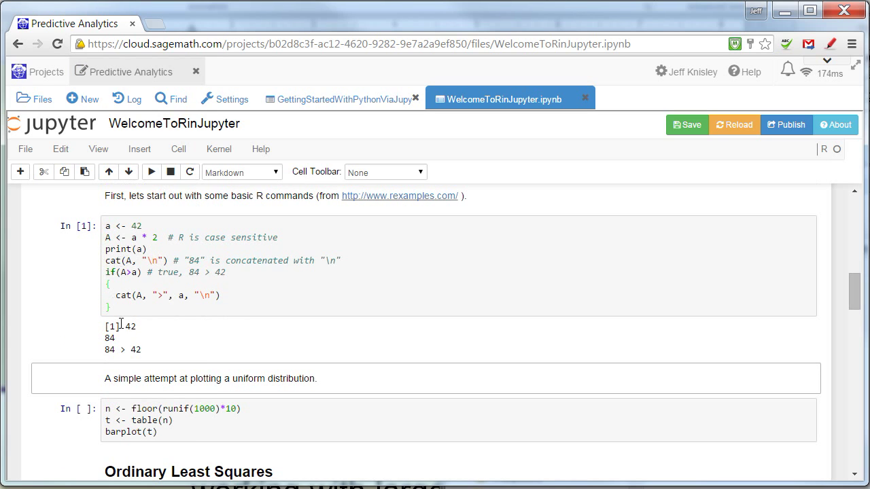
mouse_move(133, 350)
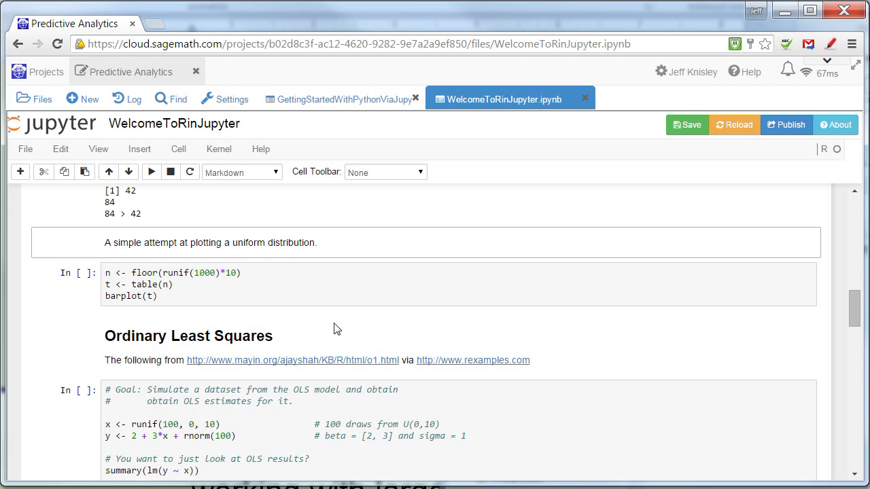
scroll(down, 3)
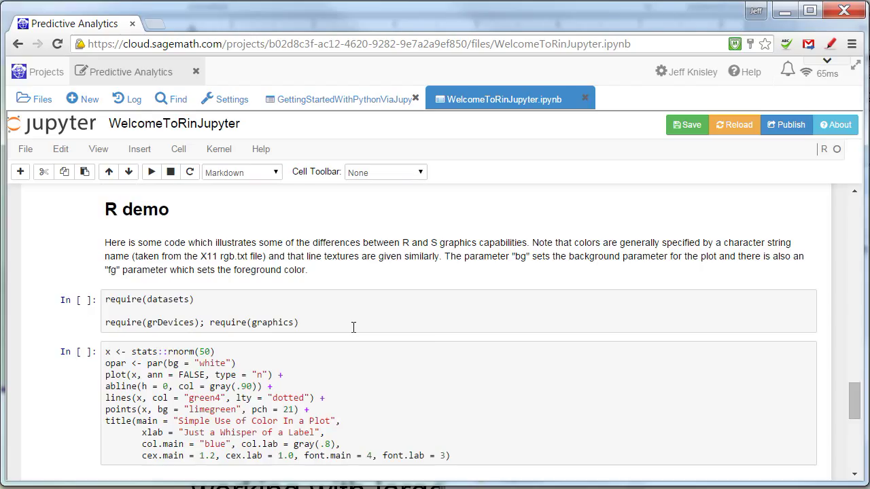
mouse_move(370, 311)
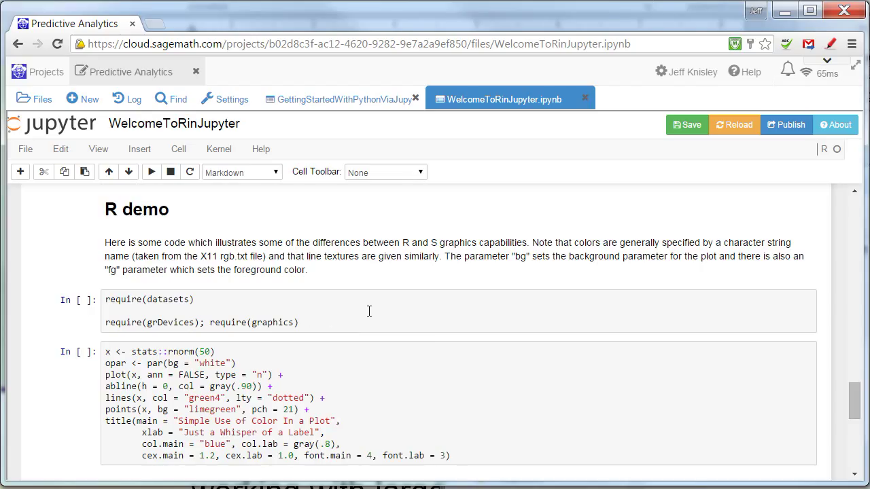